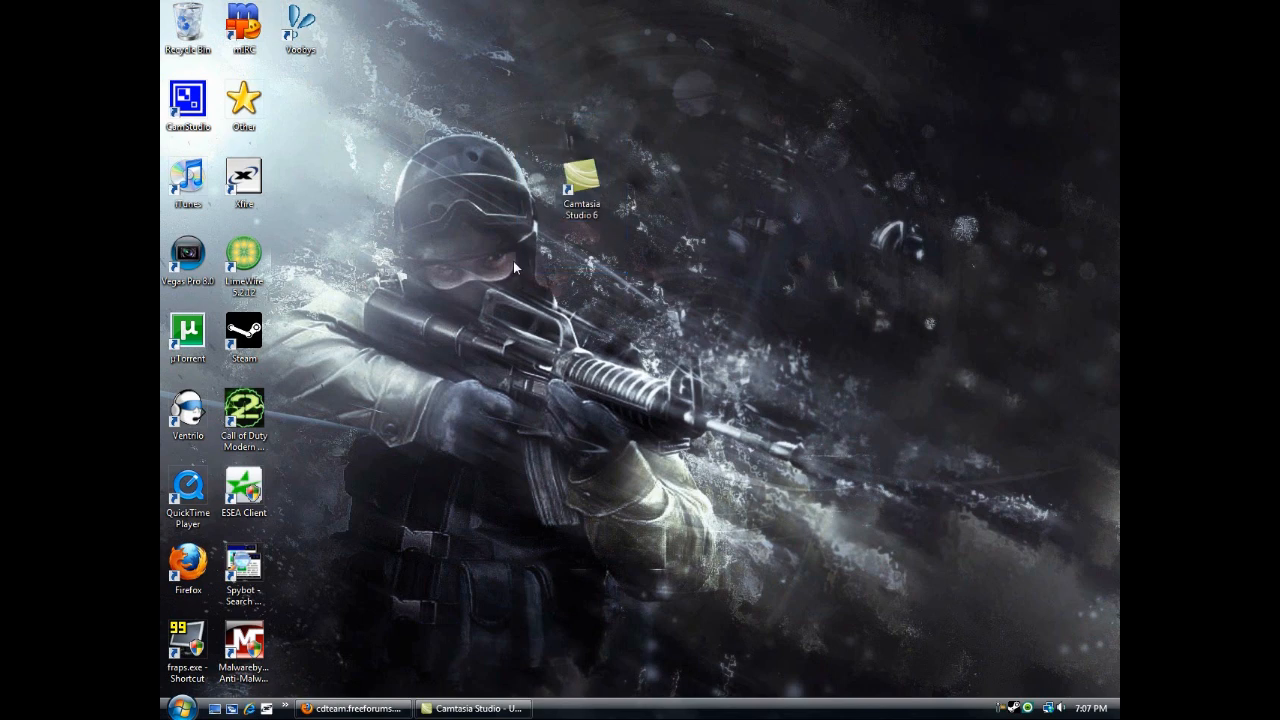
Step: Drag the Camtasia Studio 6 shortcut into the top icon row next to Other, then open Start
left_click(581, 188)
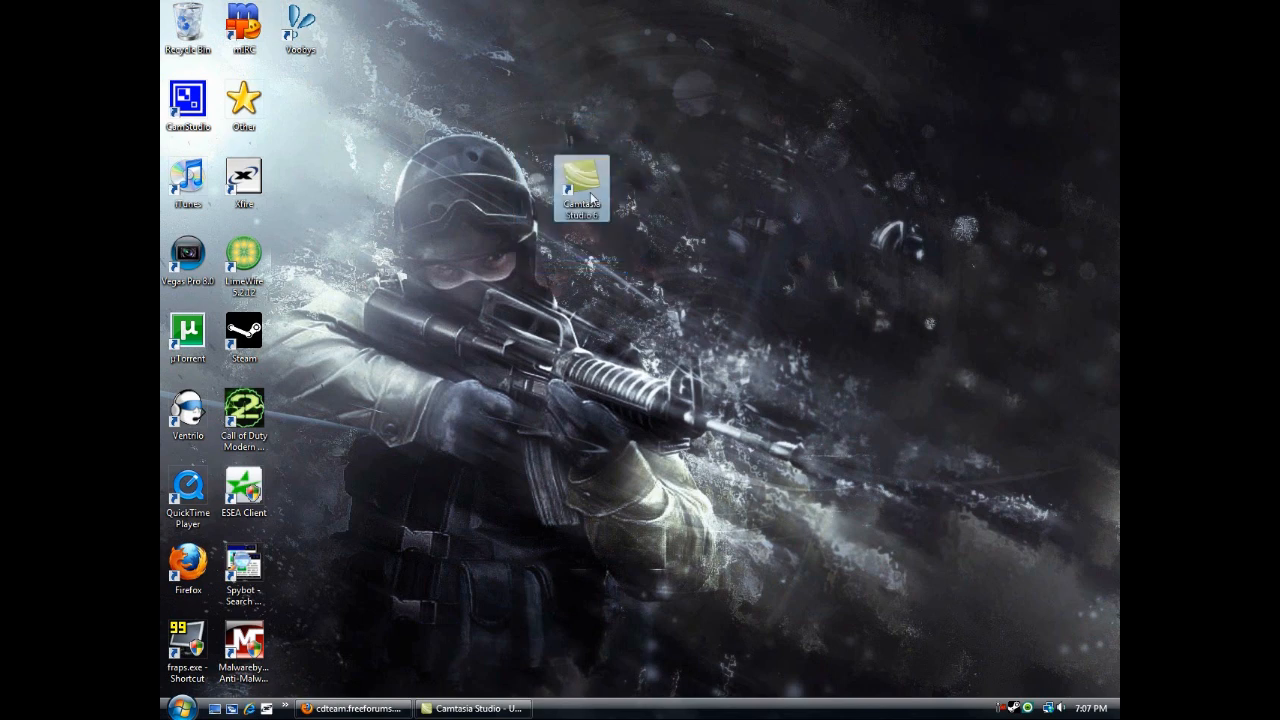
left_click_drag(582, 187, 300, 110)
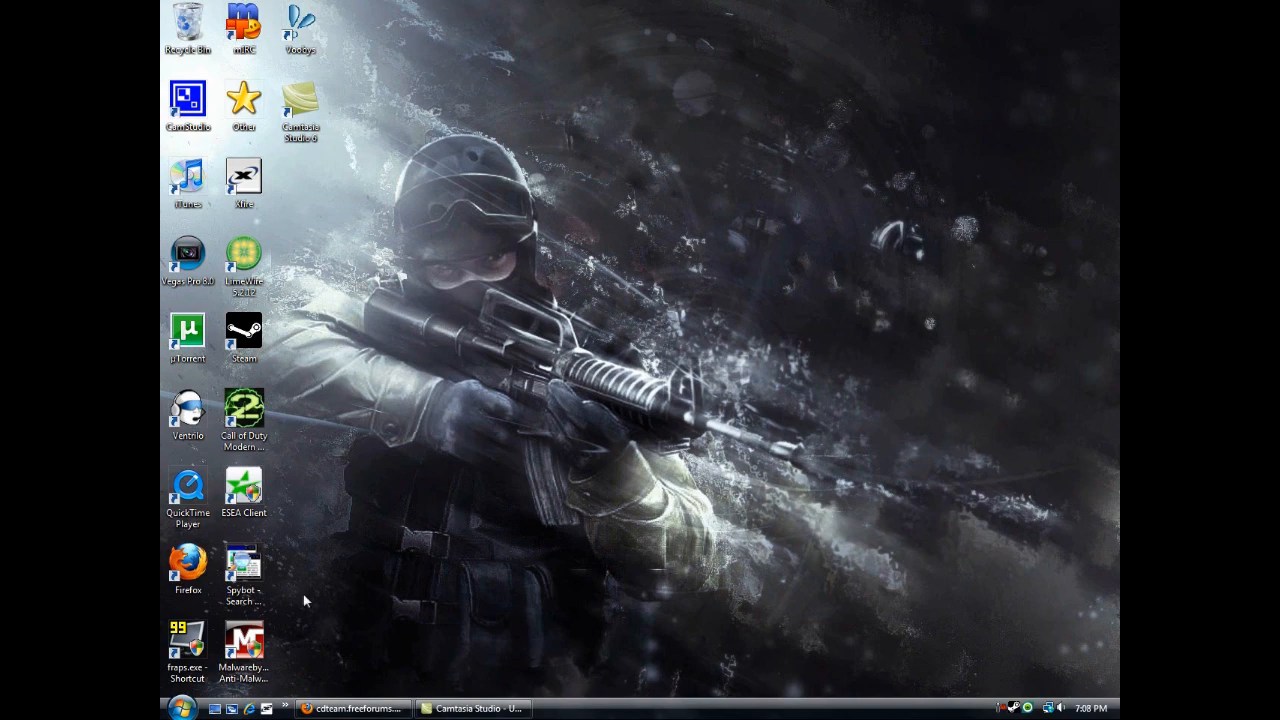
left_click(180, 708)
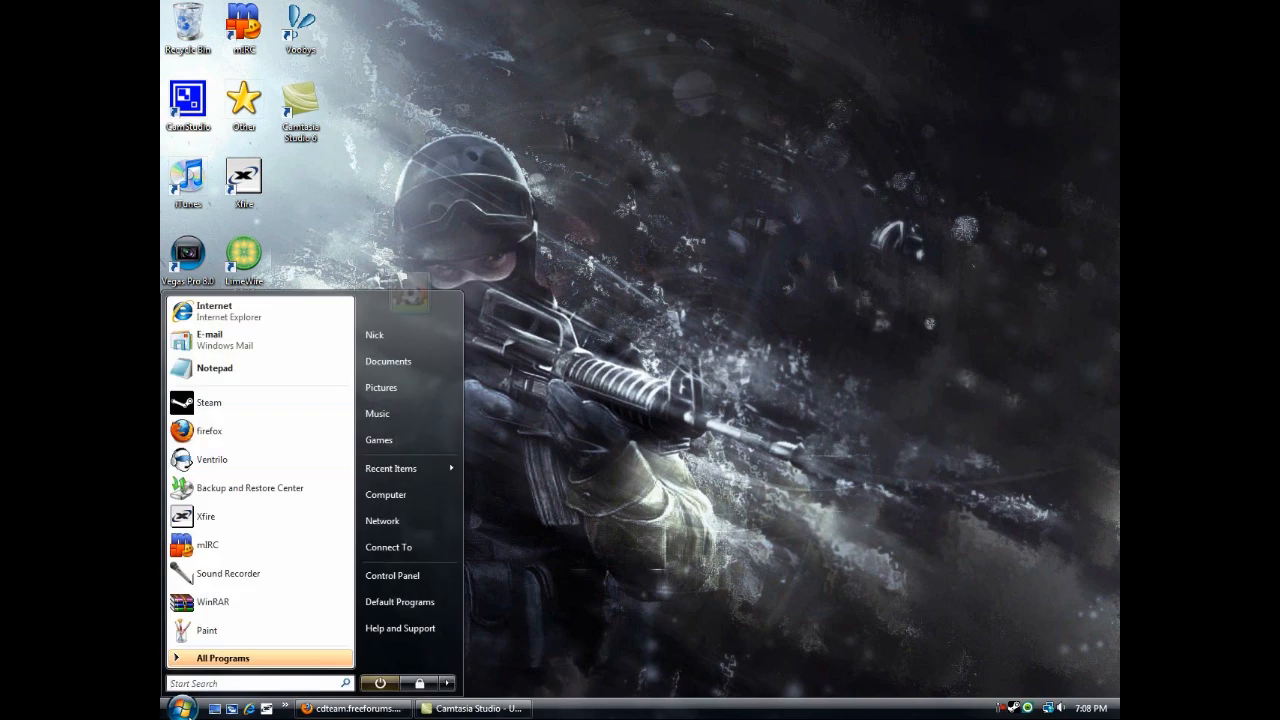
Step: On the COMPAQ (C:) drive, create a new folder named SRCDS
left_click(385, 494)
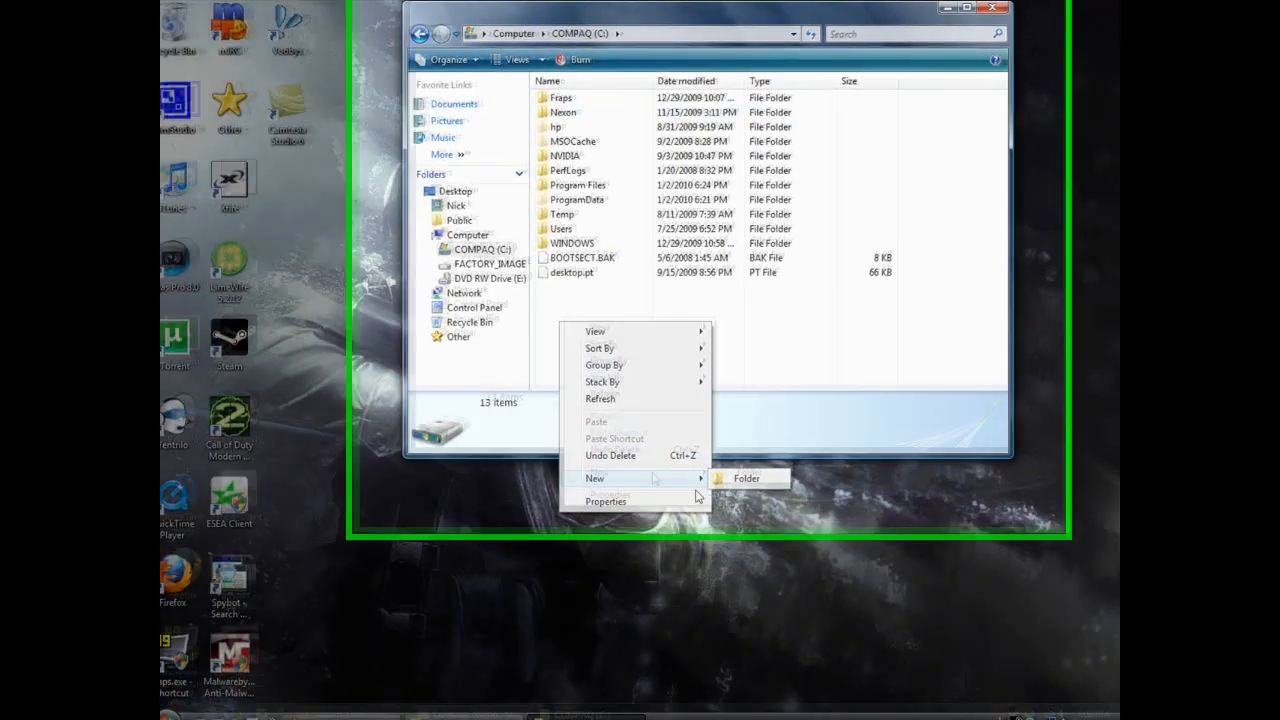
left_click(746, 478)
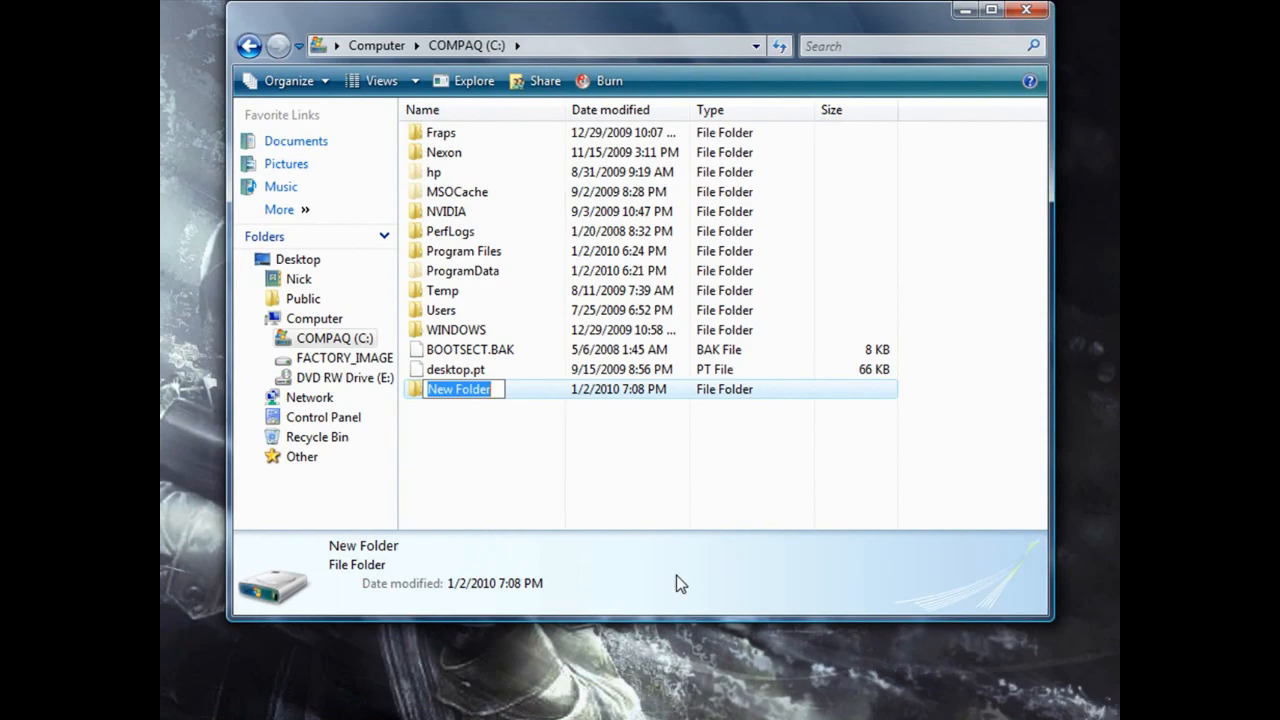
type("SRCD")
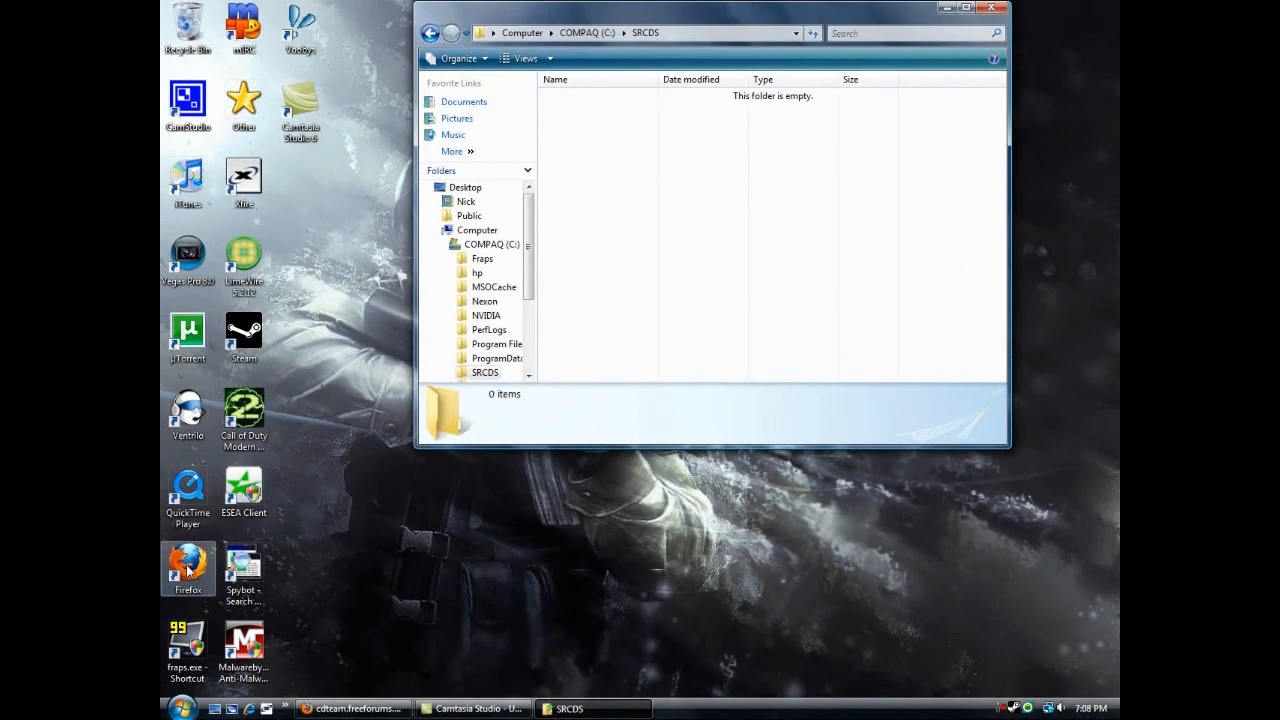
Step: In Firefox, open Steam's What is Steam? page and scroll to the Dedicated Server links
left_click(472, 708)
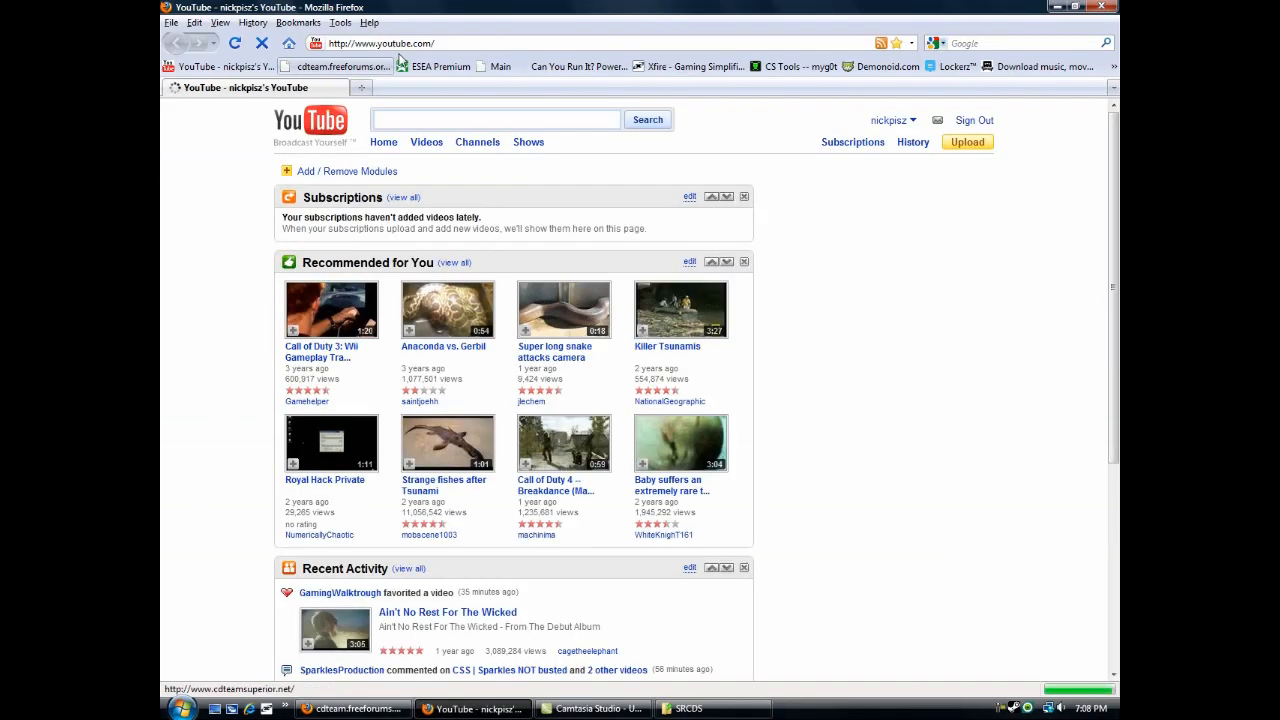
type("STE")
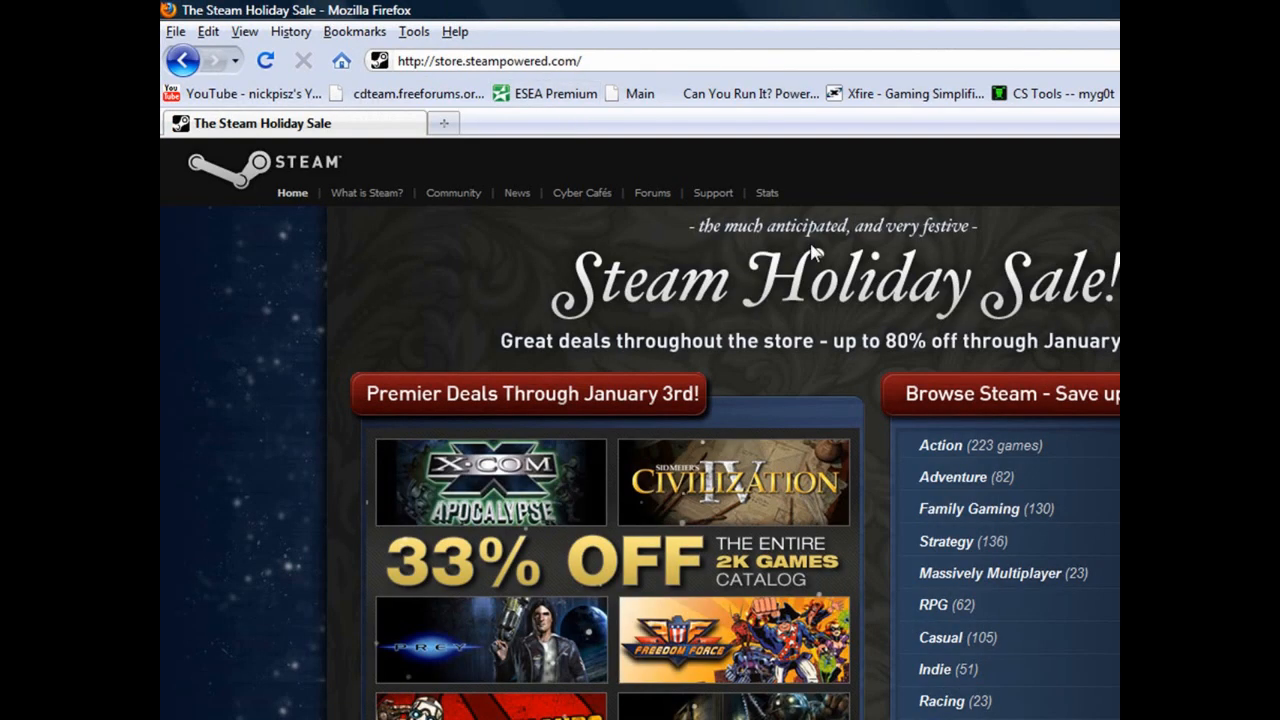
mouse_move(366, 192)
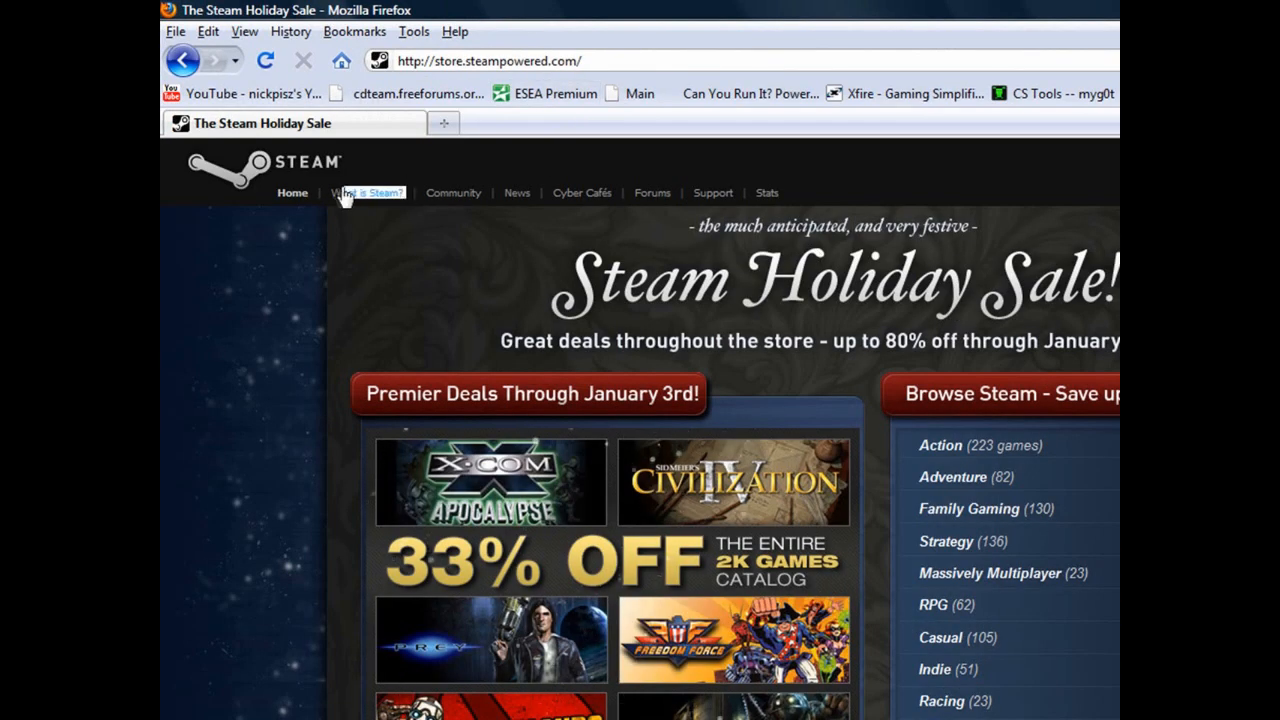
left_click(367, 192)
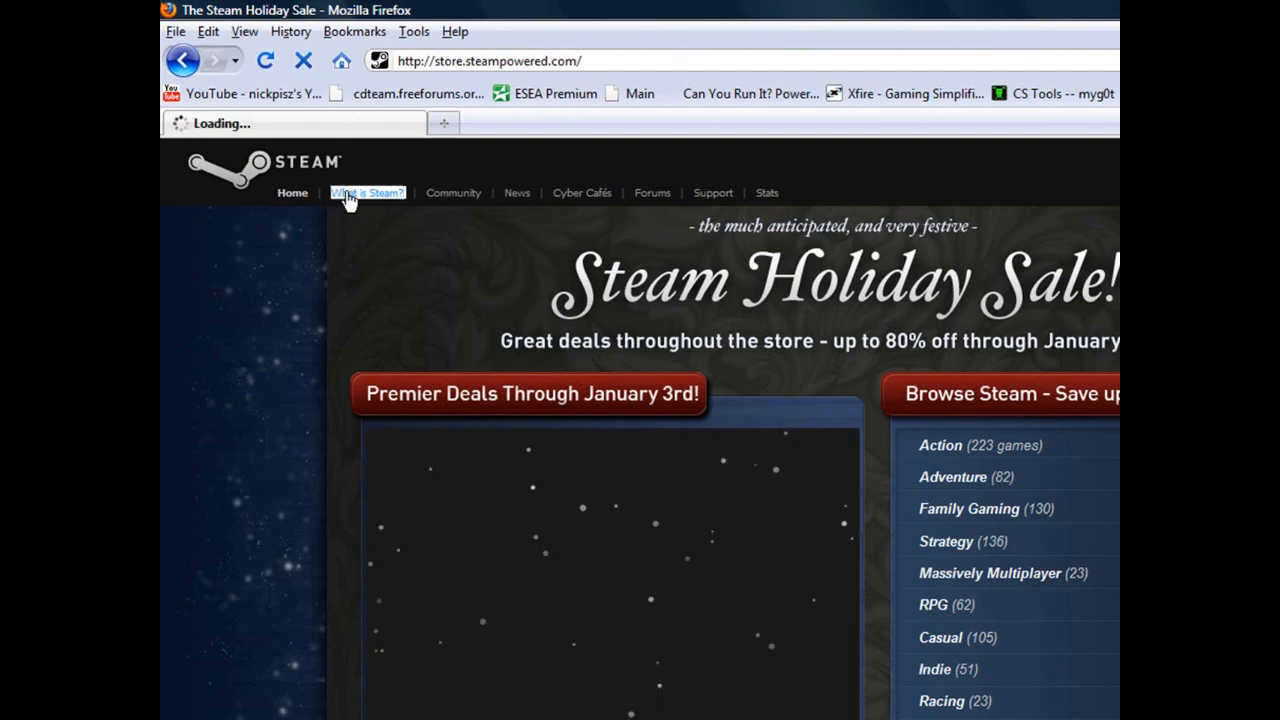
left_click(367, 192)
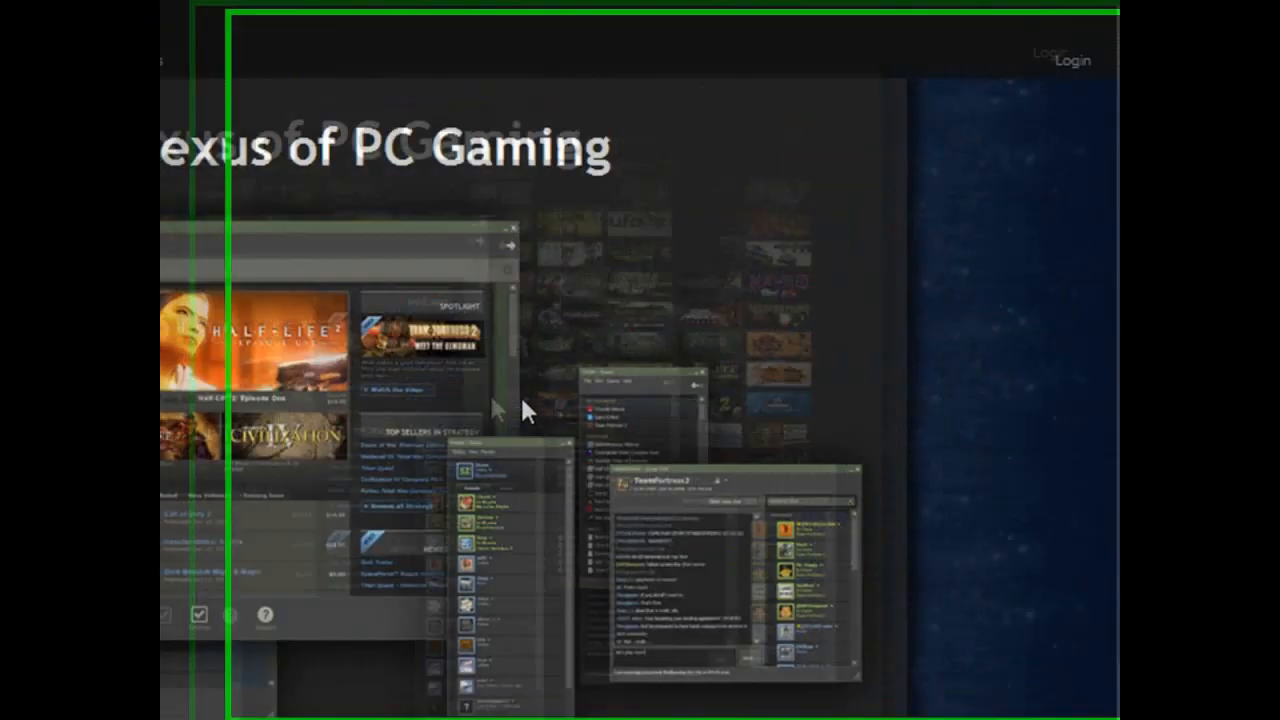
scroll("down", 3)
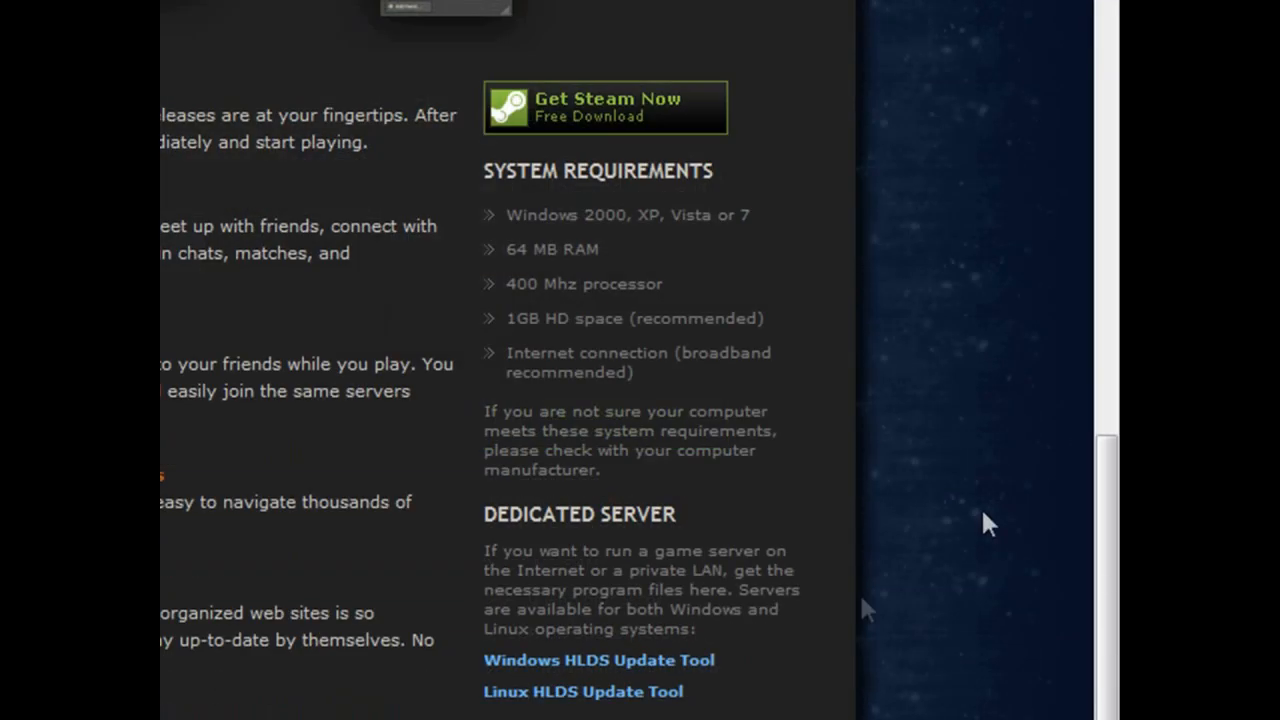
mouse_move(635, 660)
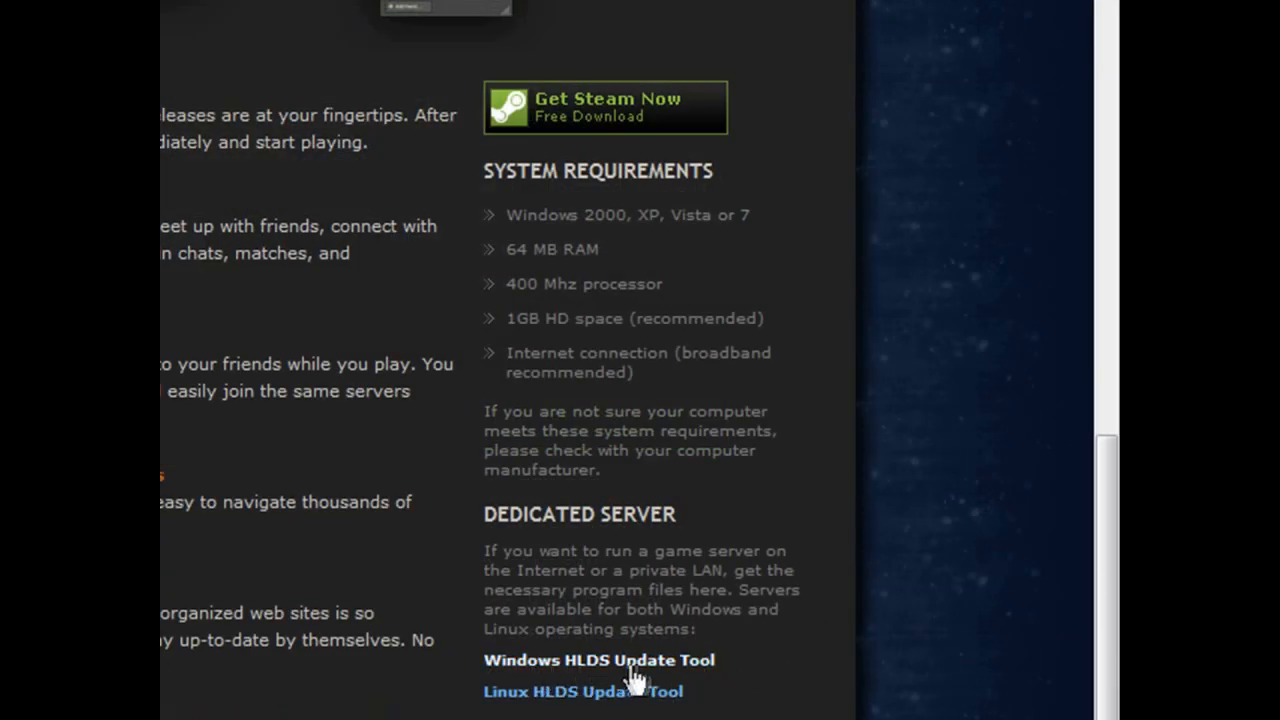
Step: Save the Windows HLDS Update Tool installer hldsupdatetool.exe (687 KB) from Steam
left_click(598, 659)
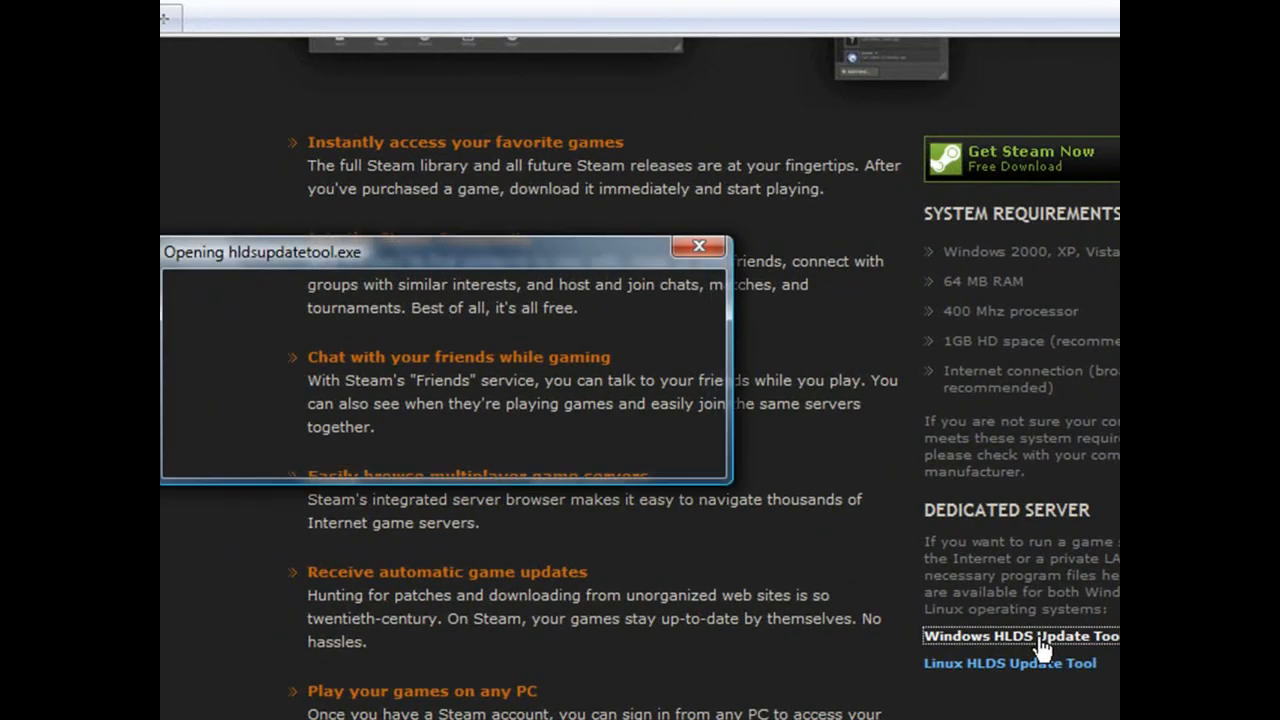
left_click(1018, 636)
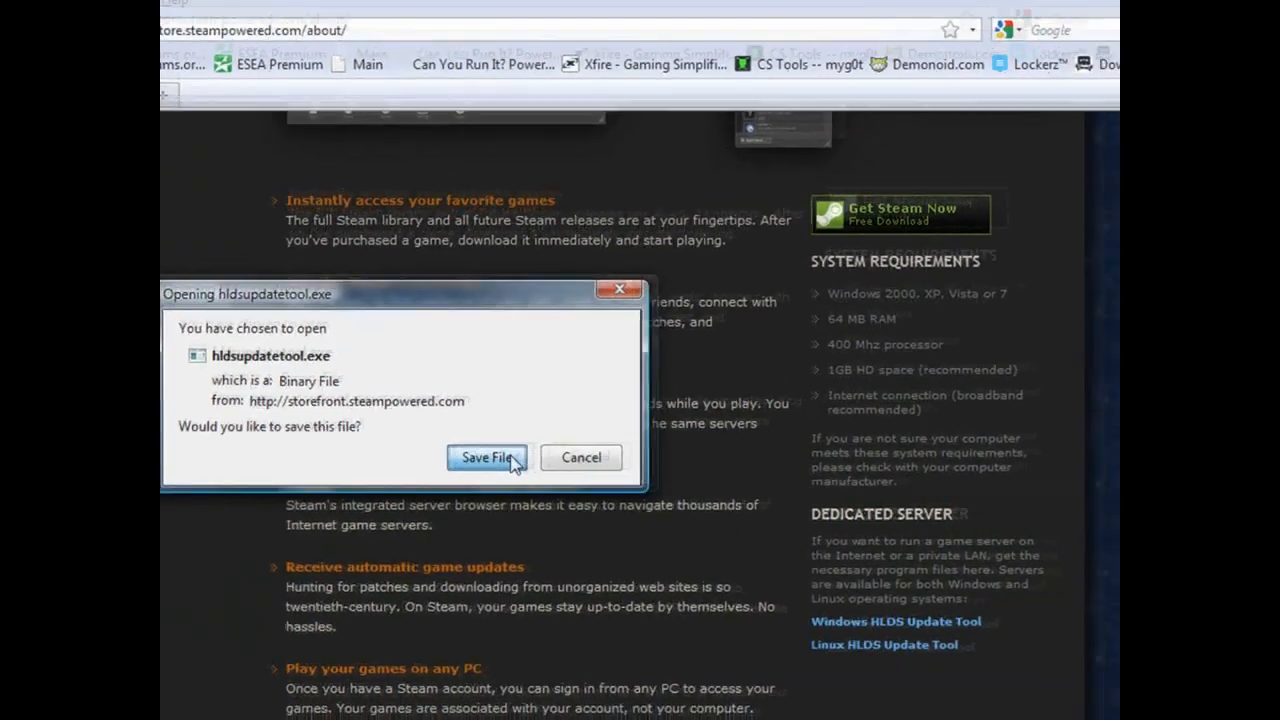
left_click(484, 457)
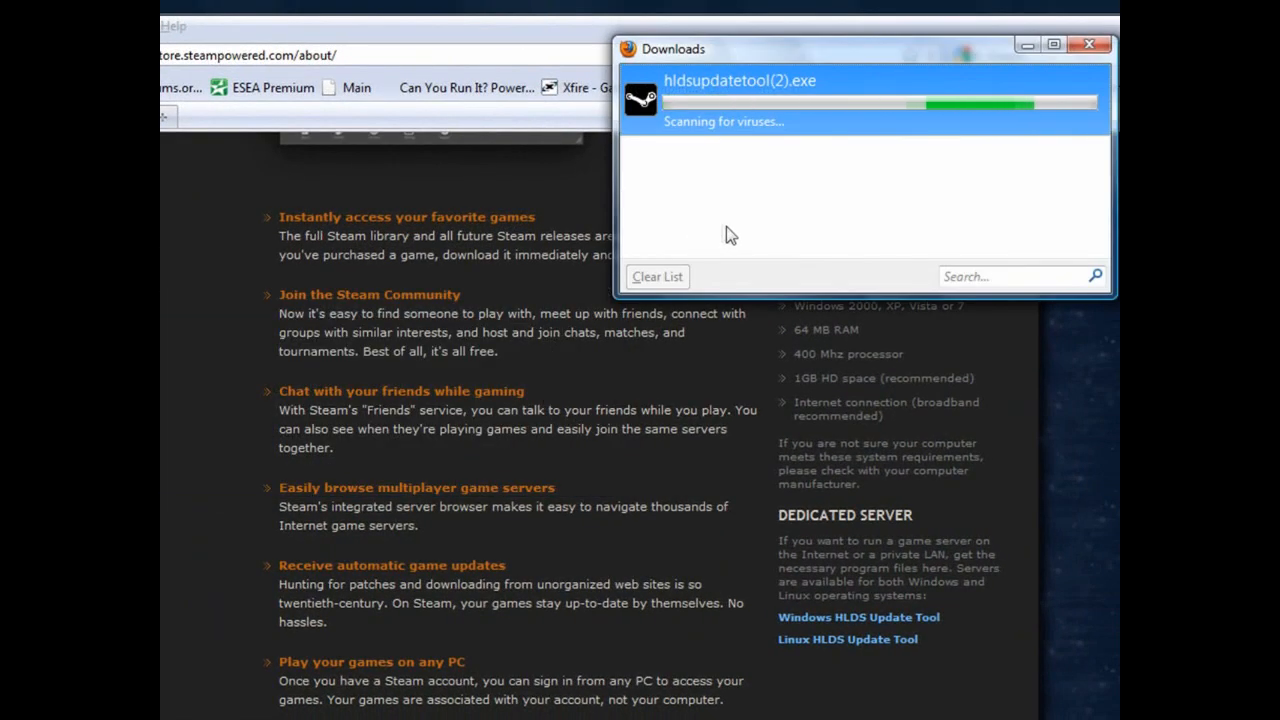
right_click(490, 135)
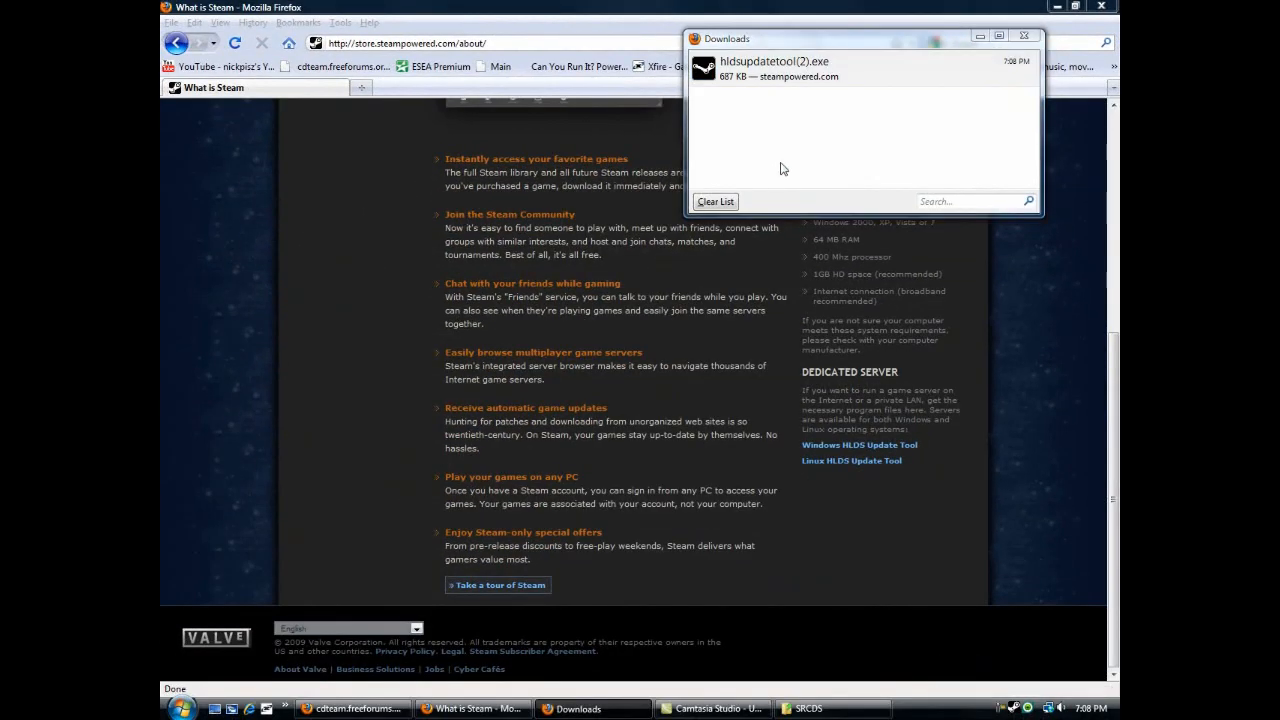
Step: Run the downloaded setup, installing to C:\SRCDS\Update with region United States - East
double_click(774, 67)
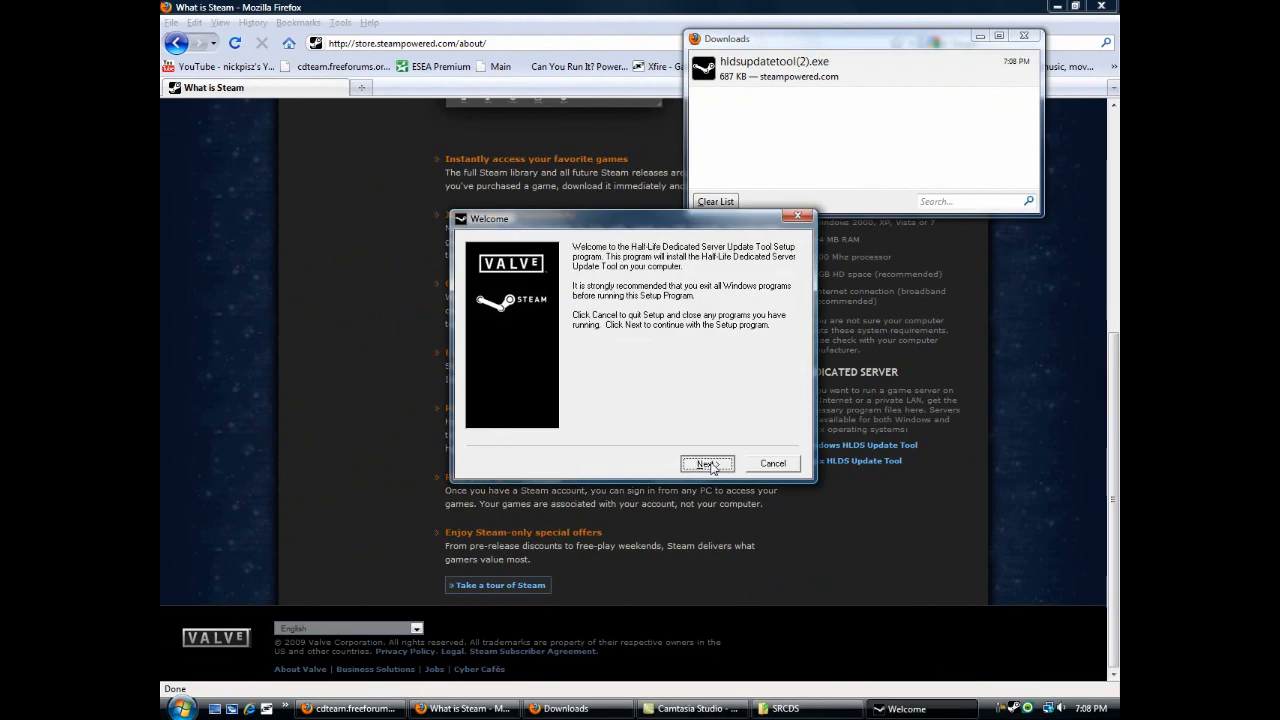
left_click(707, 463)
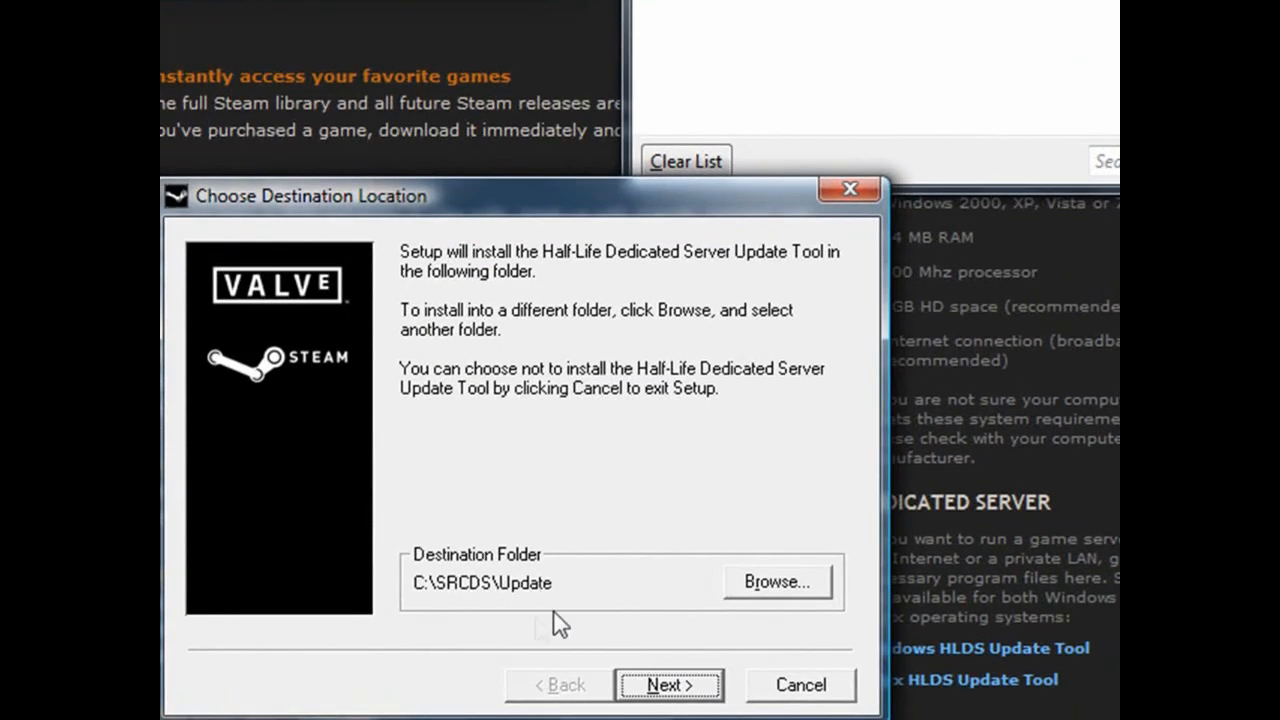
left_click(668, 685)
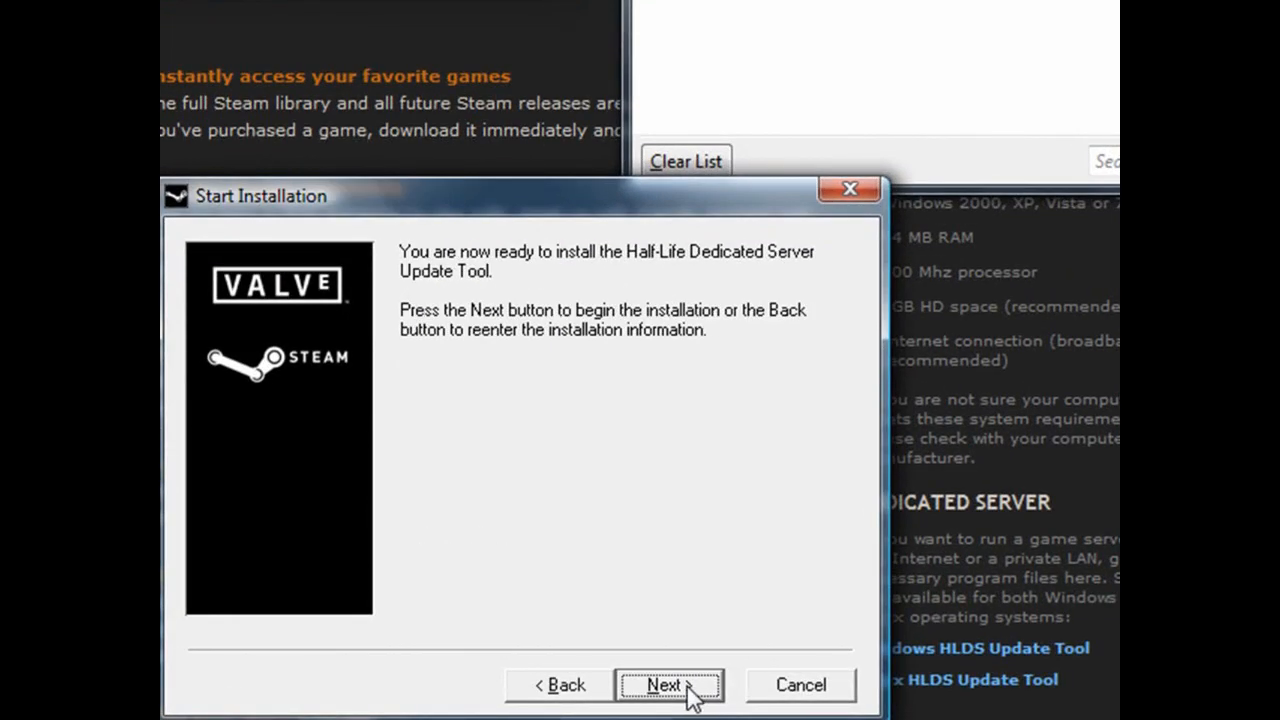
left_click(668, 685)
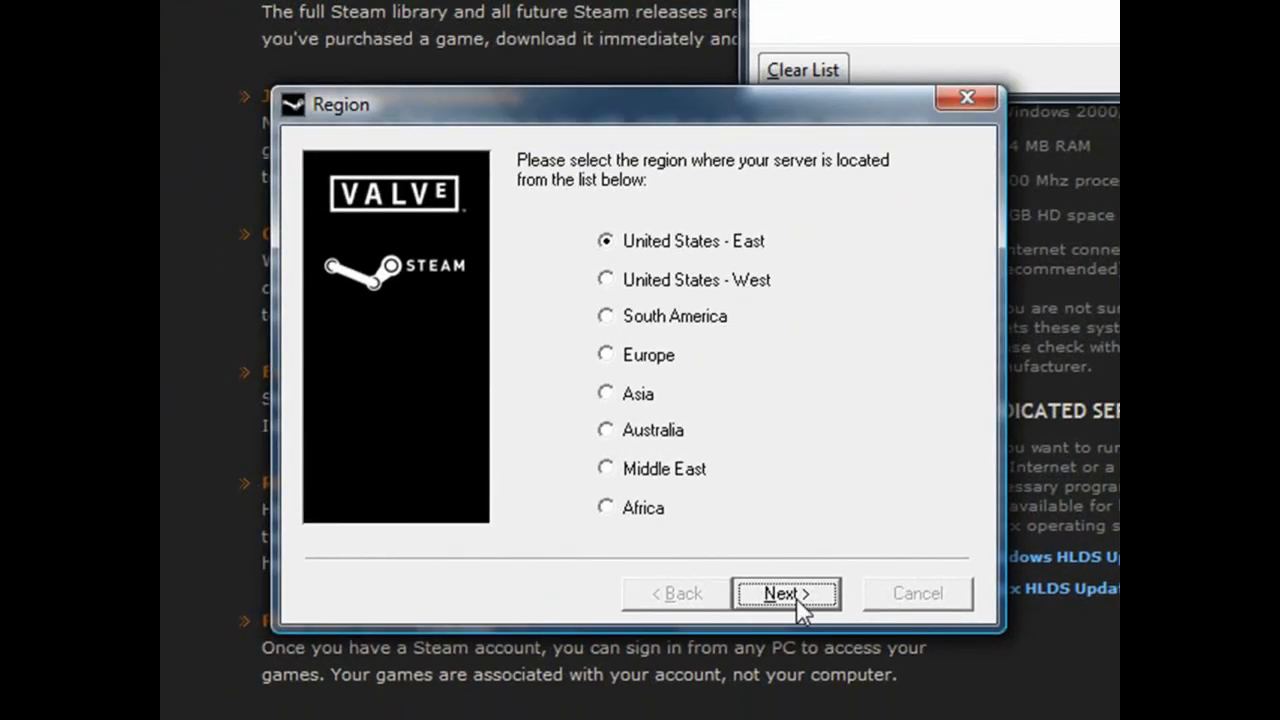
left_click(785, 593)
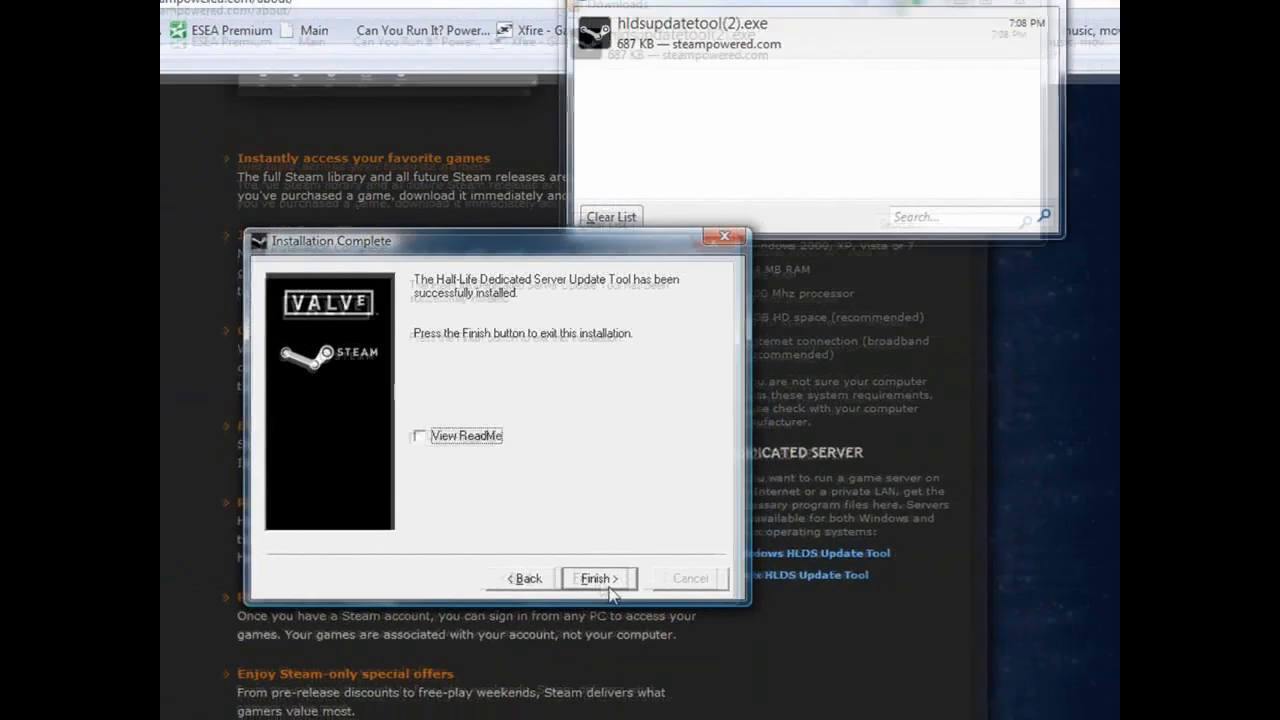
left_click(597, 578)
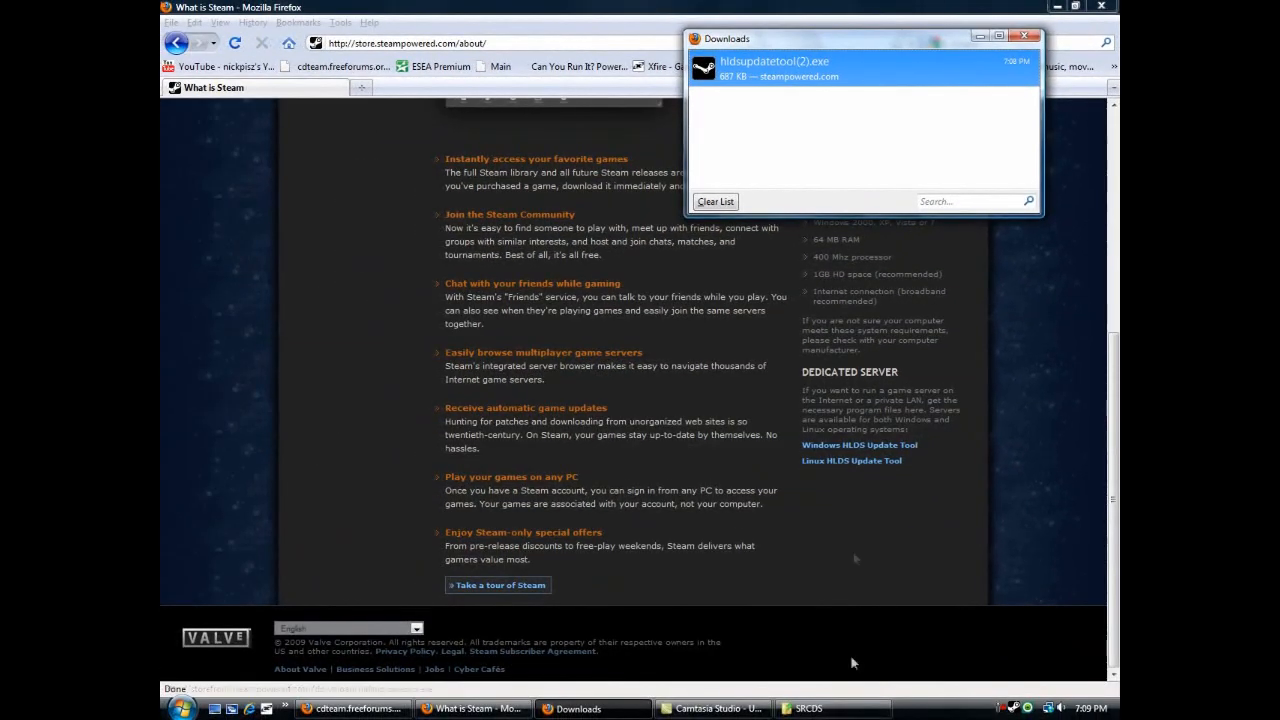
Step: Create a shortcut to C:\SRCDS\Update\HldsUpdateTool.exe and drag it onto the desktop
left_click(807, 708)
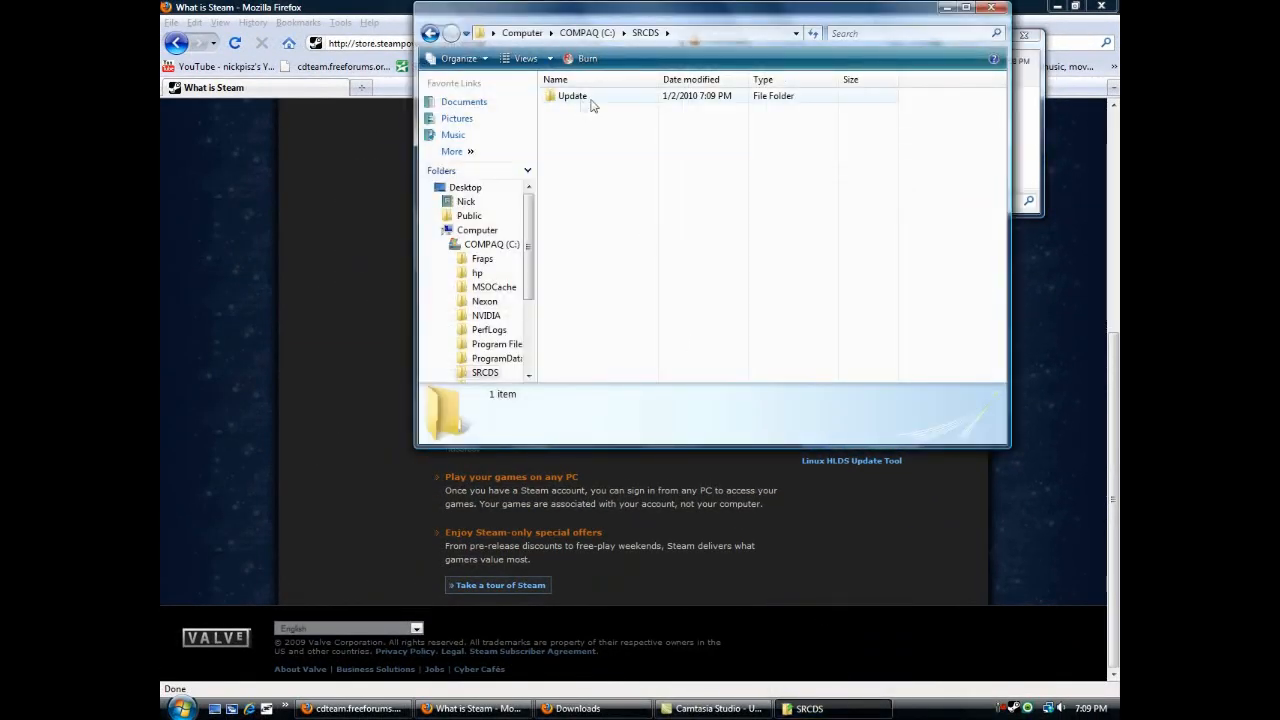
double_click(571, 95)
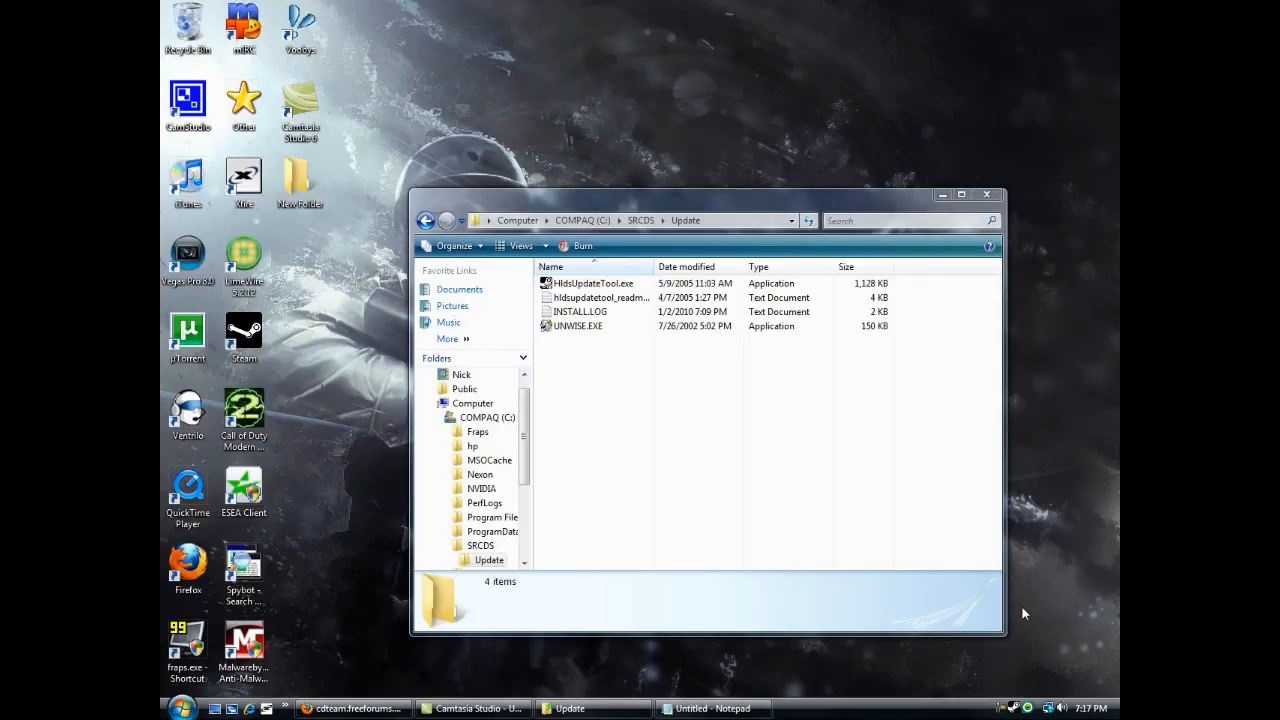
left_click(593, 283)
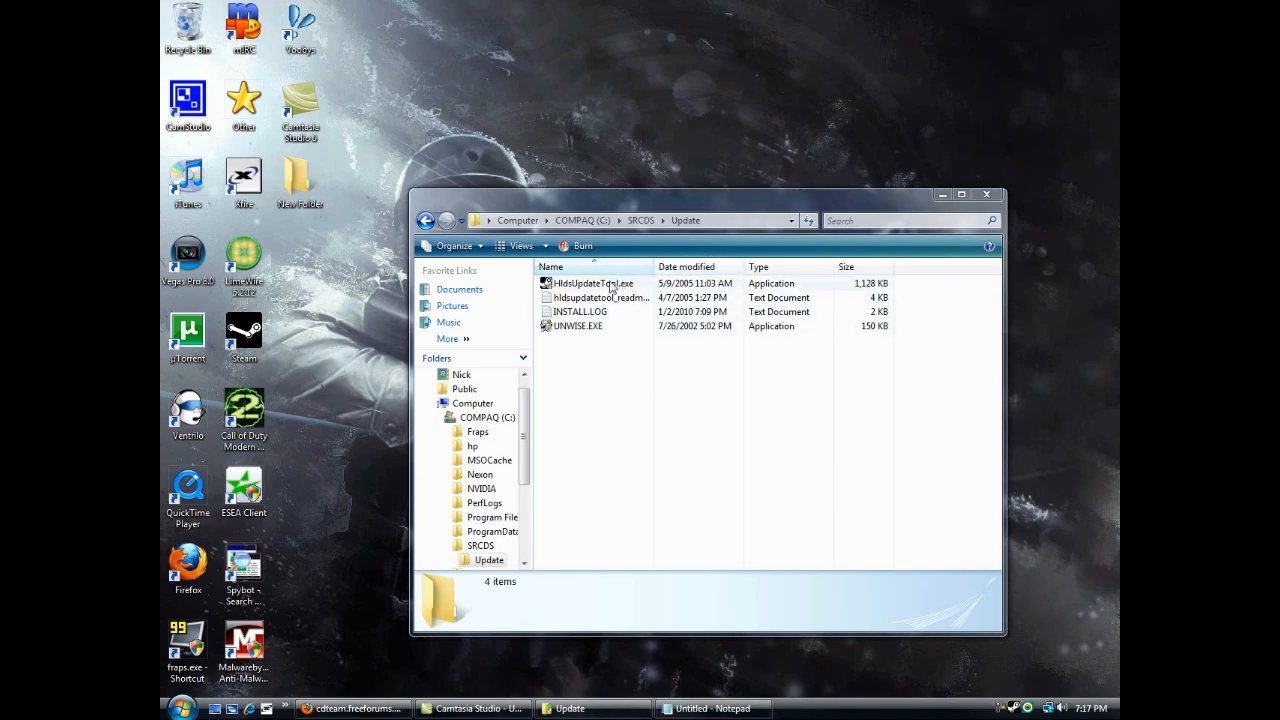
left_click(961, 194)
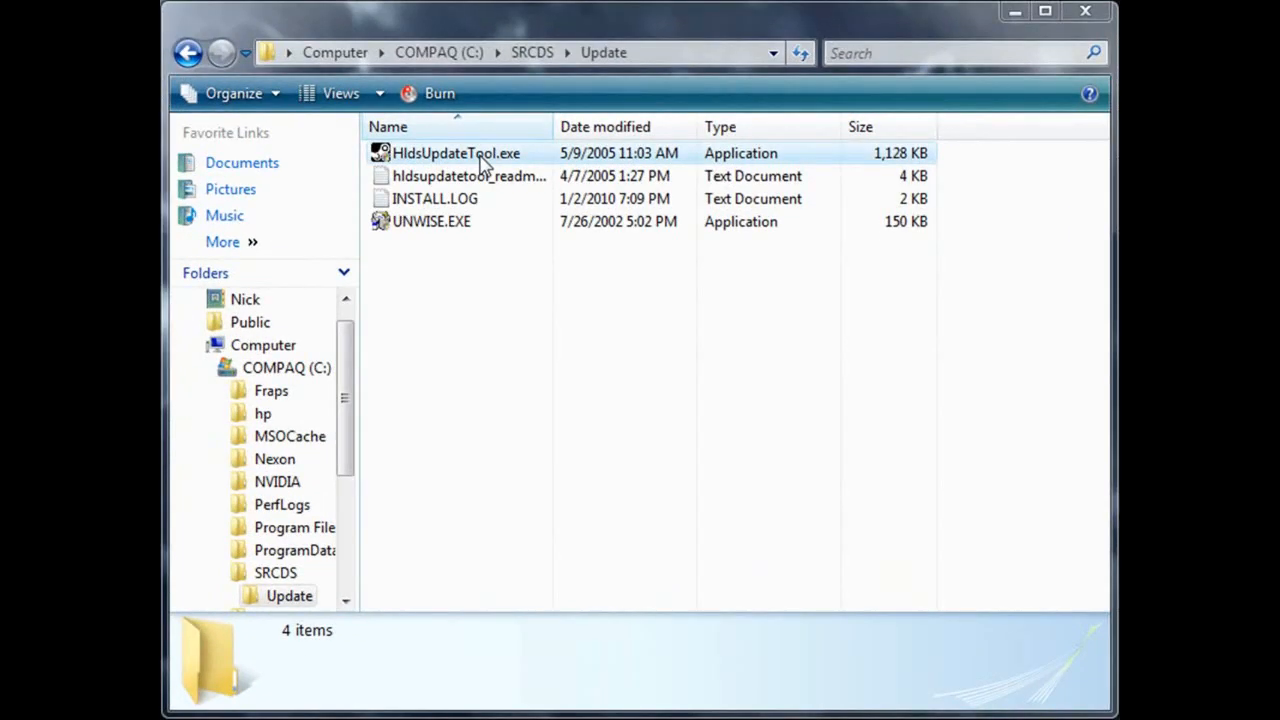
left_click(456, 153)
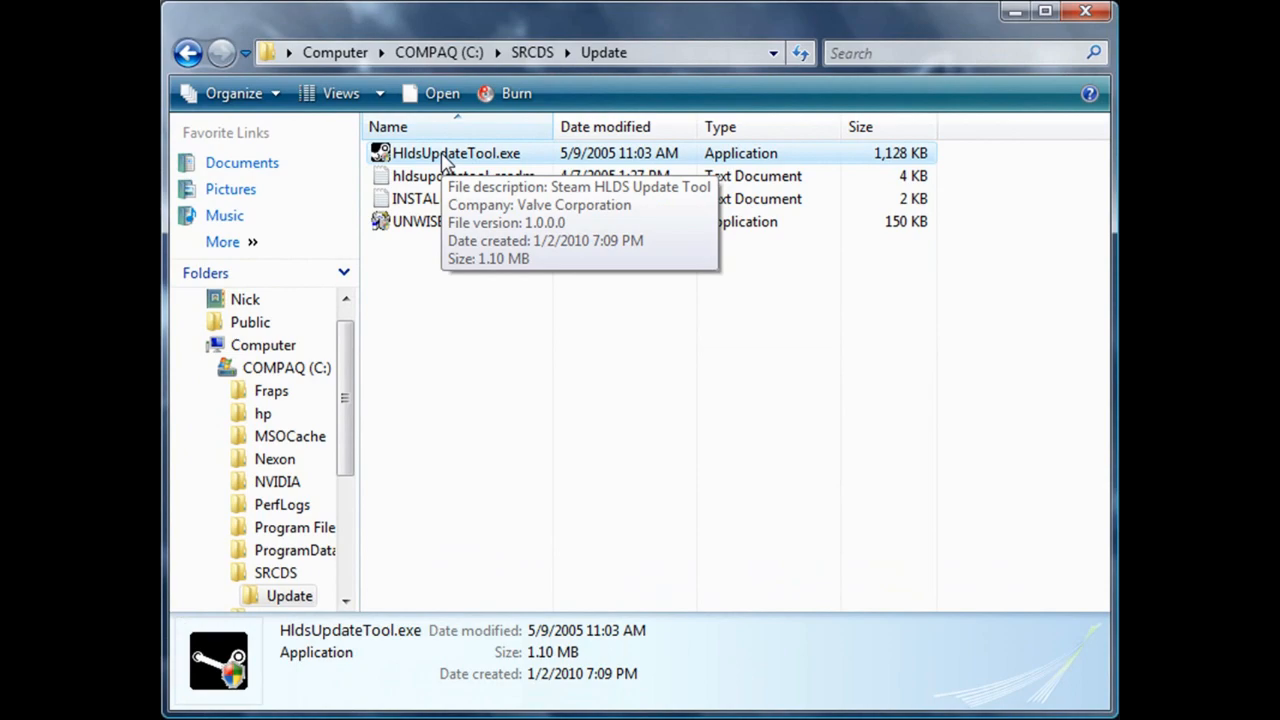
right_click(456, 152)
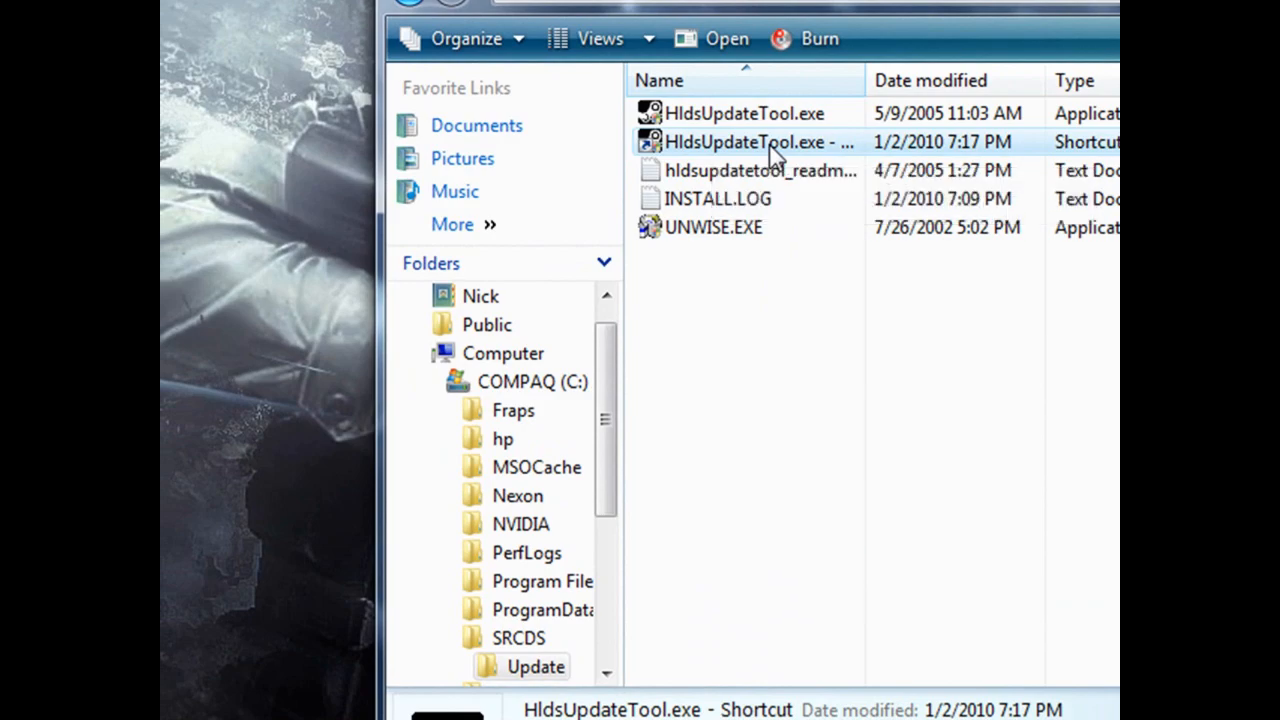
left_click_drag(760, 142, 197, 110)
type("Update")
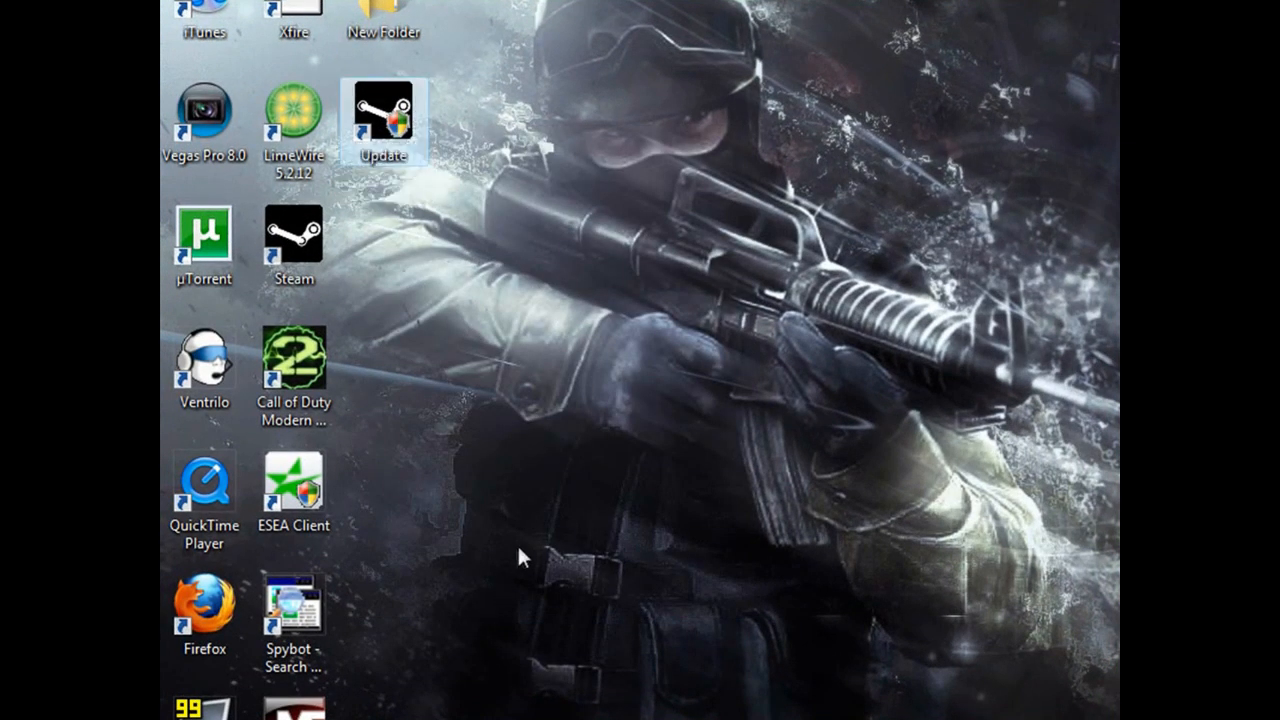
Step: Open the Update shortcut's Properties and copy in the Counter-Strike Source update command
left_click_drag(383, 120, 922, 120)
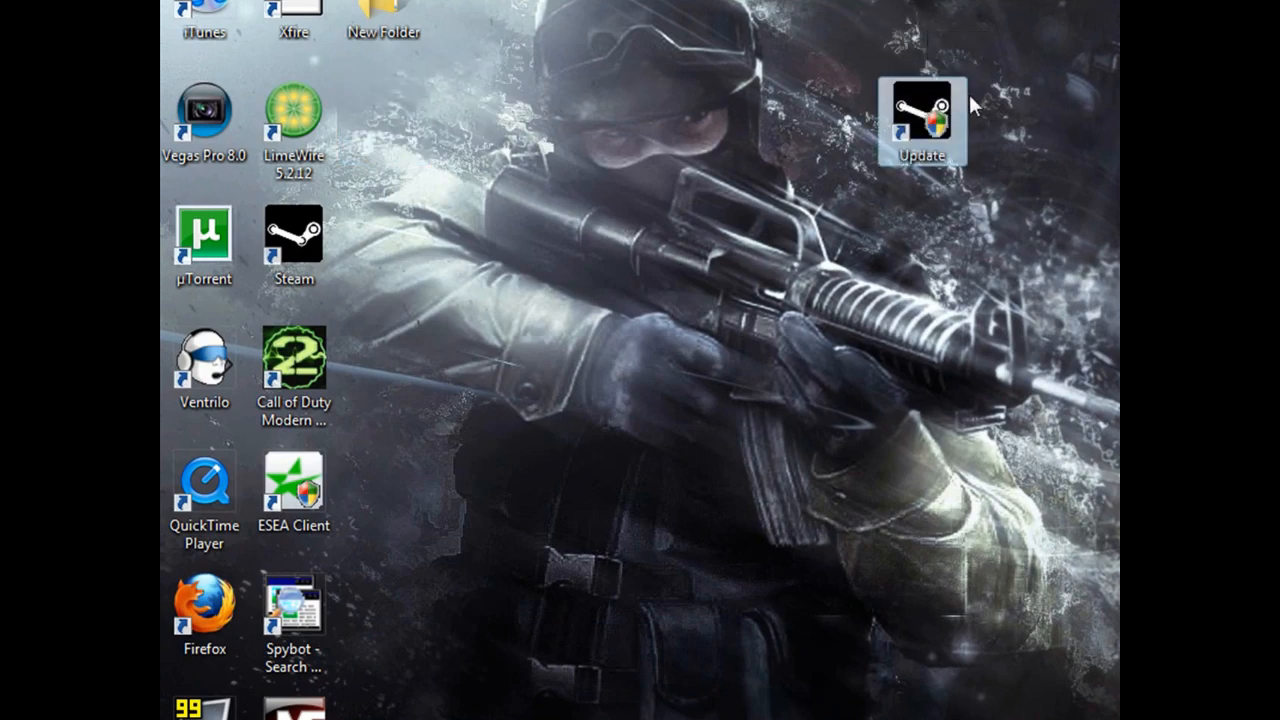
mouse_move(1025, 115)
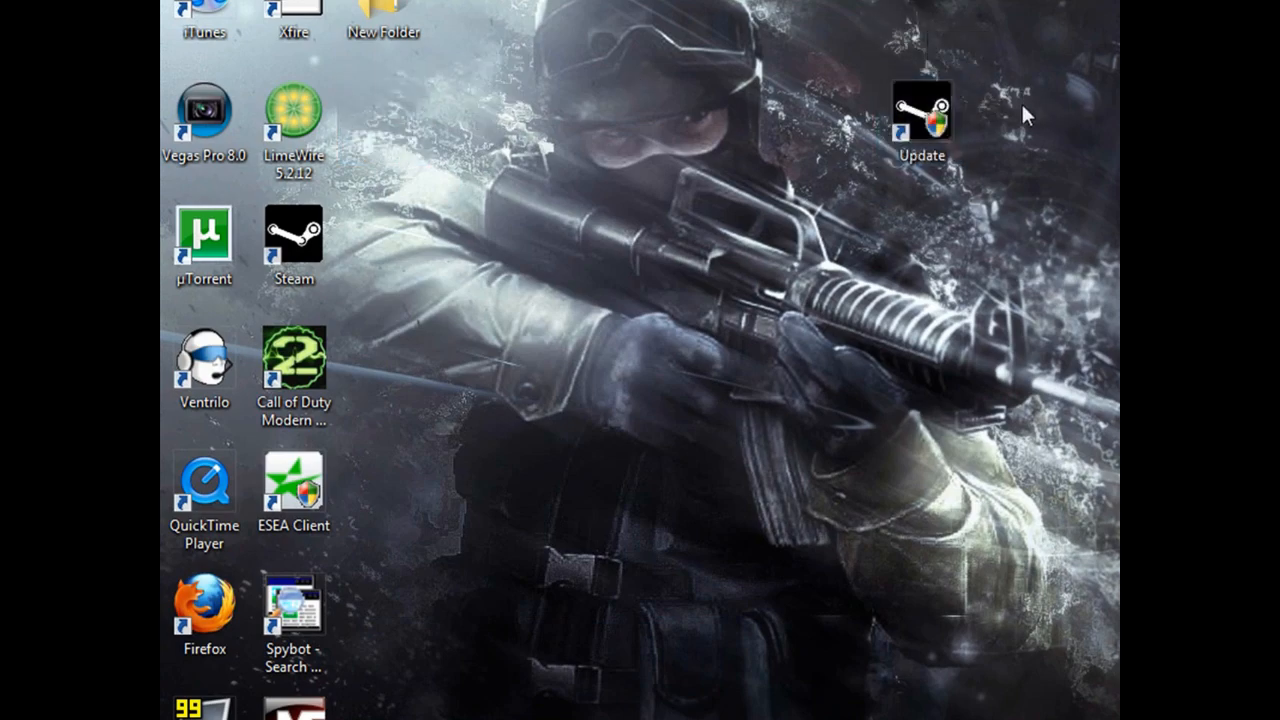
right_click(921, 110)
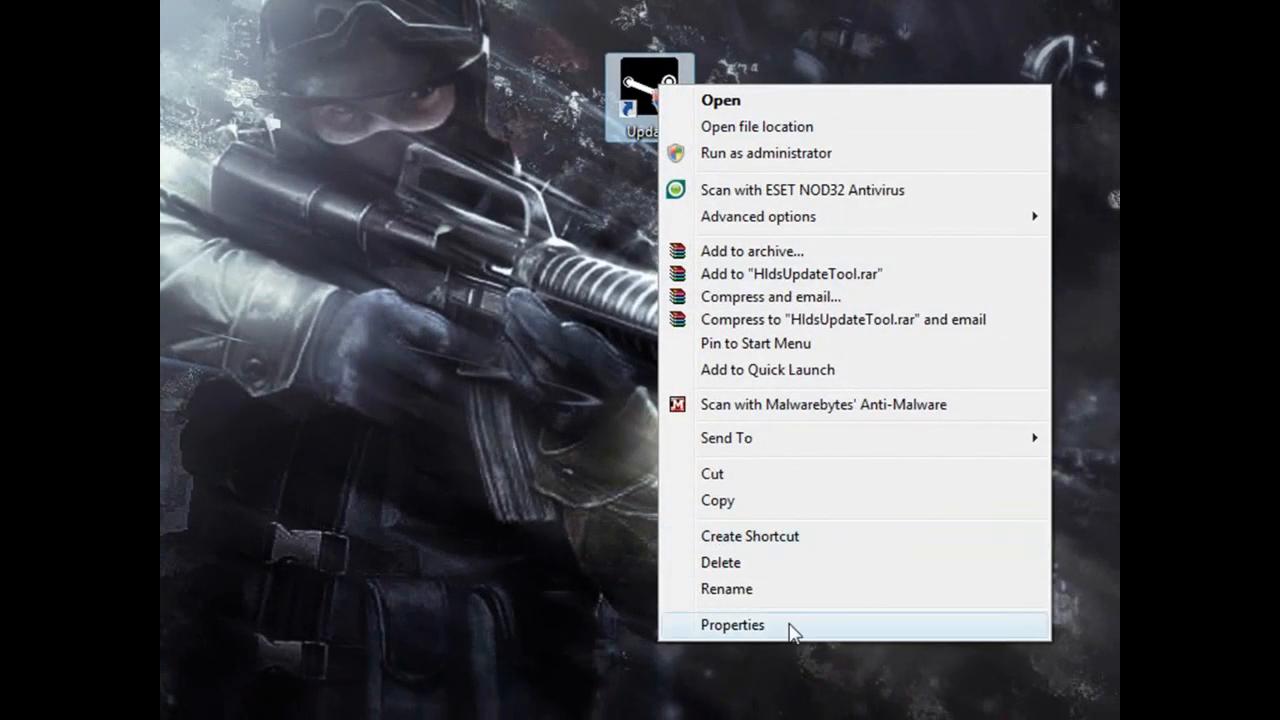
left_click(732, 624)
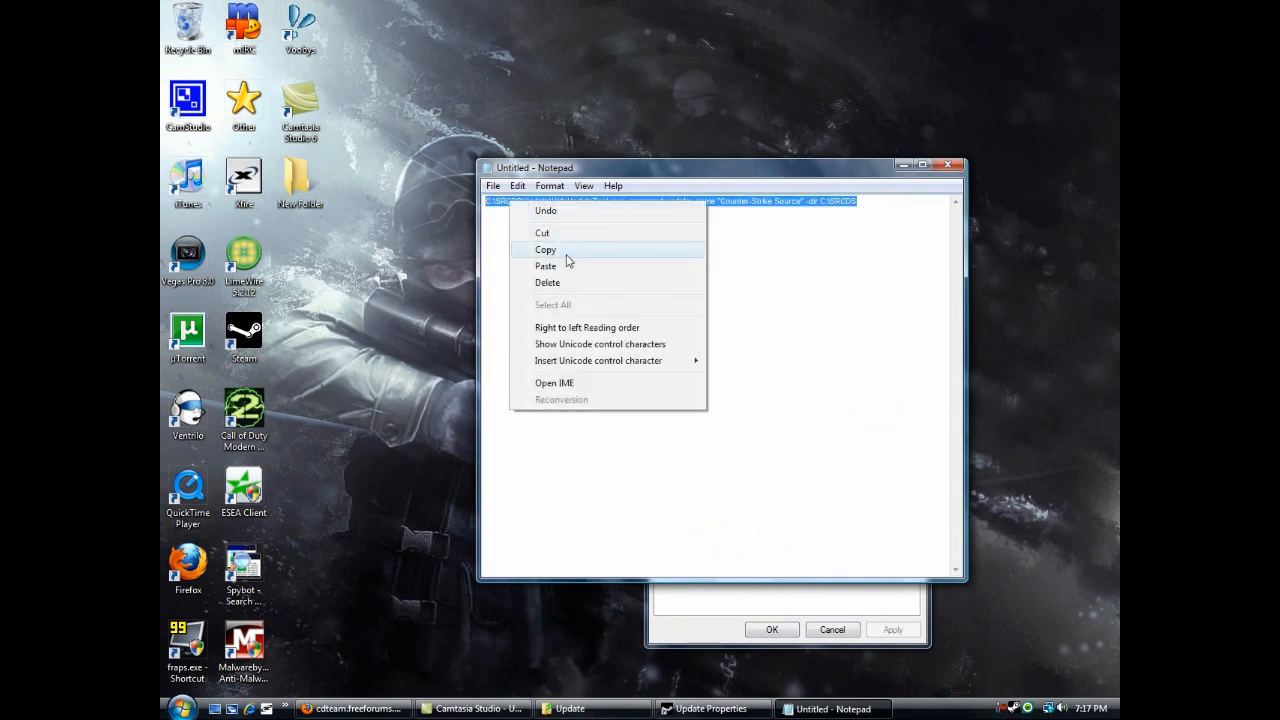
left_click(546, 249)
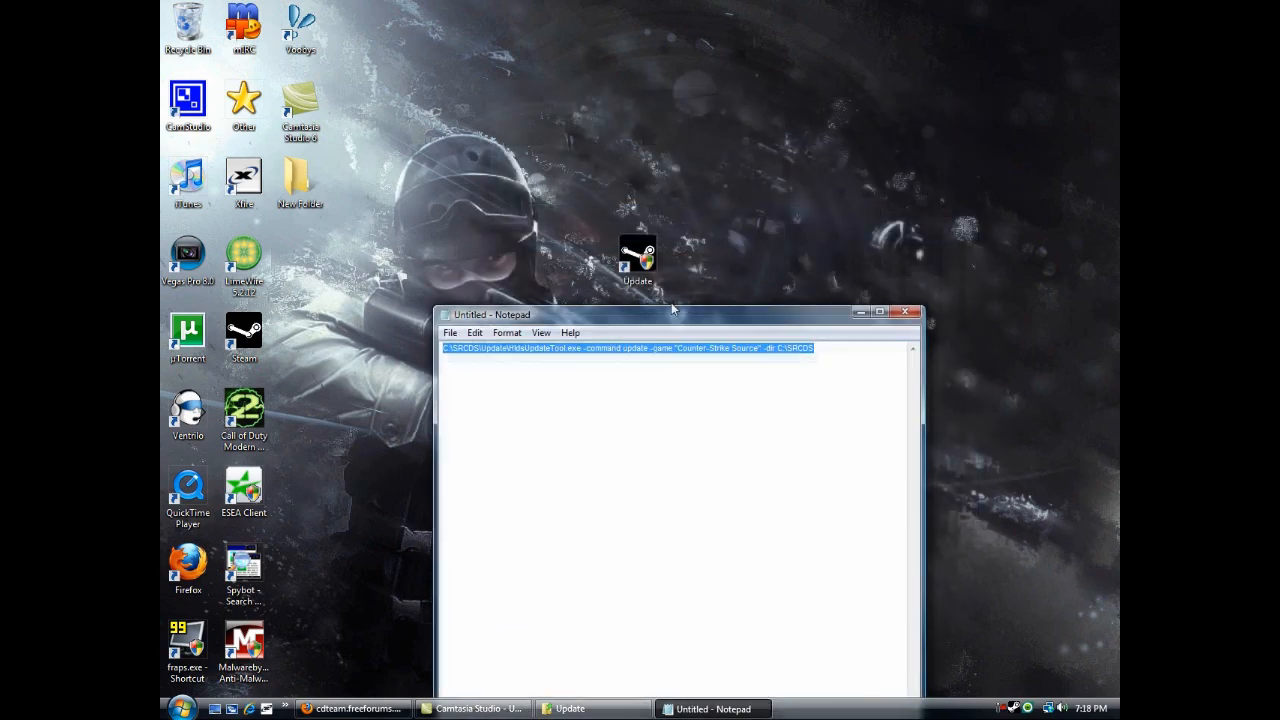
Step: Run the desktop Update shortcut to start downloading Counter-Strike Source into C:\SRCDS
left_click_drag(637, 260, 582, 182)
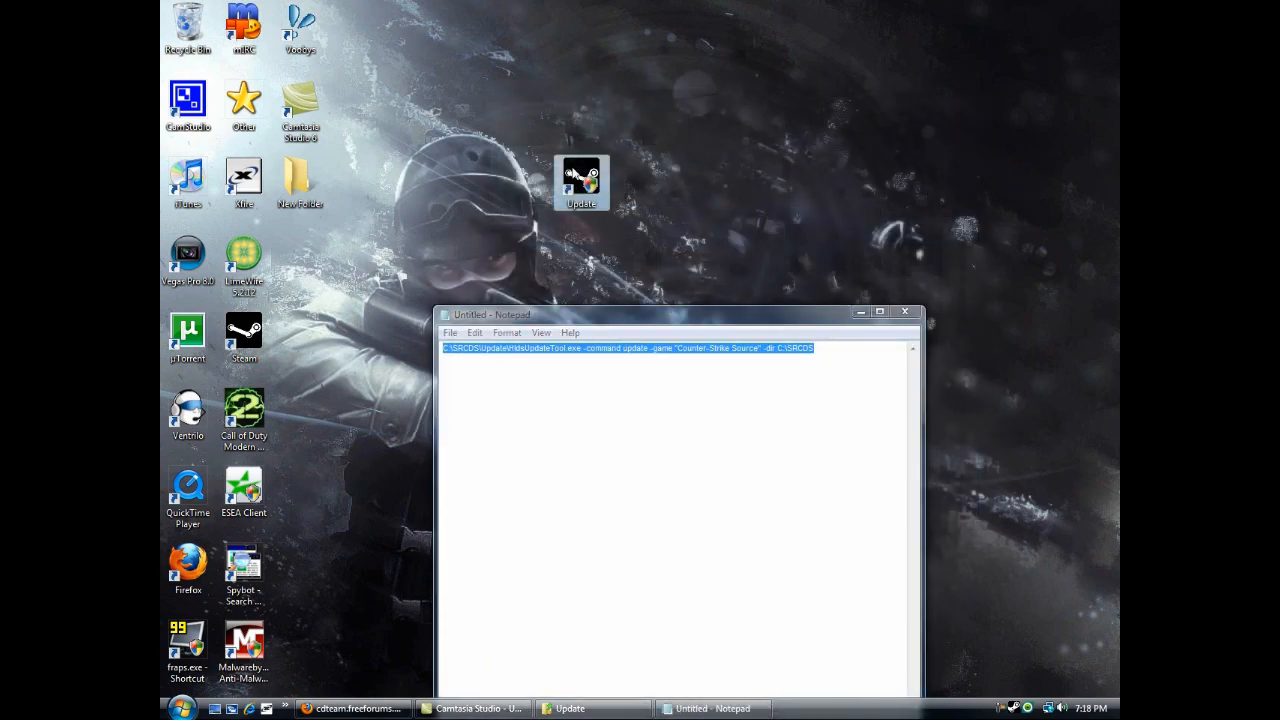
double_click(582, 182)
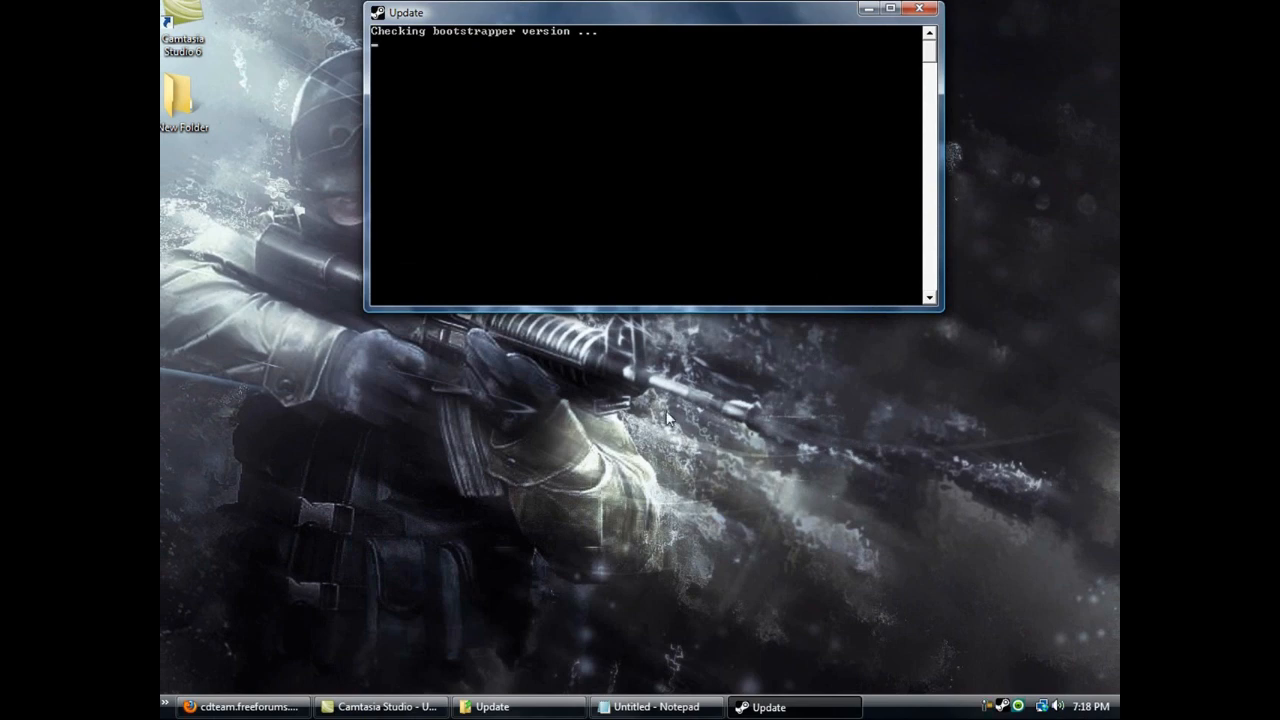
mouse_move(963, 684)
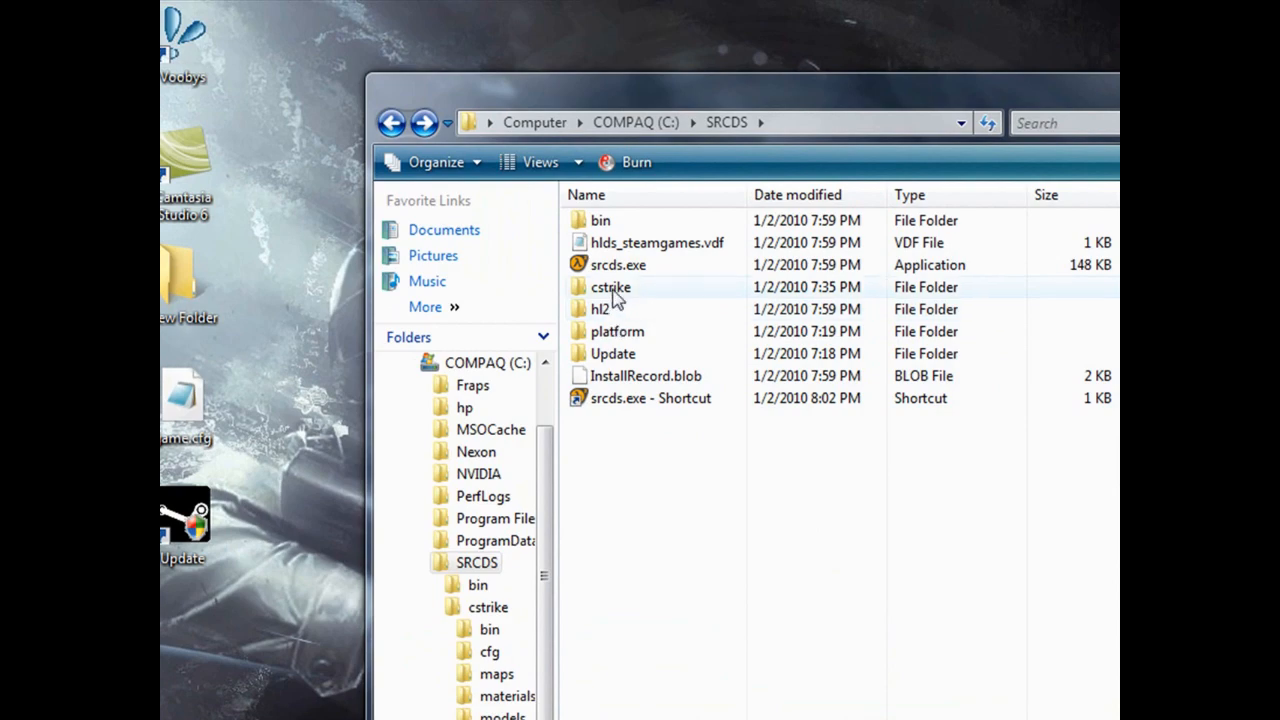
Step: Check the cstrike folder in C:\SRCDS, then rename the srcds.exe shortcut to RUN SRCDS
double_click(611, 287)
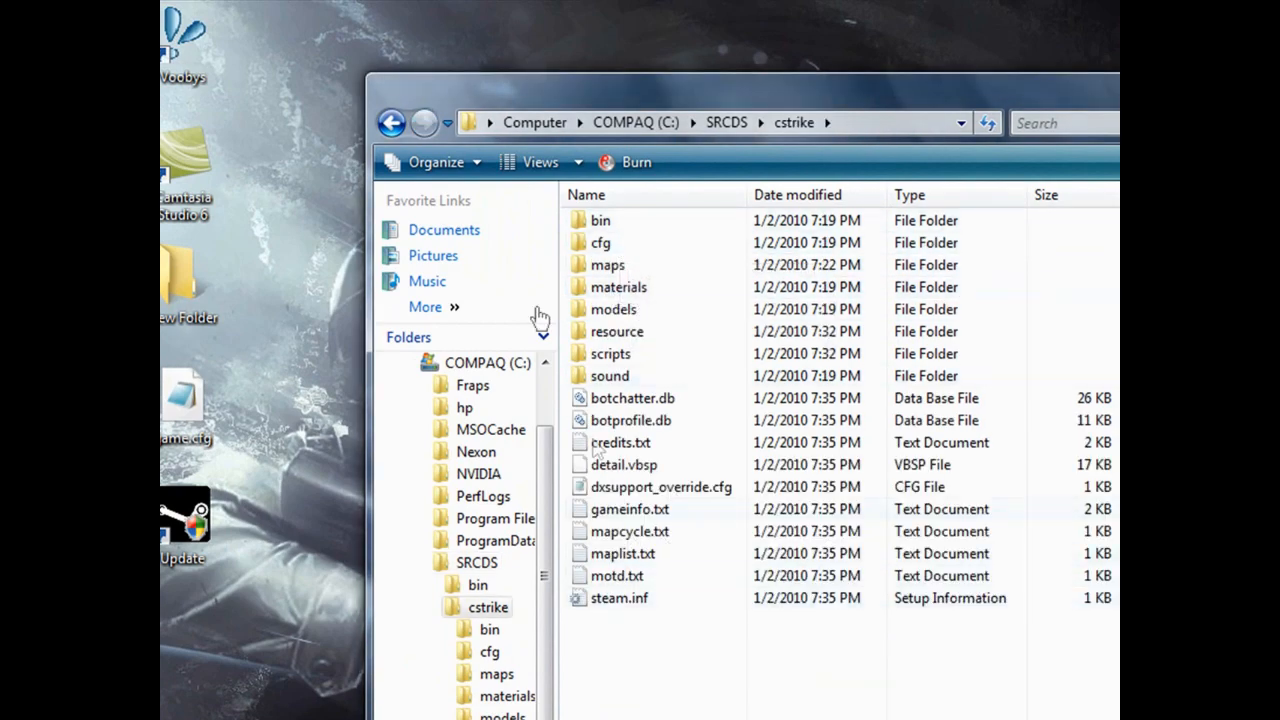
left_click(392, 122)
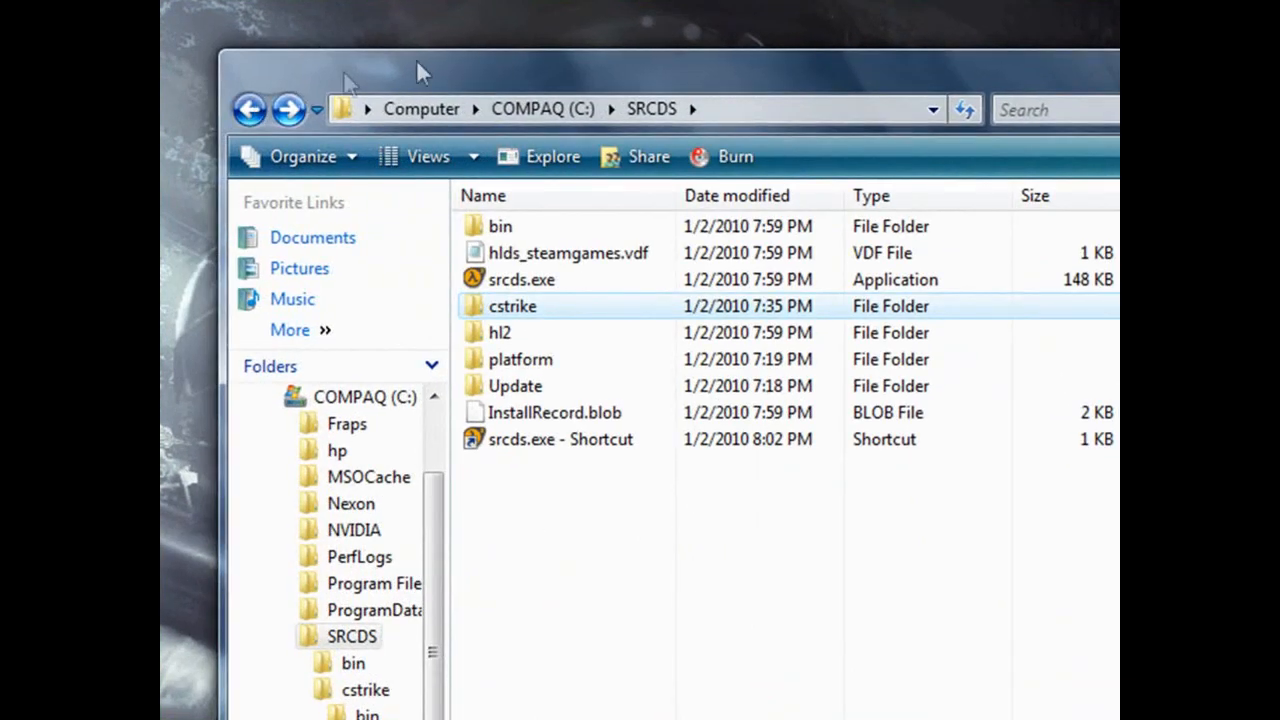
mouse_move(638, 156)
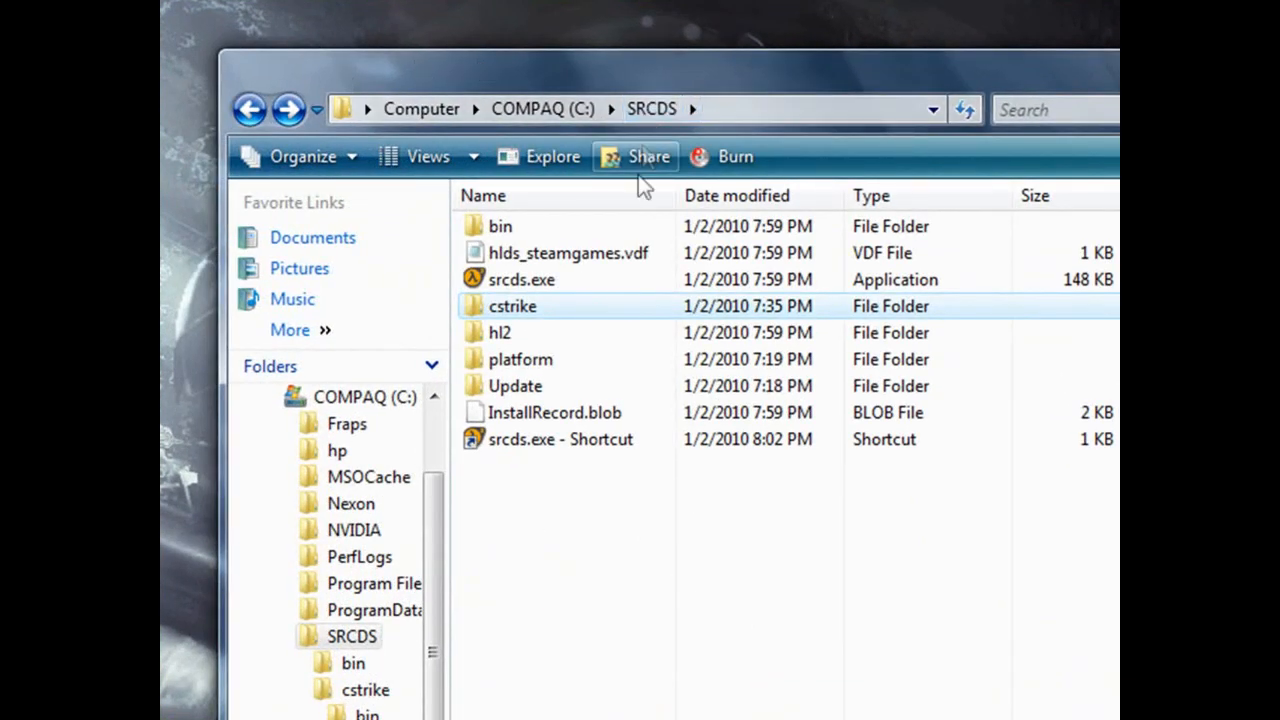
mouse_move(548, 305)
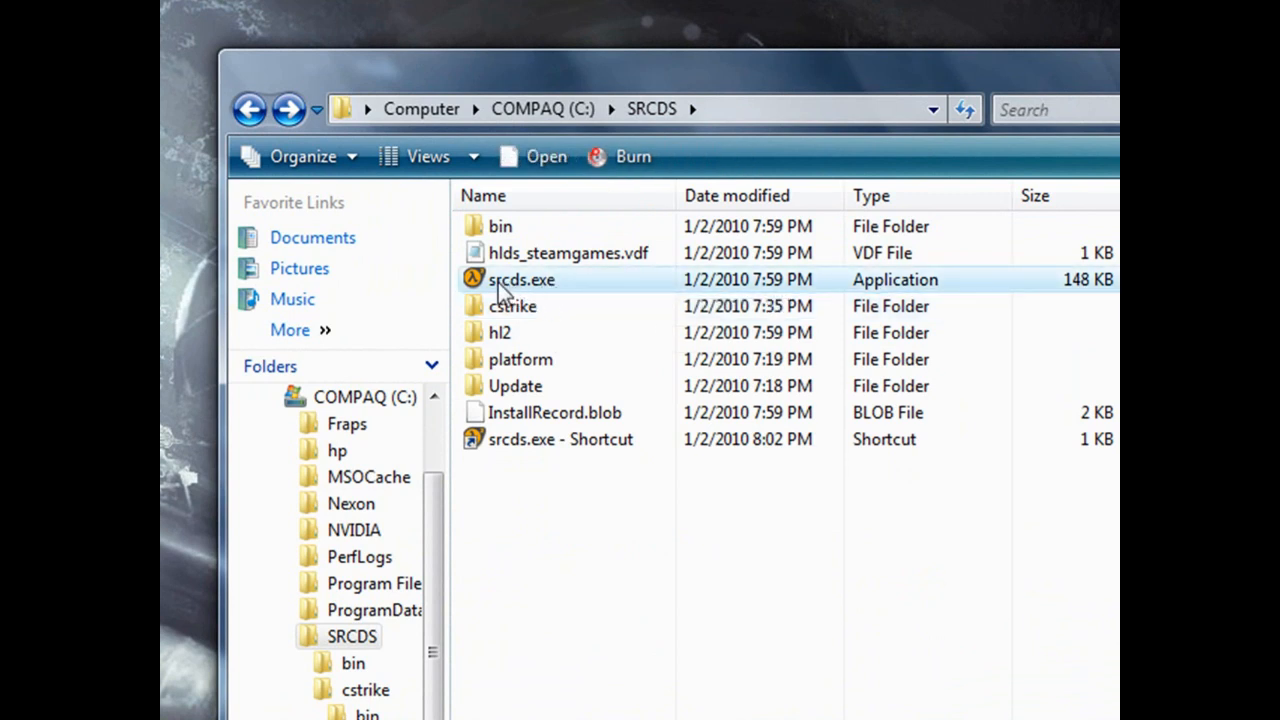
mouse_move(590, 365)
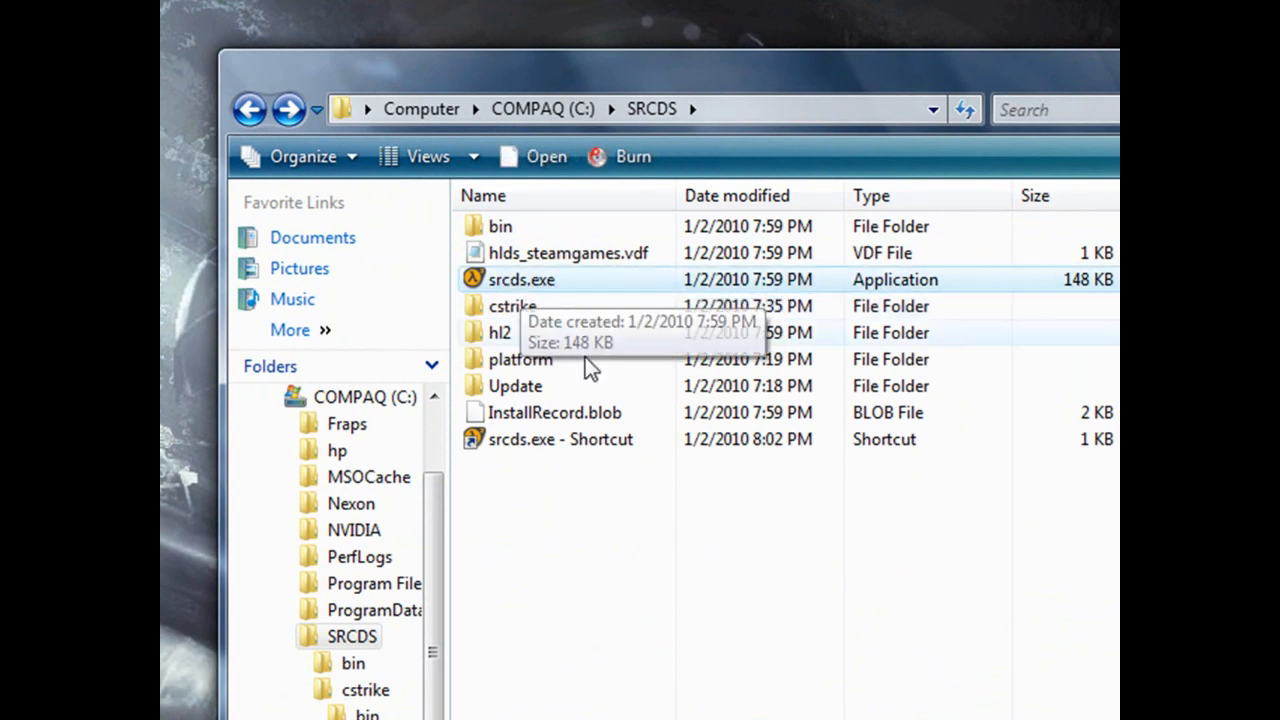
left_click(560, 439)
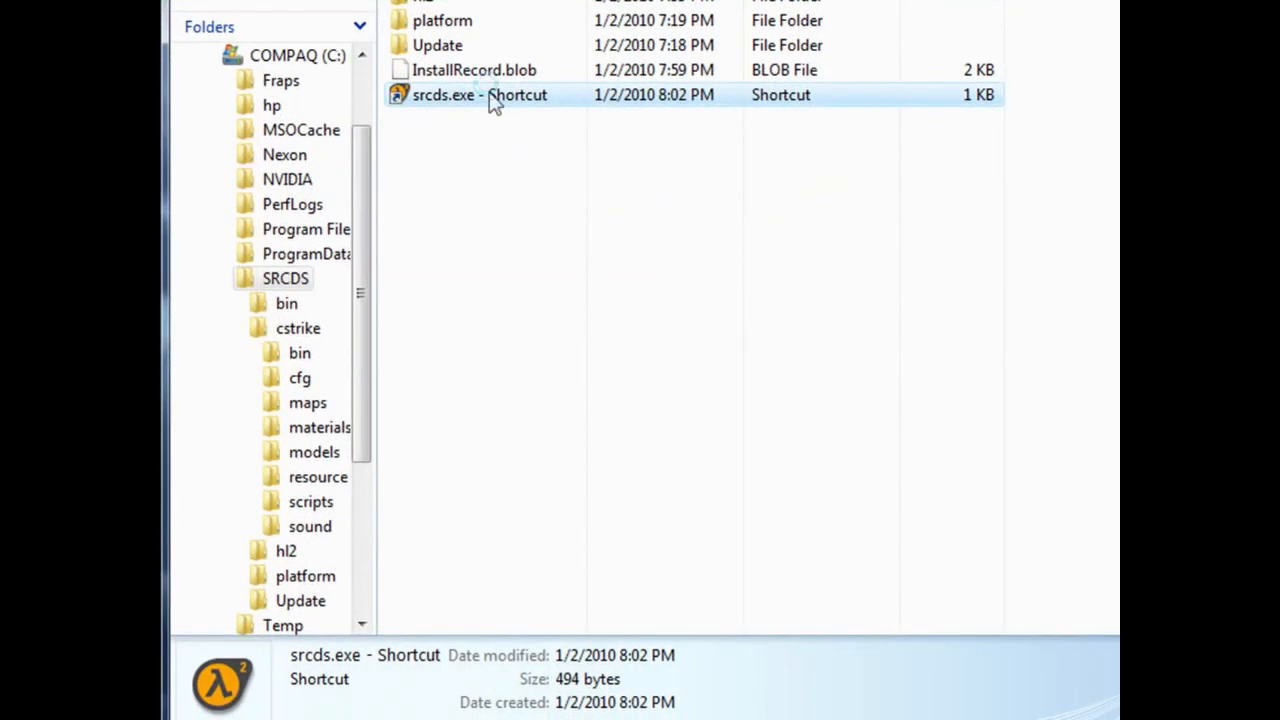
left_click(480, 94)
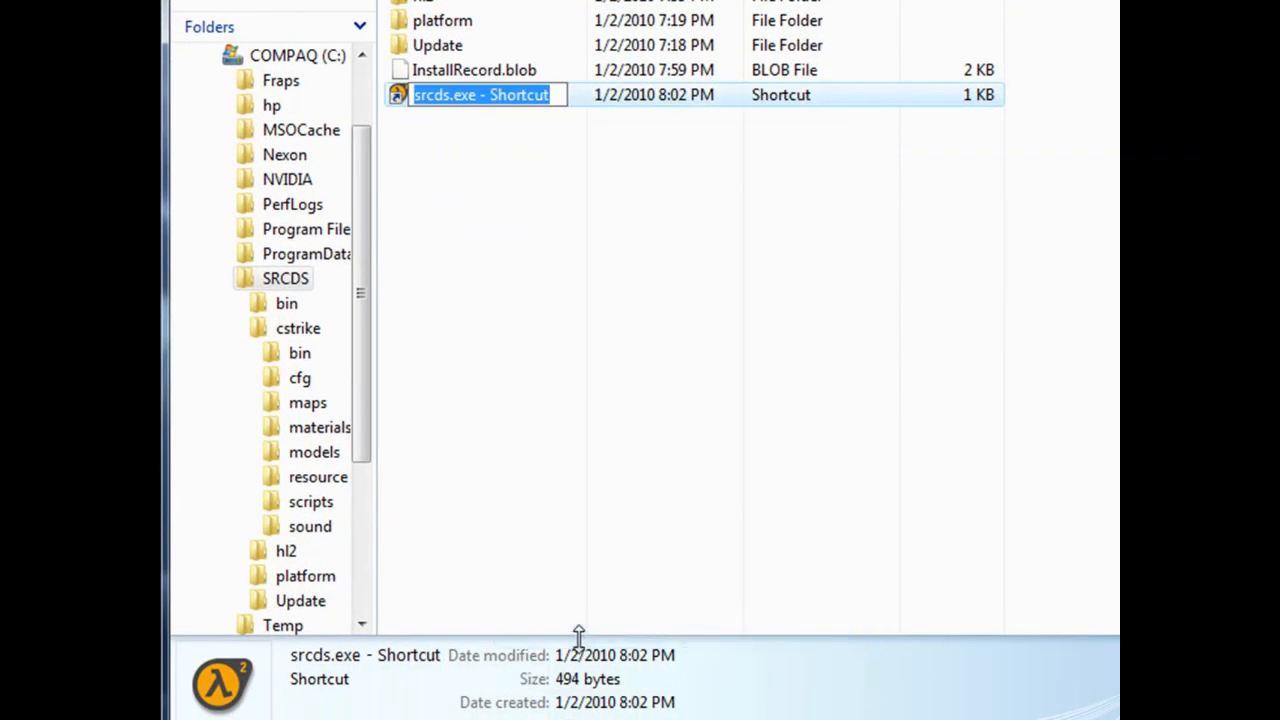
type("RUN SRCDS")
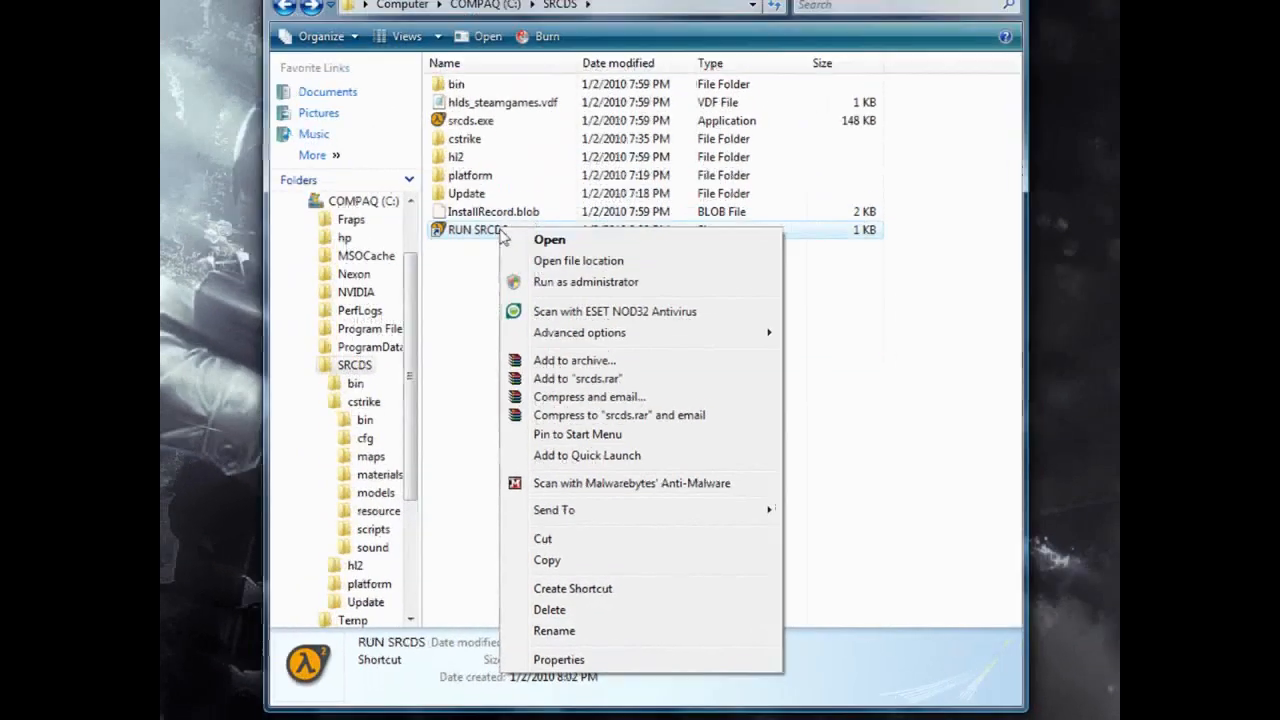
Step: Set RUN SRCDS's target to the srcds.exe cstrike command with port 27015, 30 players, de_dust
left_click(558, 659)
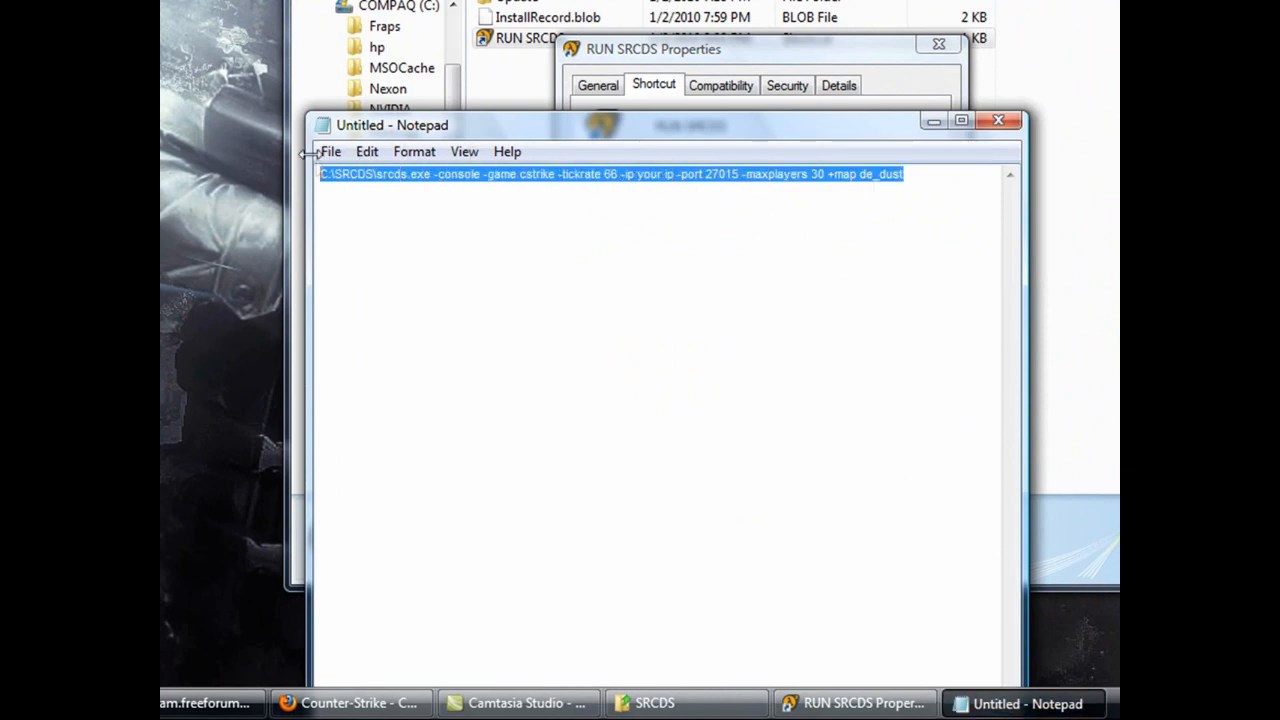
mouse_move(890, 120)
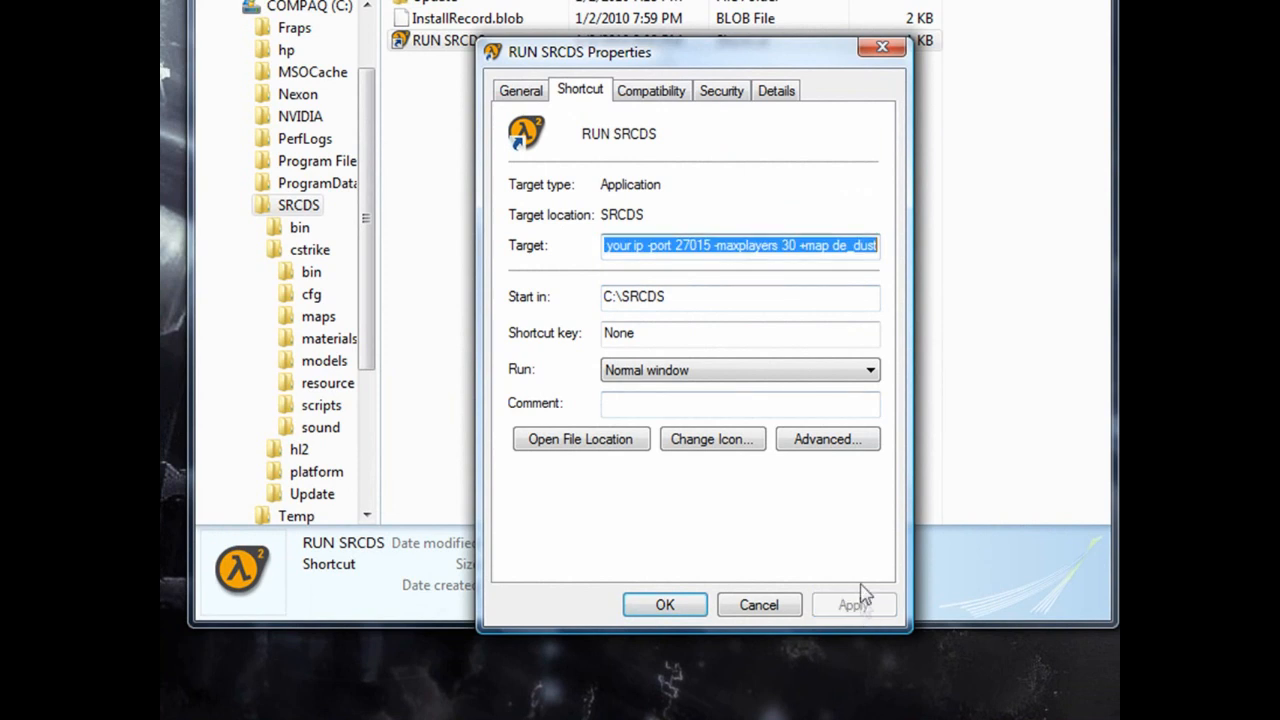
mouse_move(665, 604)
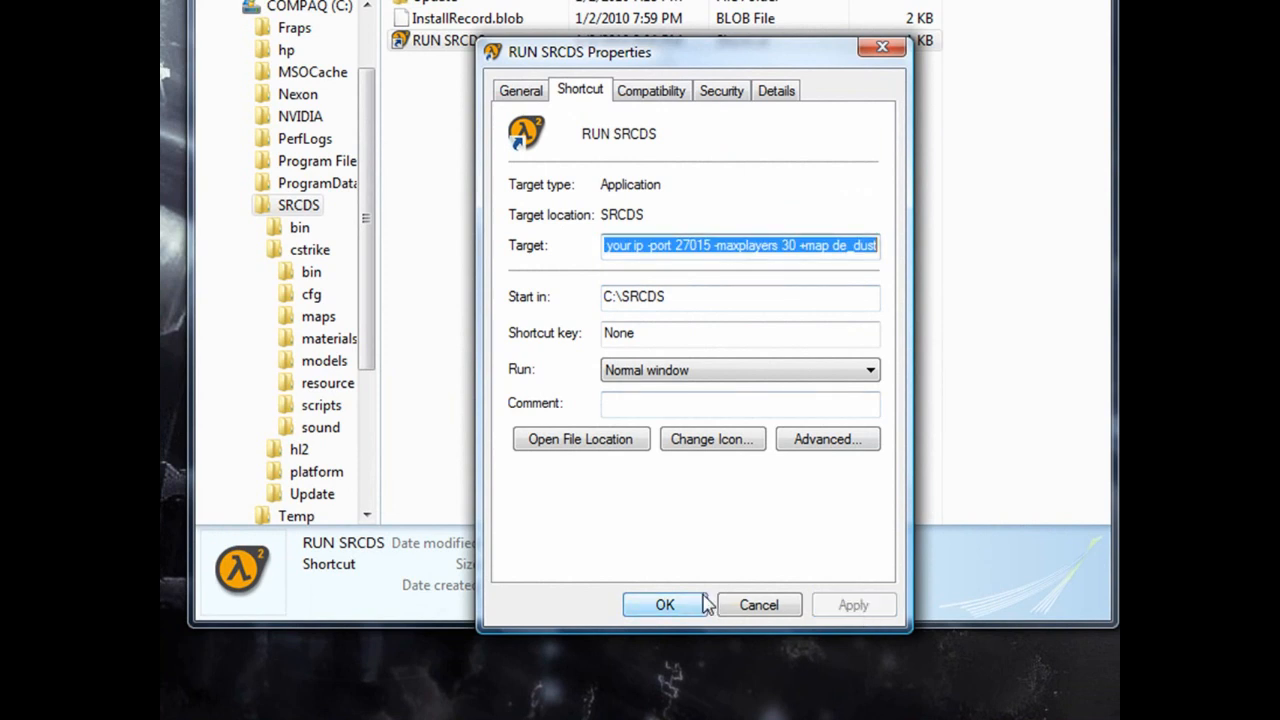
left_click(664, 604)
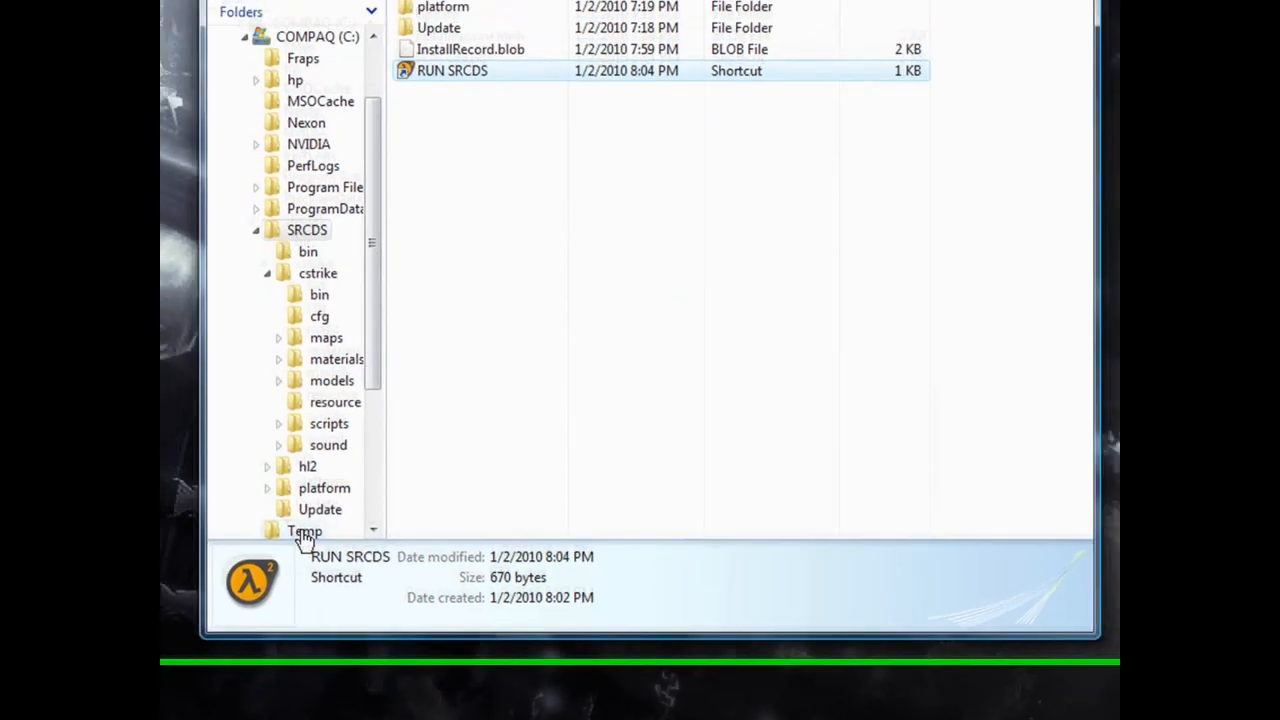
Step: Look up IPv4 192.168.1.68 with ipconfig and save it as the RUN SRCDS shortcut's -ip value
right_click(452, 252)
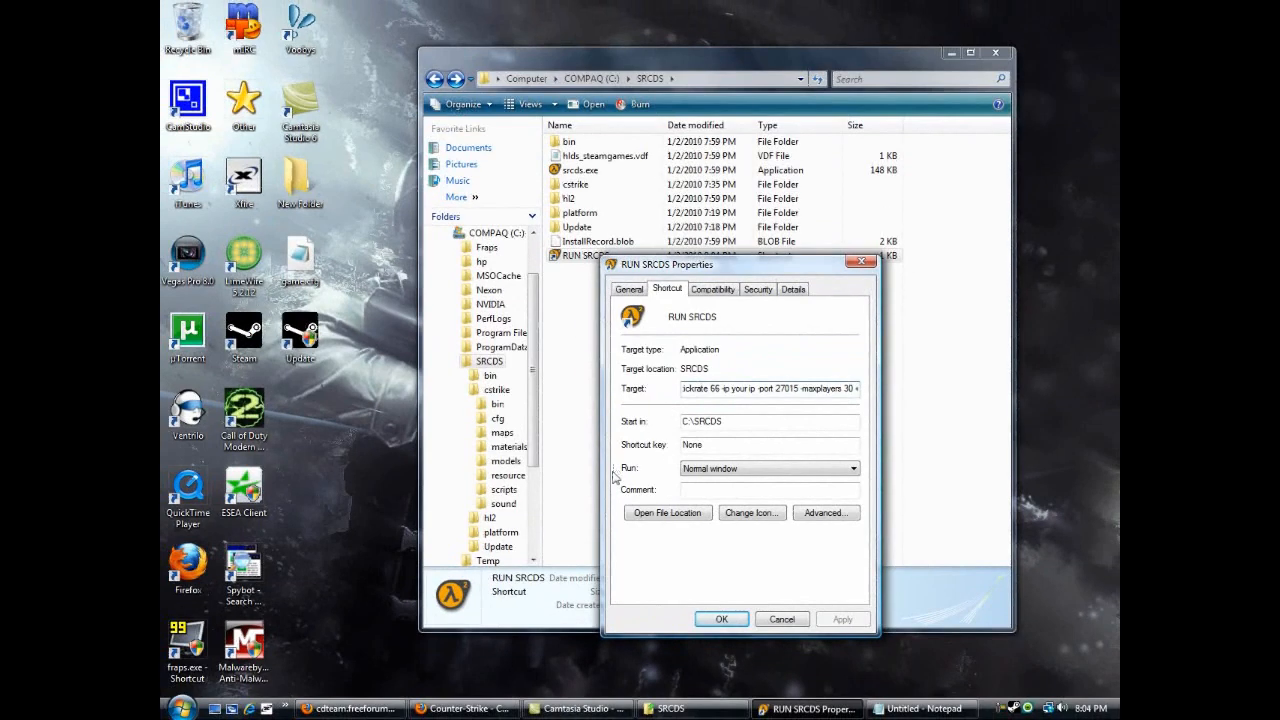
left_click(181, 708)
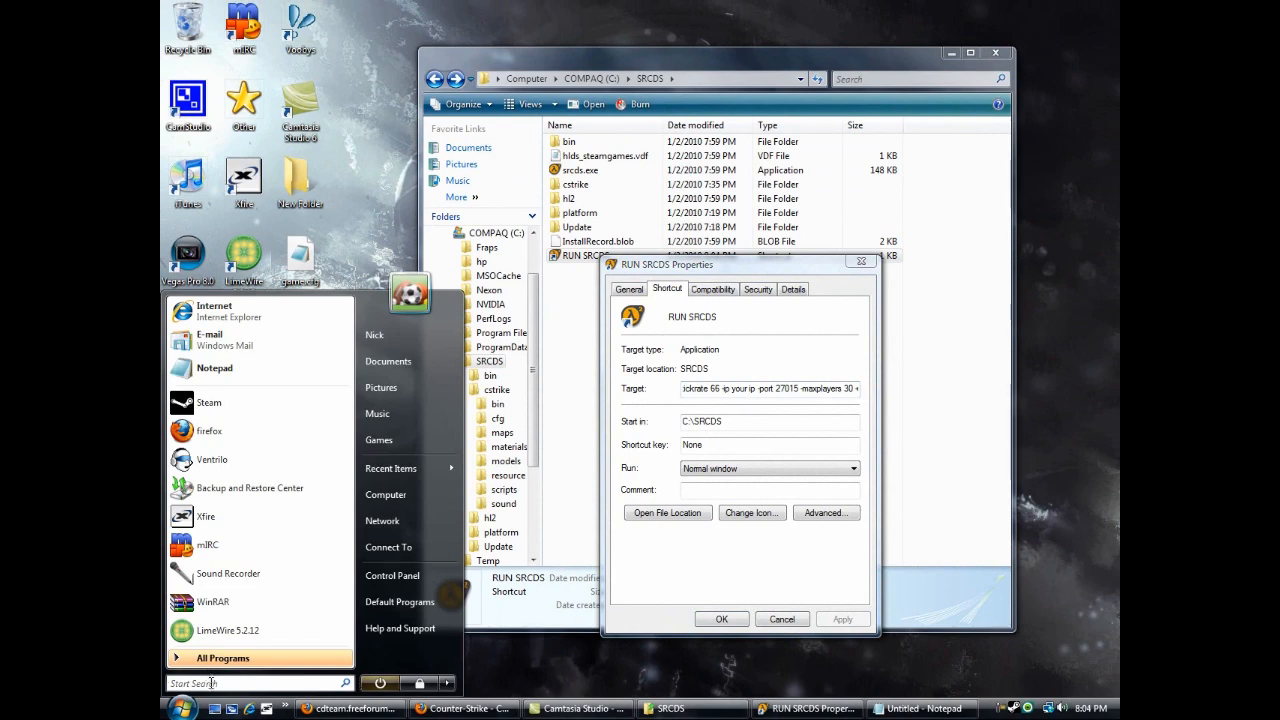
type("CMD")
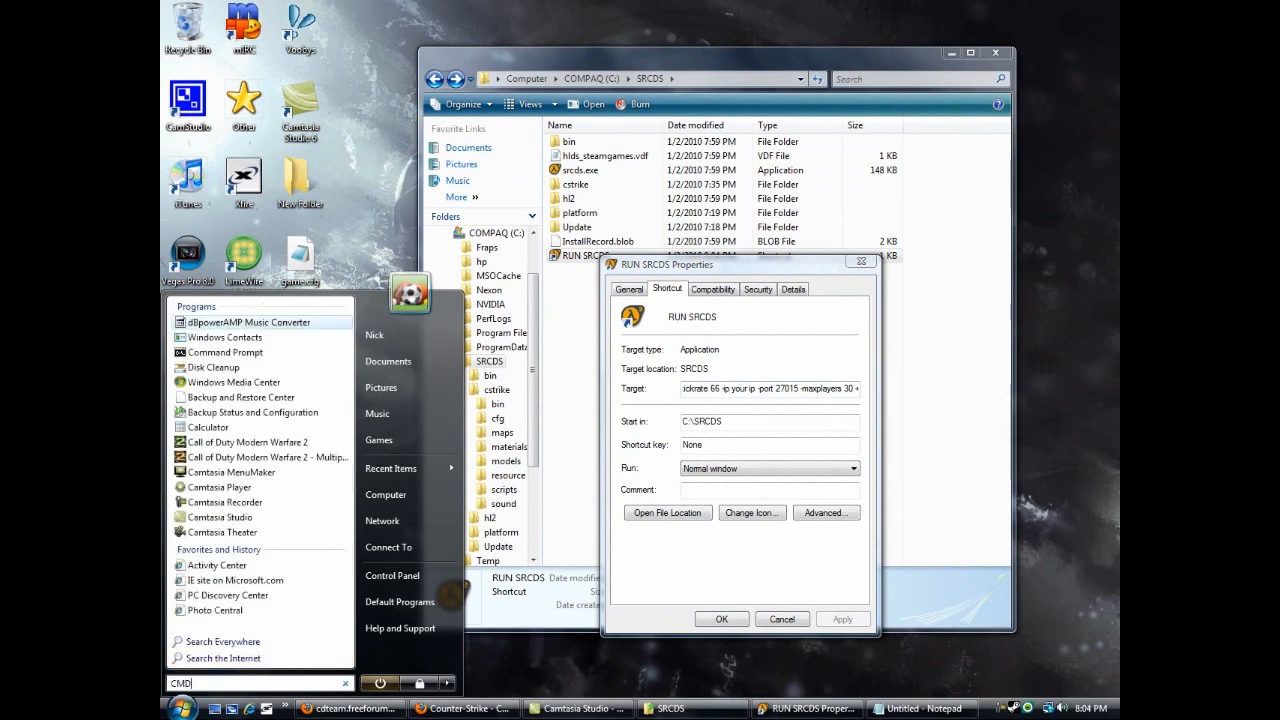
left_click(225, 352)
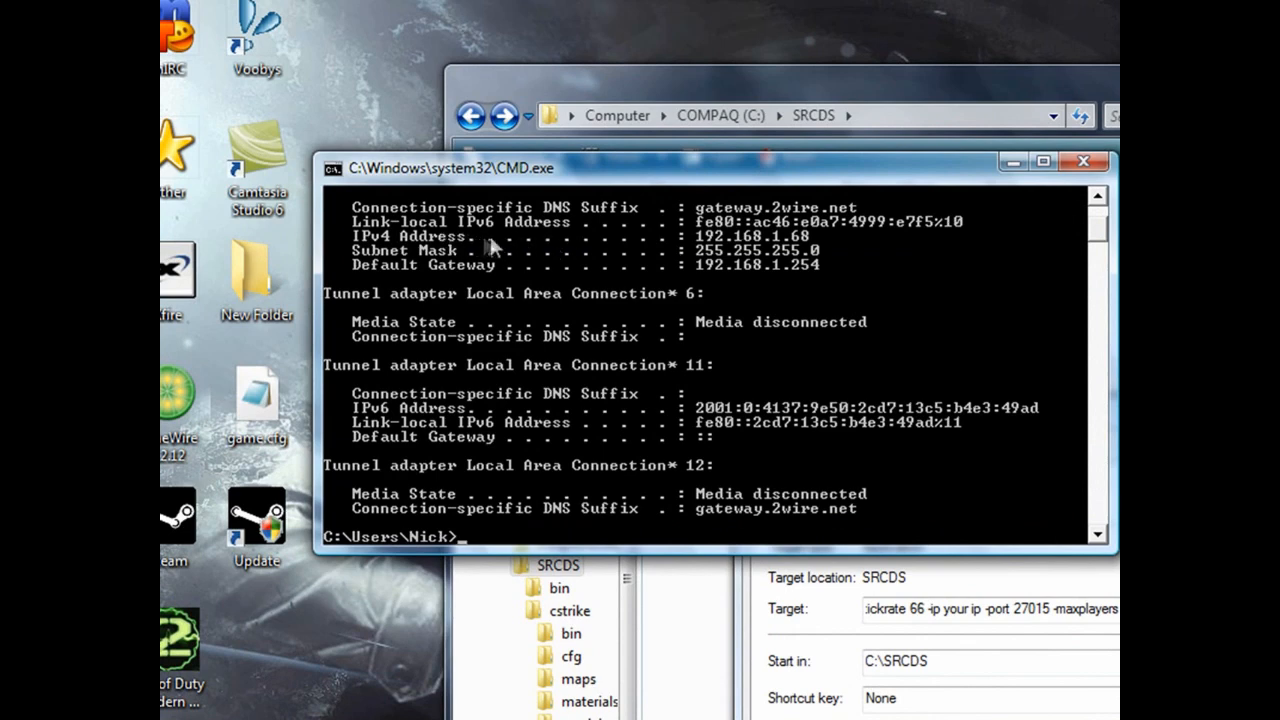
mouse_move(735, 250)
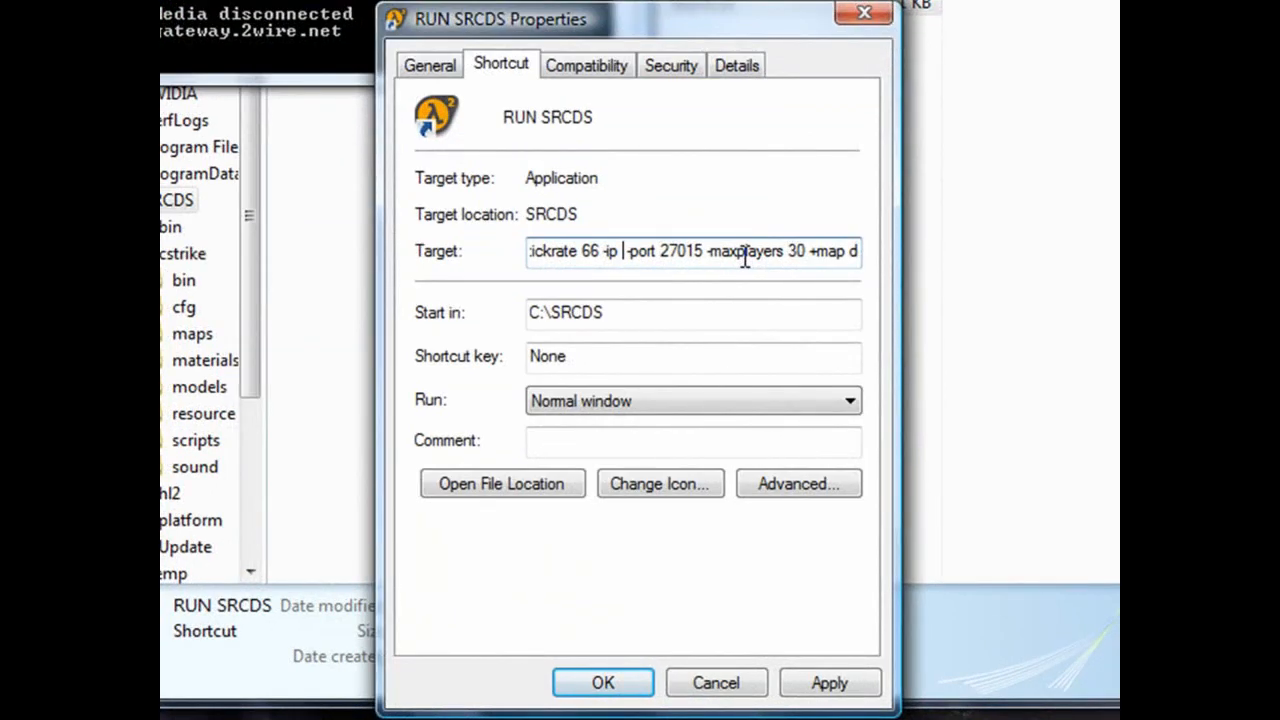
type("192")
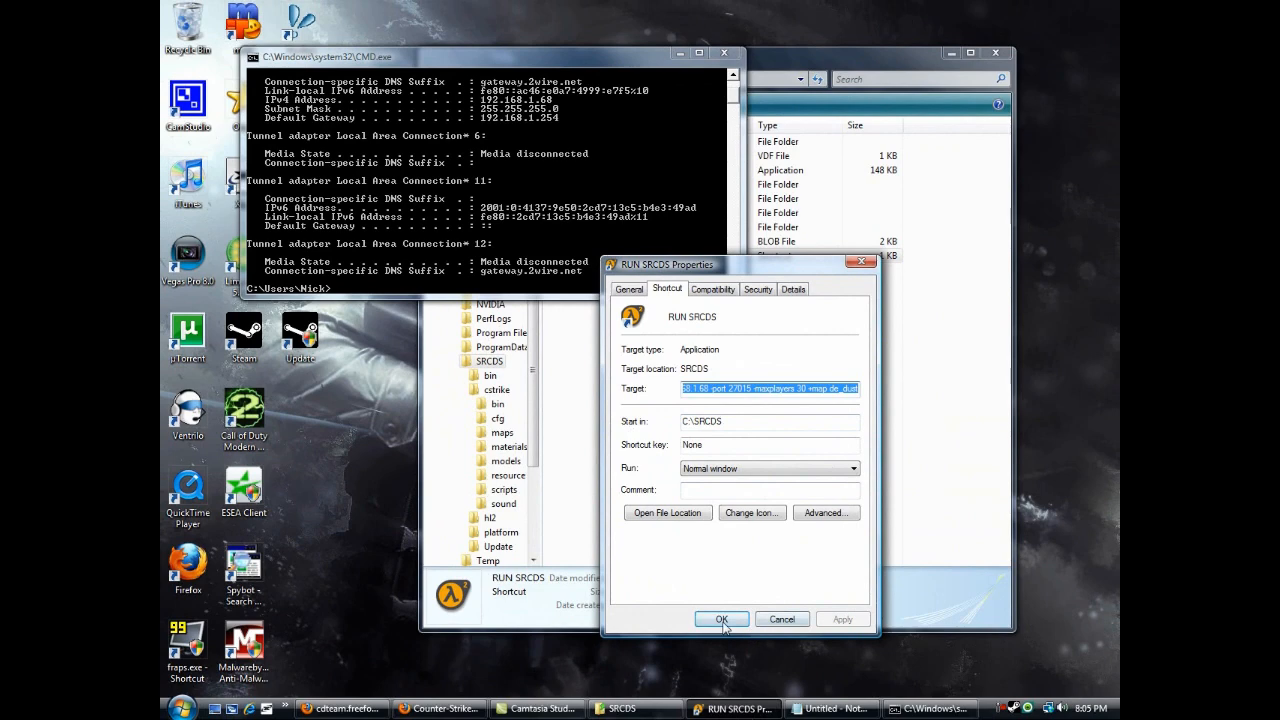
left_click(721, 619)
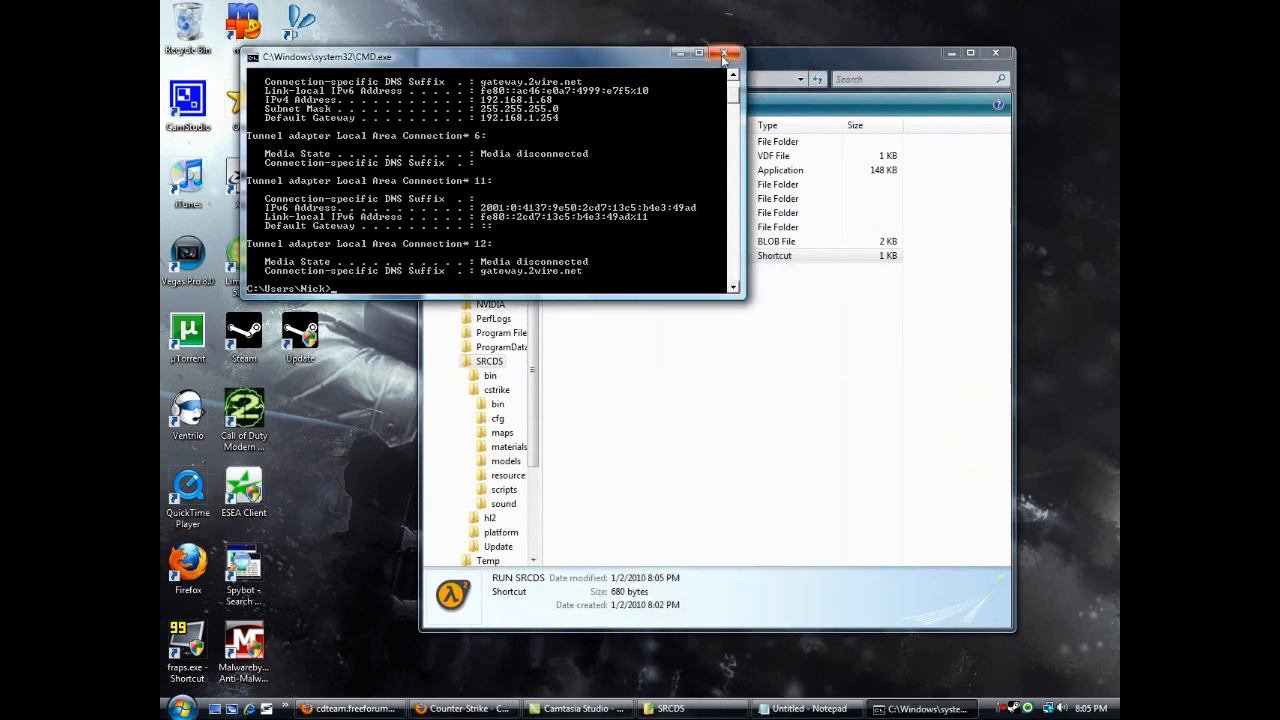
Step: Close the console, leave the server password blank, and run cfgmaker for a Generic cfg
left_click(723, 53)
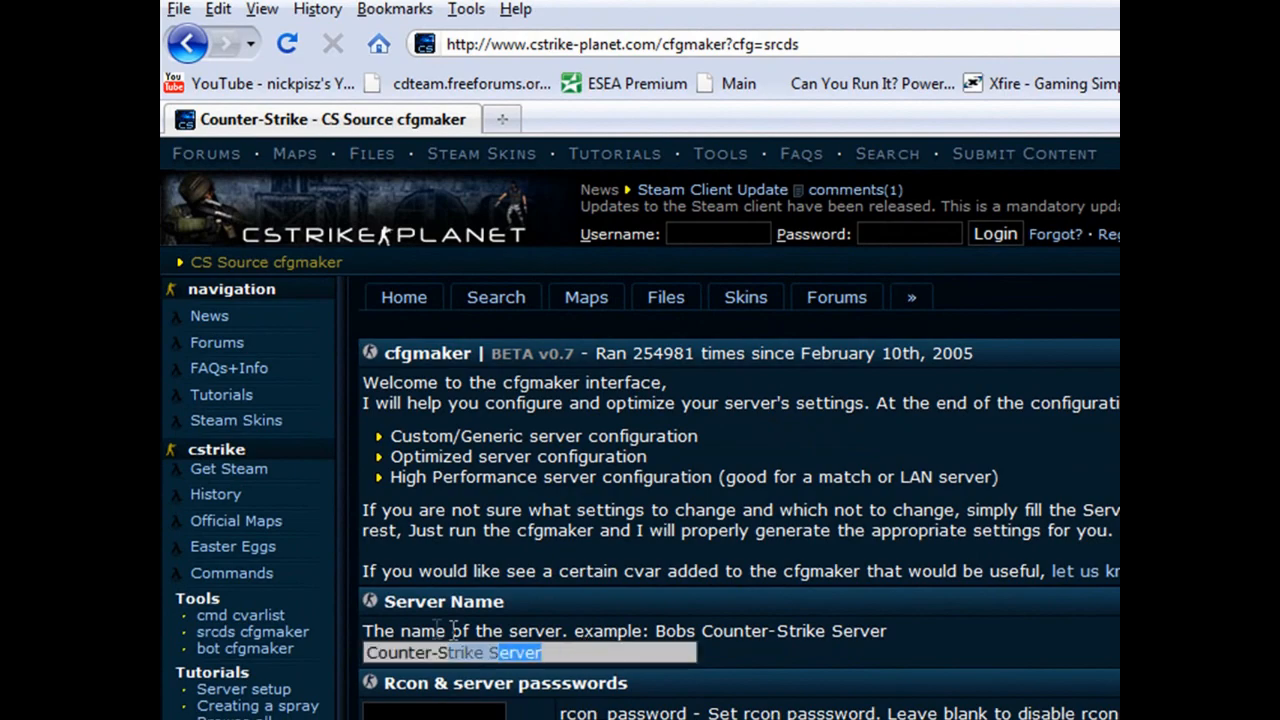
scroll("down", 3)
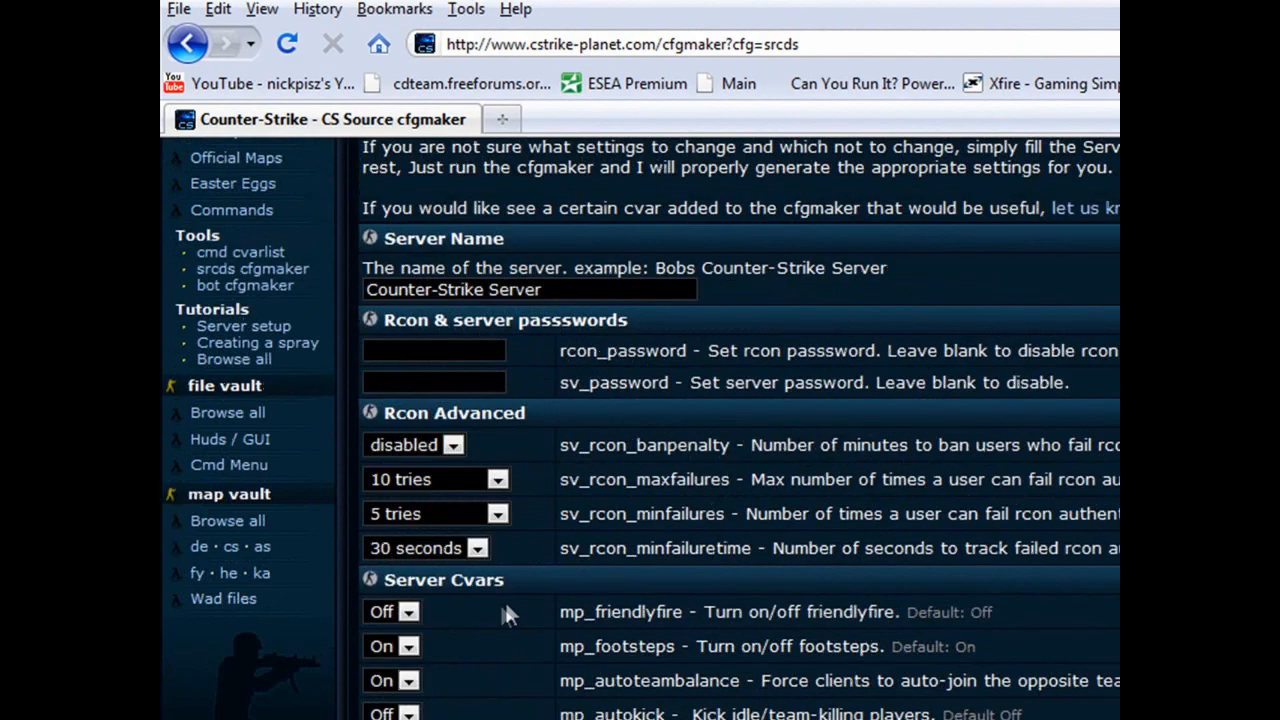
left_click(433, 382)
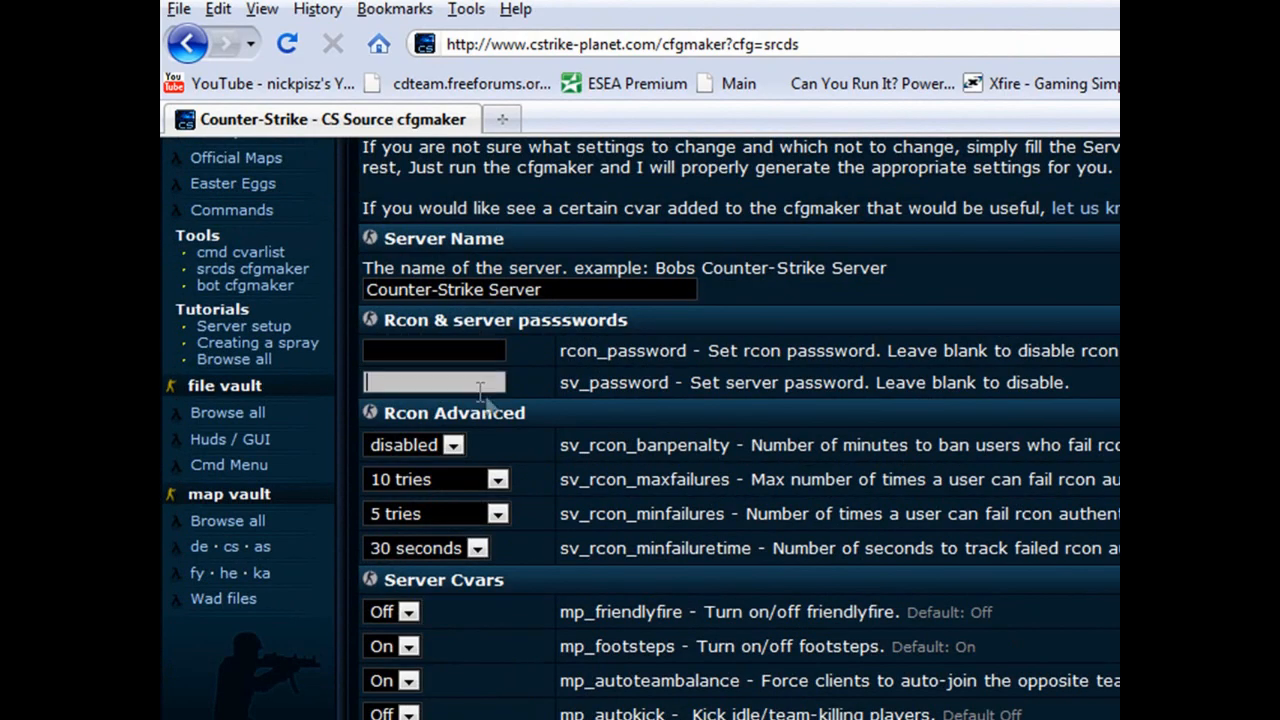
scroll("down", 3)
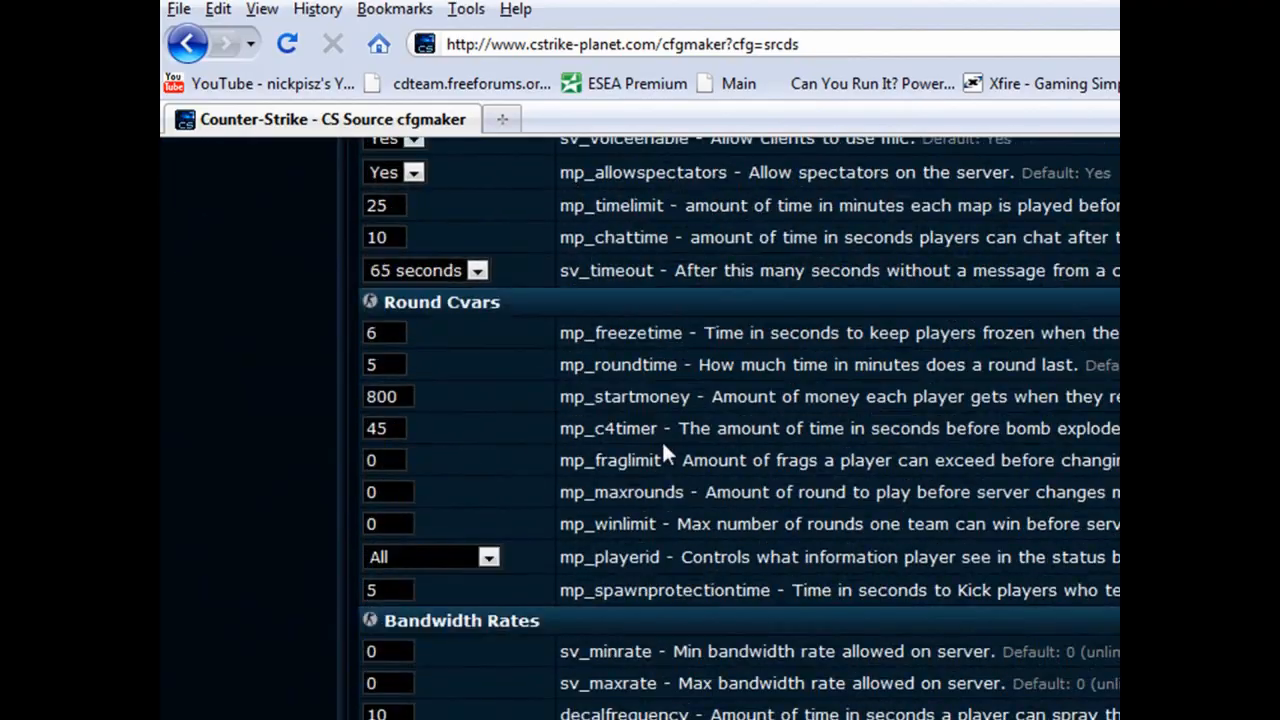
scroll("down", 3)
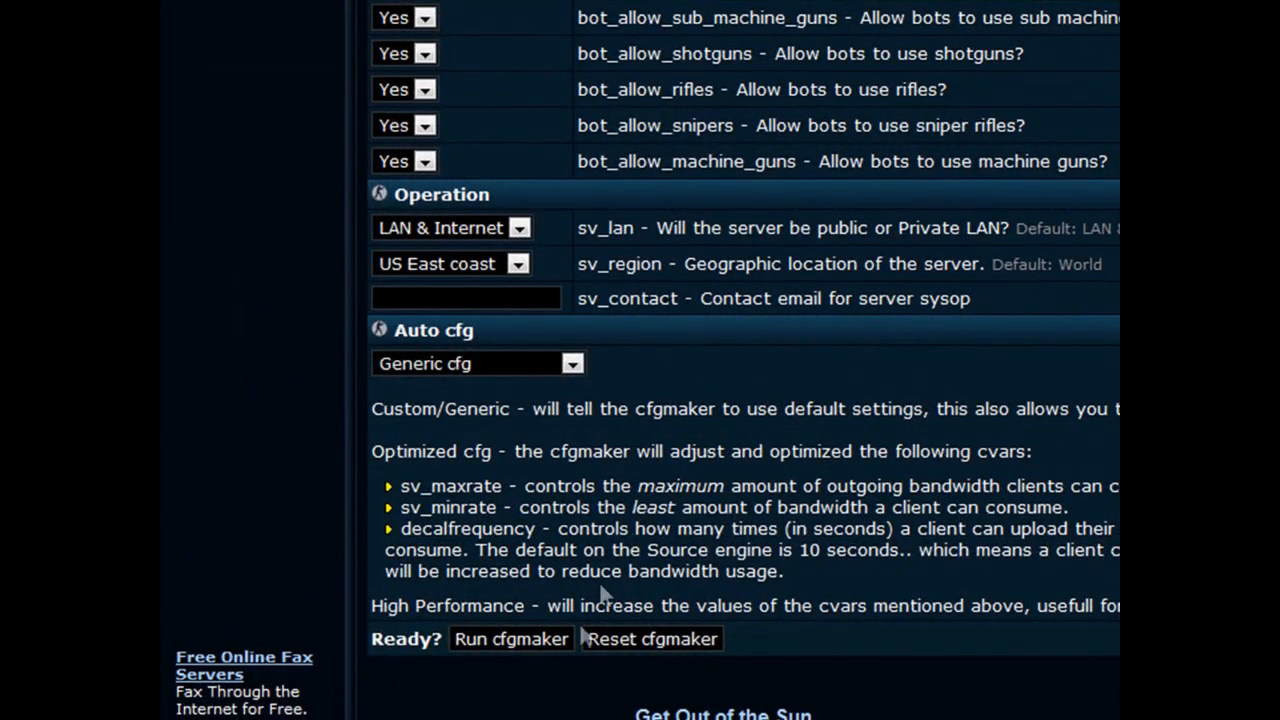
left_click(511, 638)
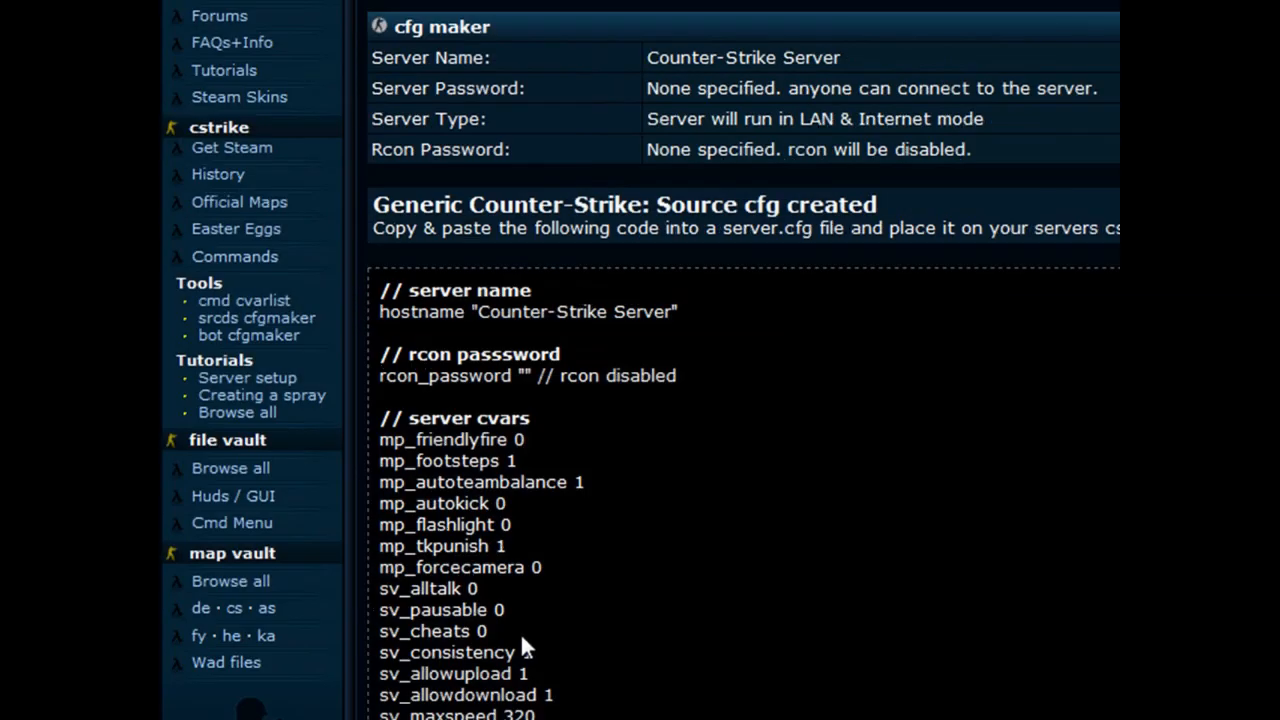
scroll("down", 3)
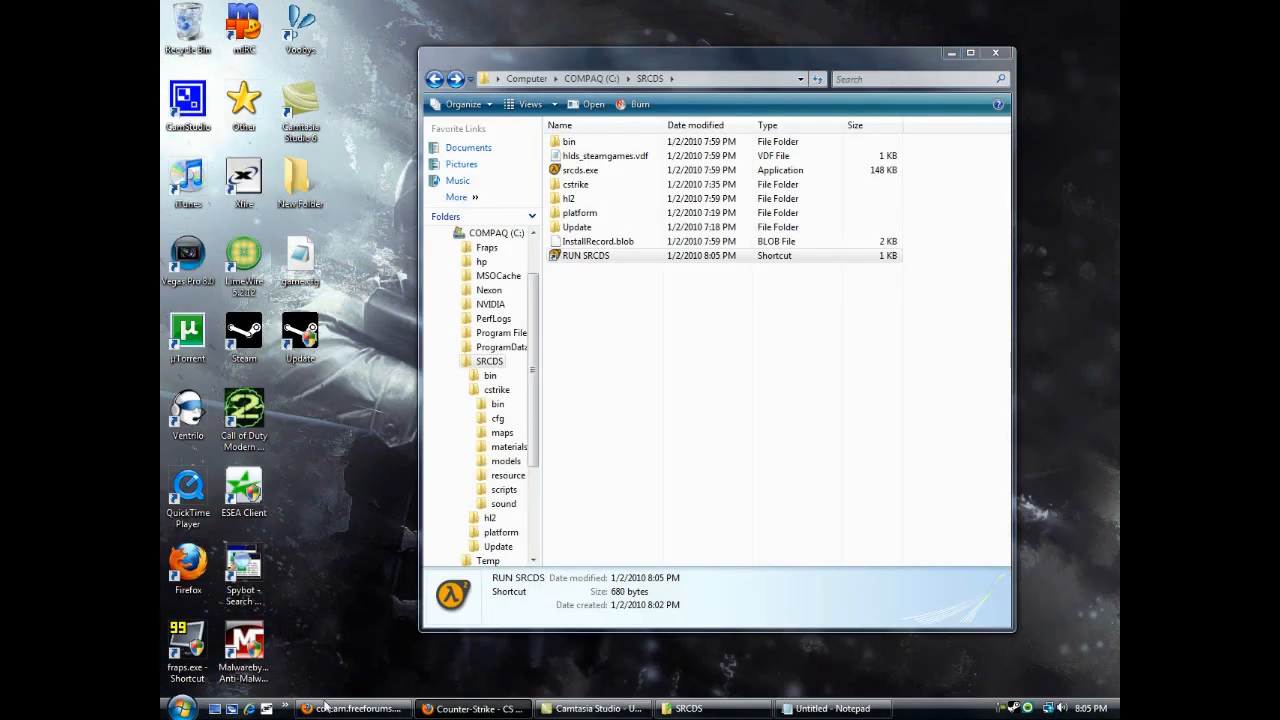
Step: Exit Notepad without saving, open the desktop game.cfg, and drag it toward cstrike\cfg
left_click(184, 708)
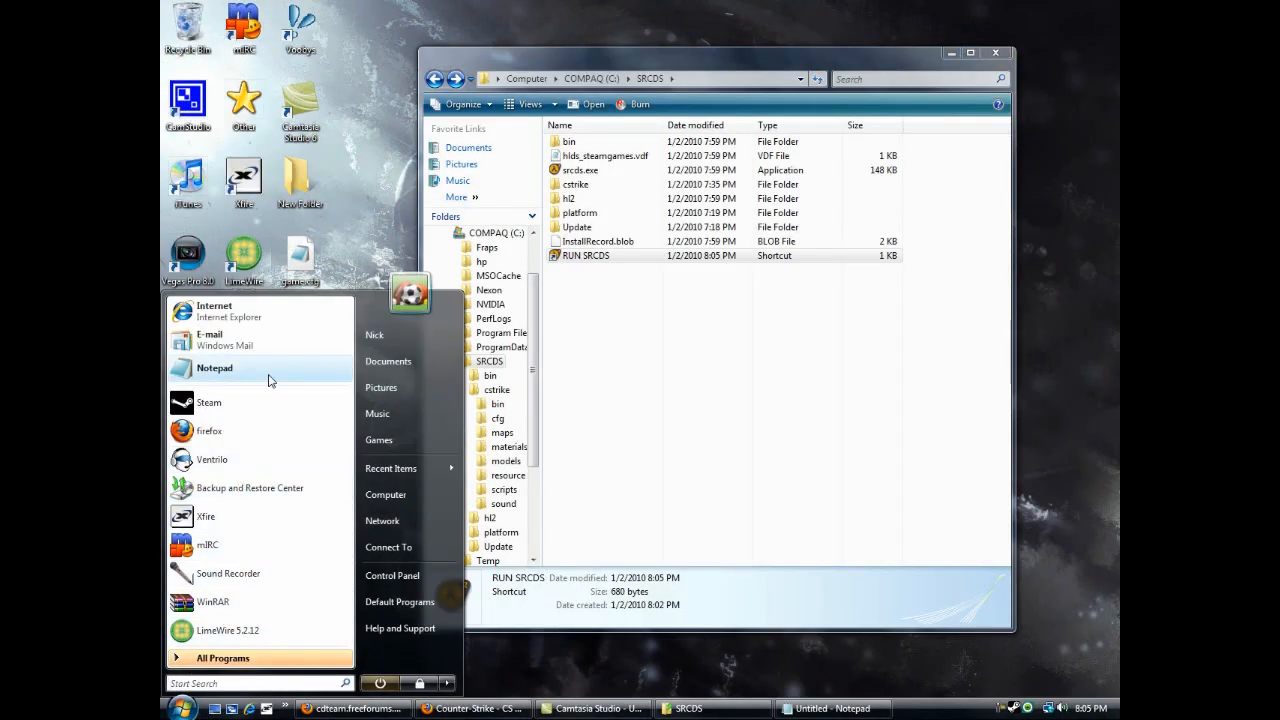
left_click(214, 368)
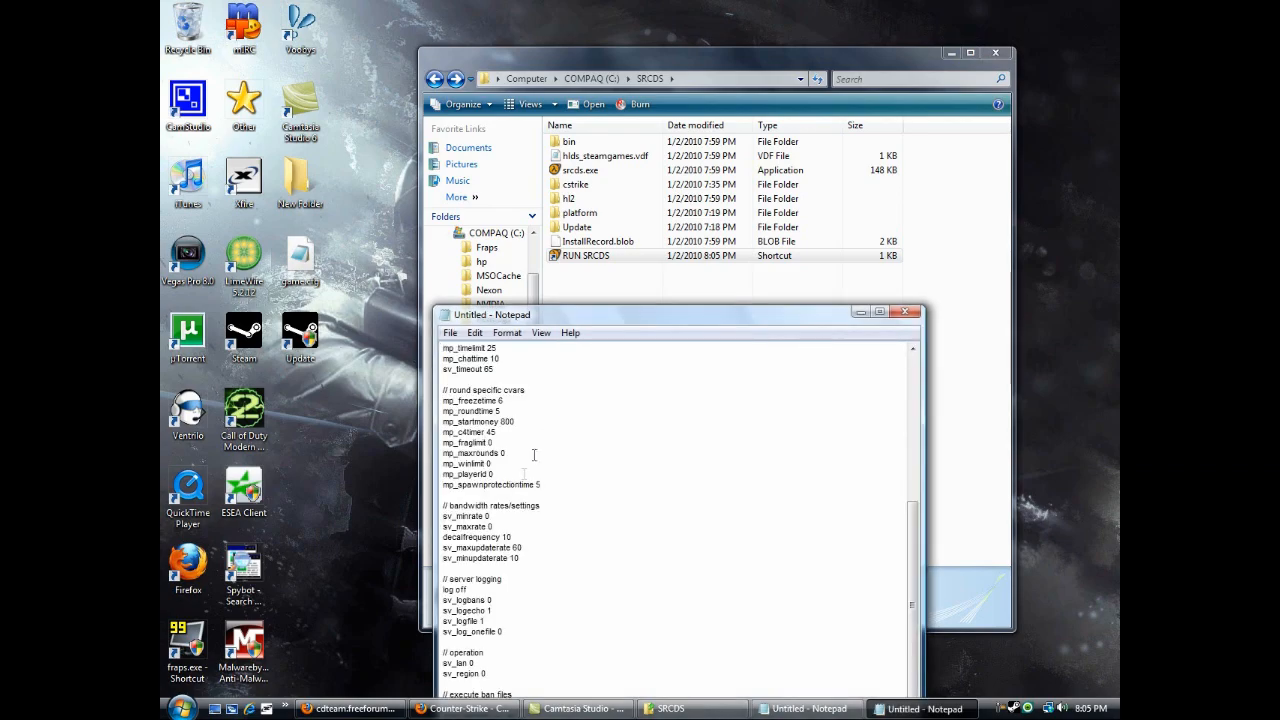
left_click(449, 332)
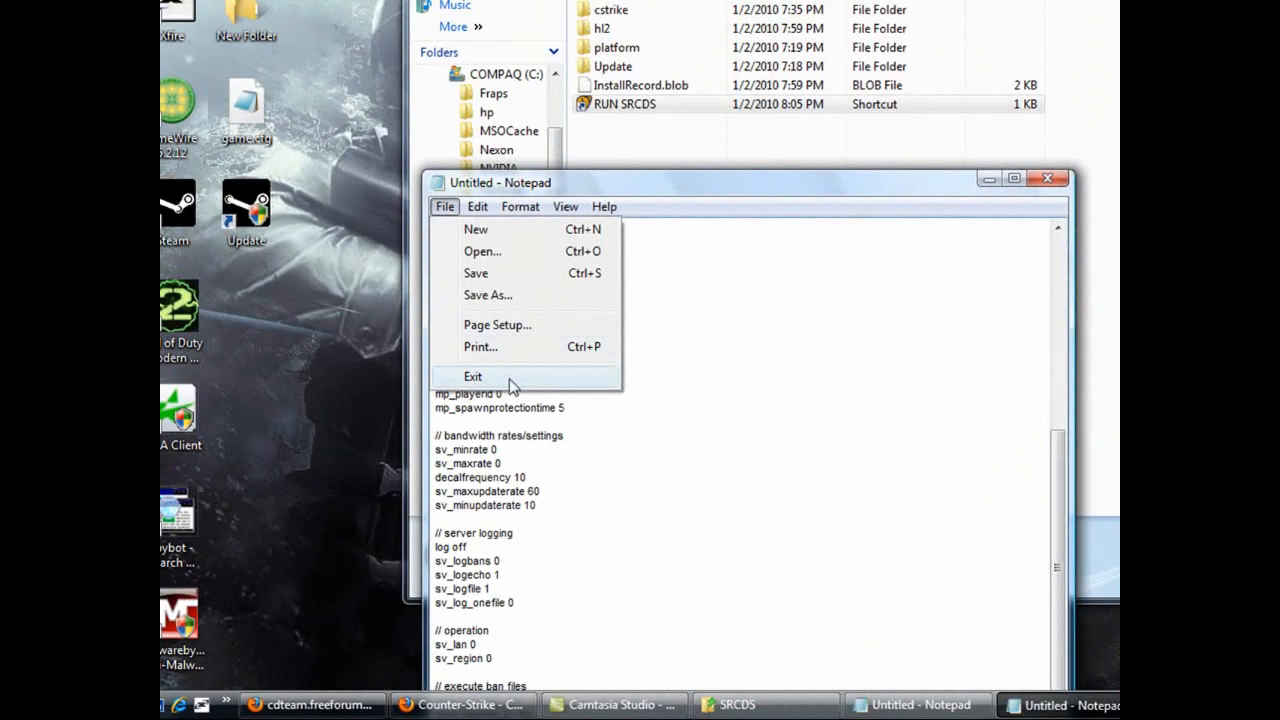
left_click(472, 376)
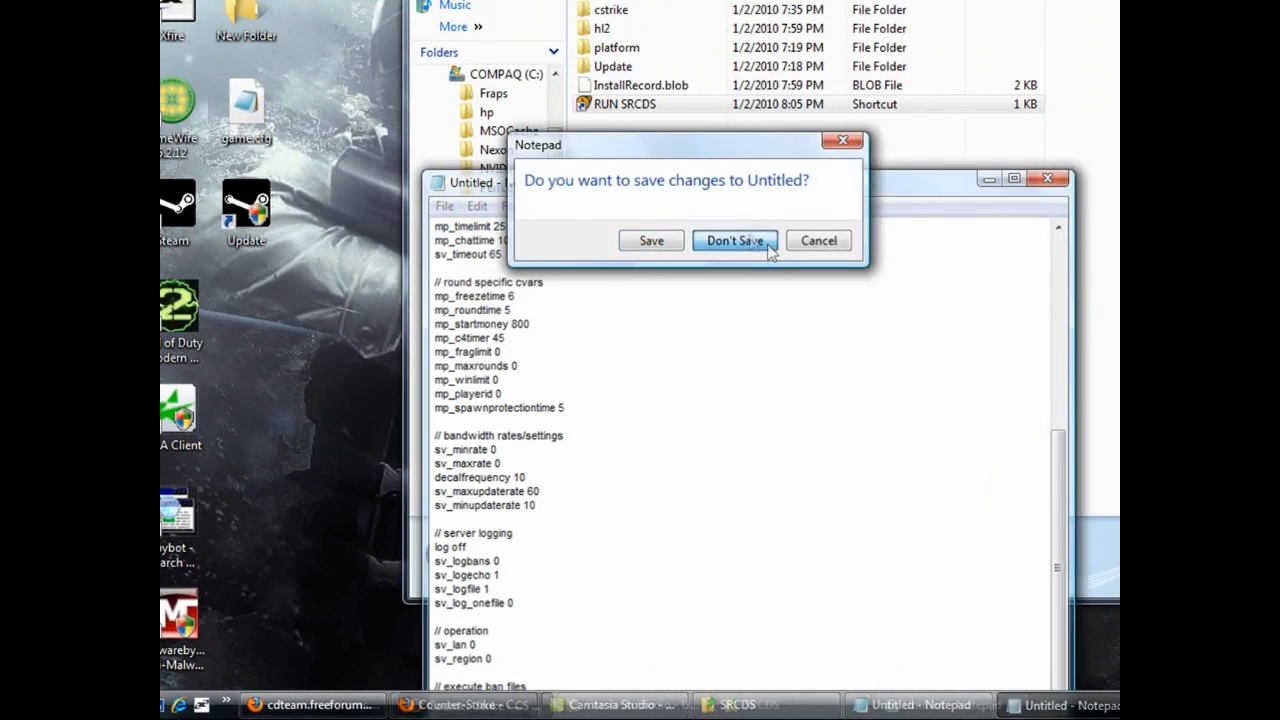
left_click(734, 240)
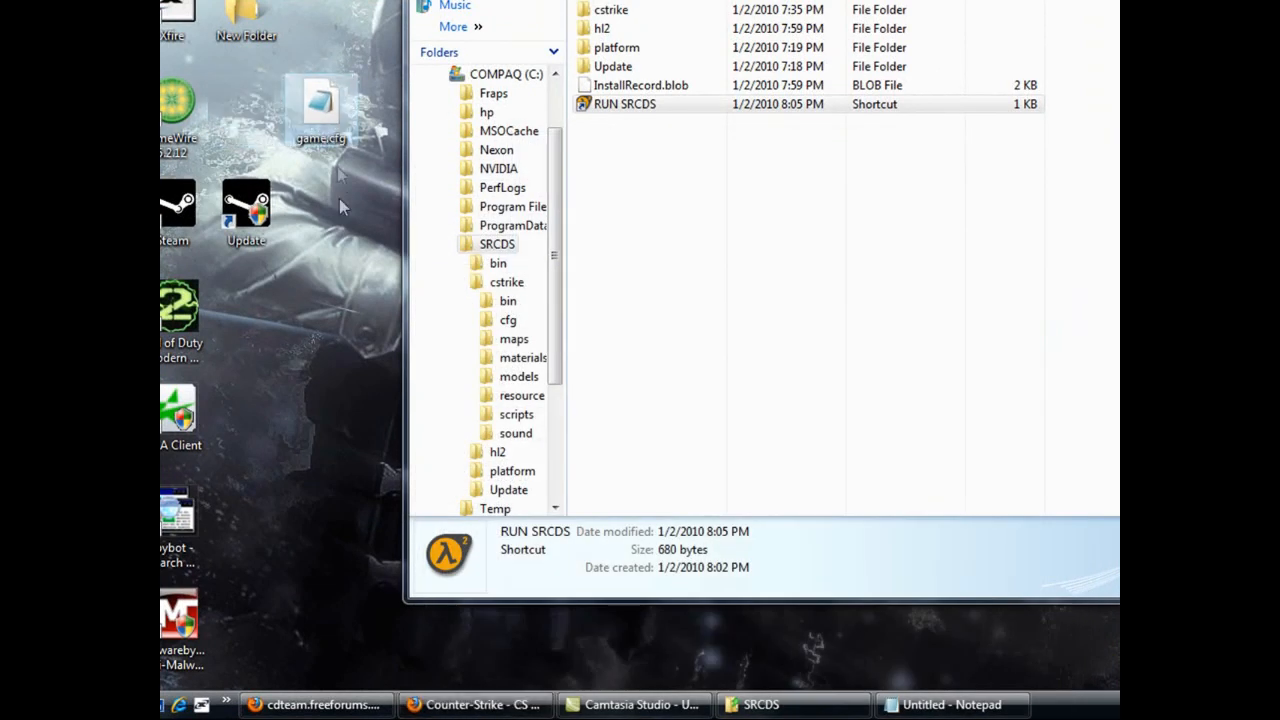
double_click(320, 105)
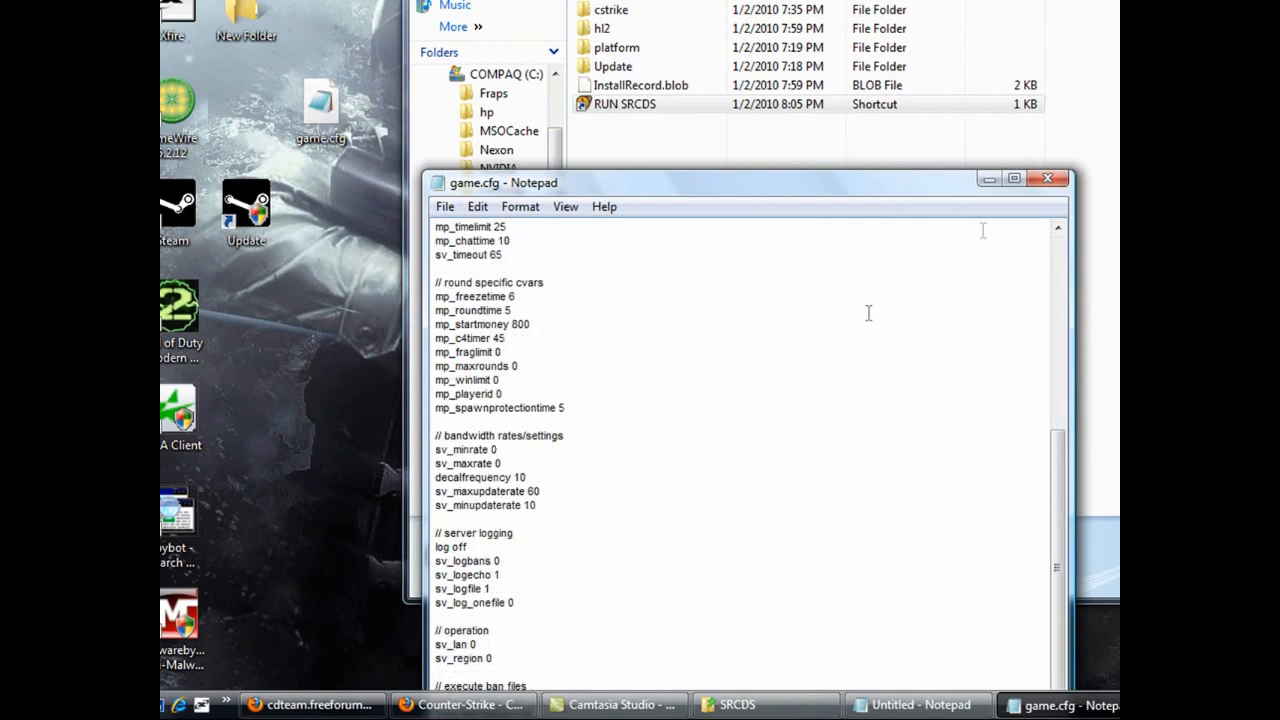
left_click(1047, 178)
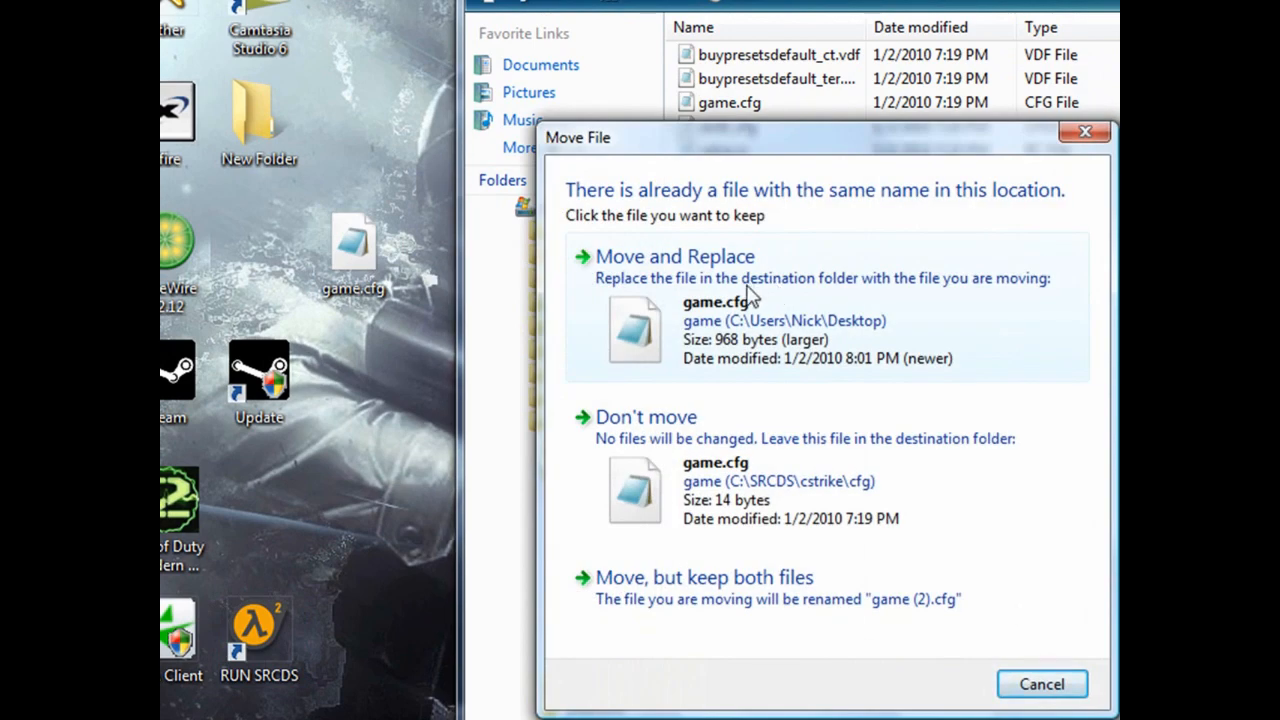
Step: Move and replace game.cfg in C:\SRCDS\cstrike\cfg, then go back to the SRCDS folder
left_click(675, 256)
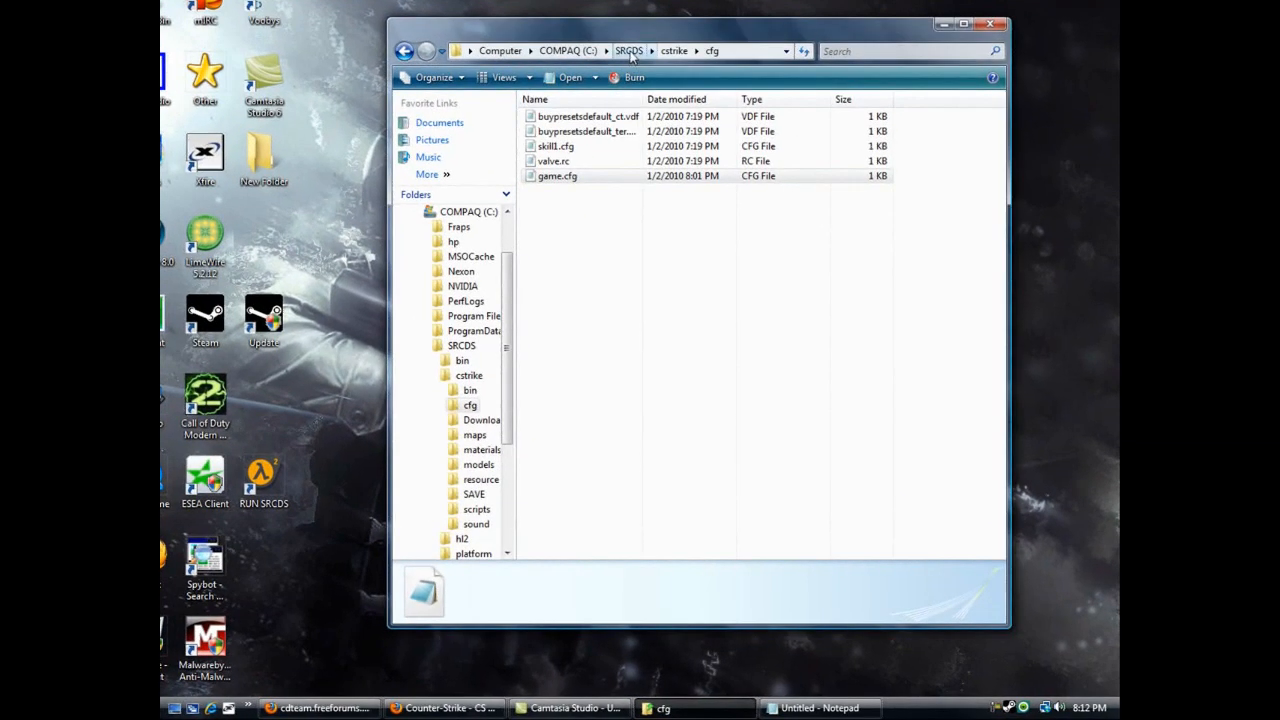
left_click(629, 51)
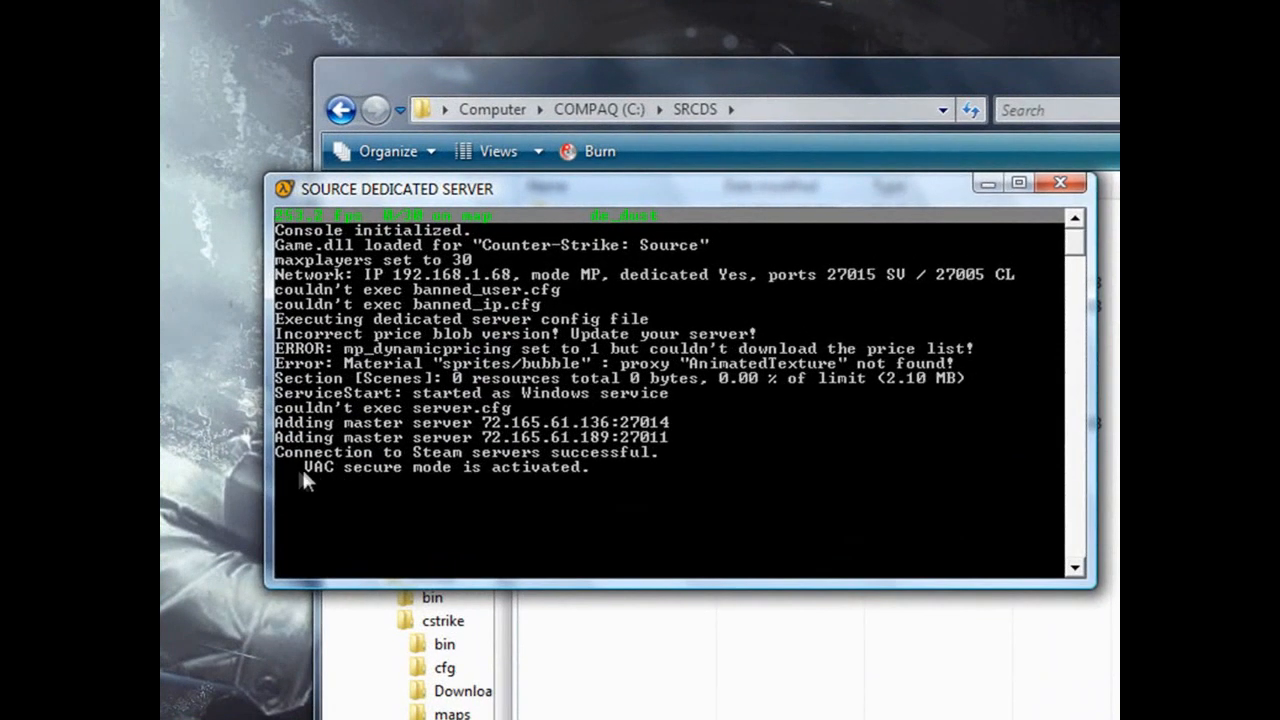
mouse_move(405, 483)
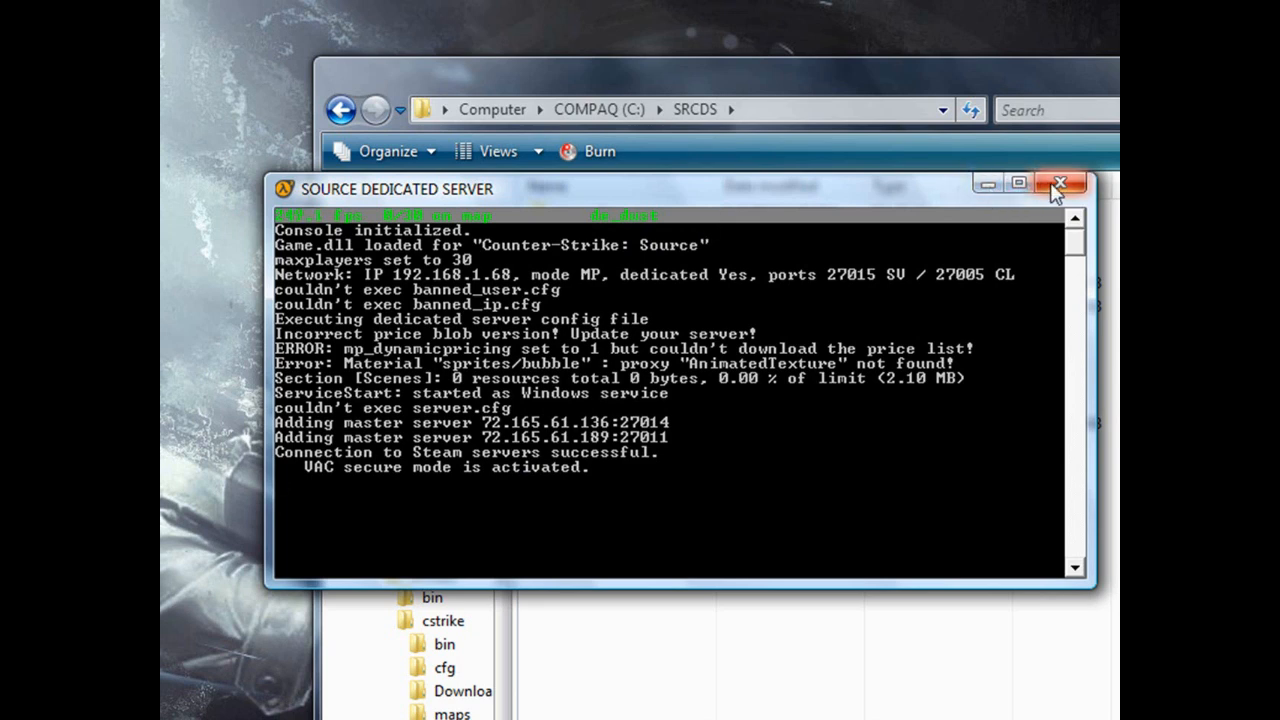
mouse_move(1060, 183)
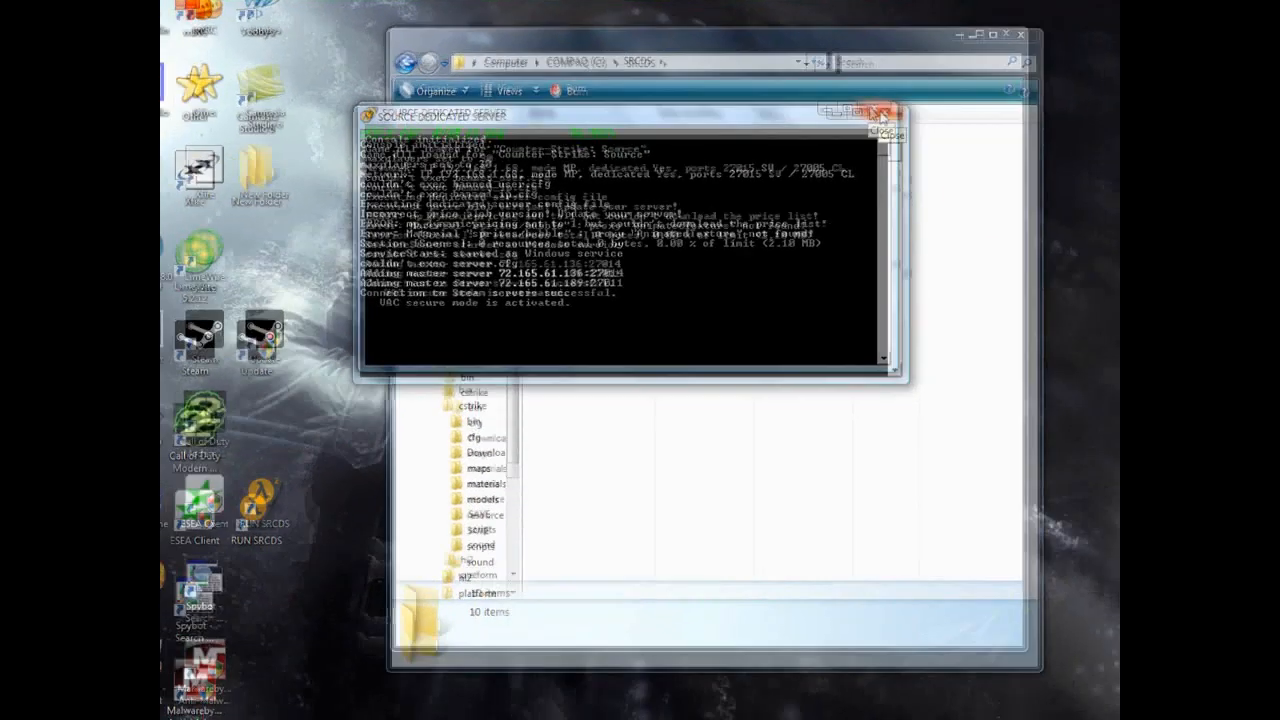
Step: Close the Source Dedicated Server console after VAC secure mode activates
left_click(883, 114)
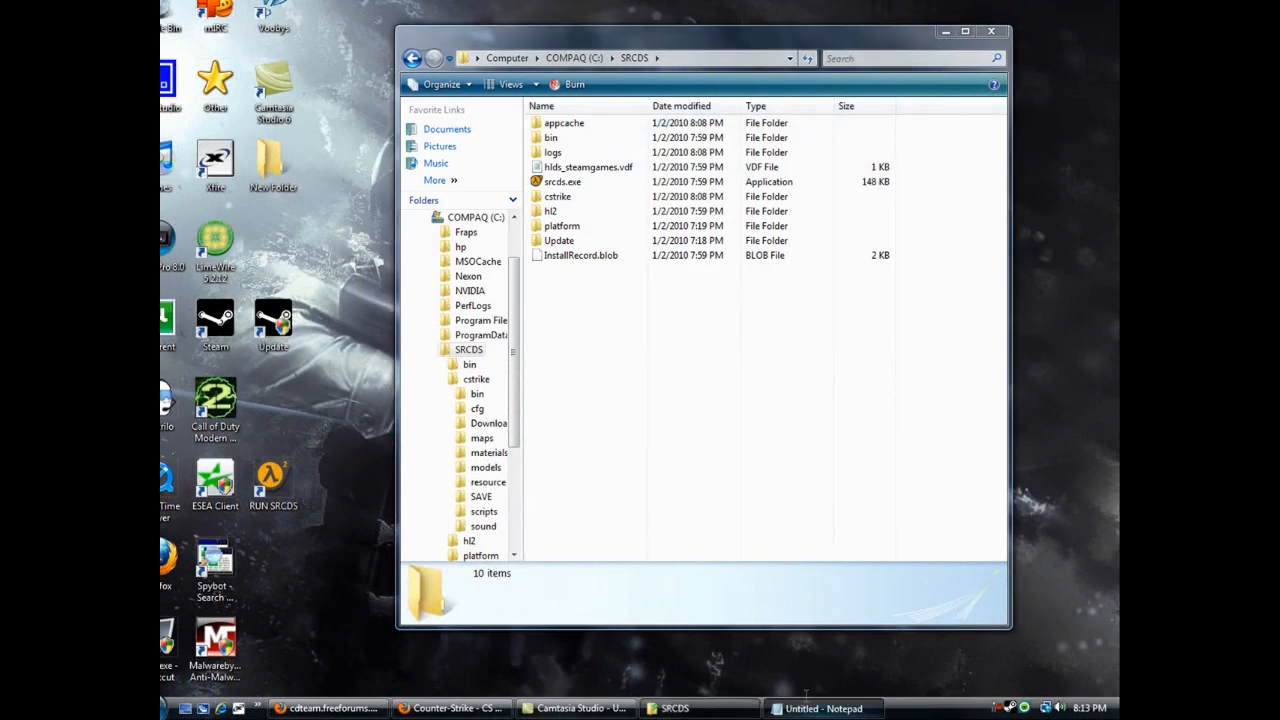
left_click(822, 708)
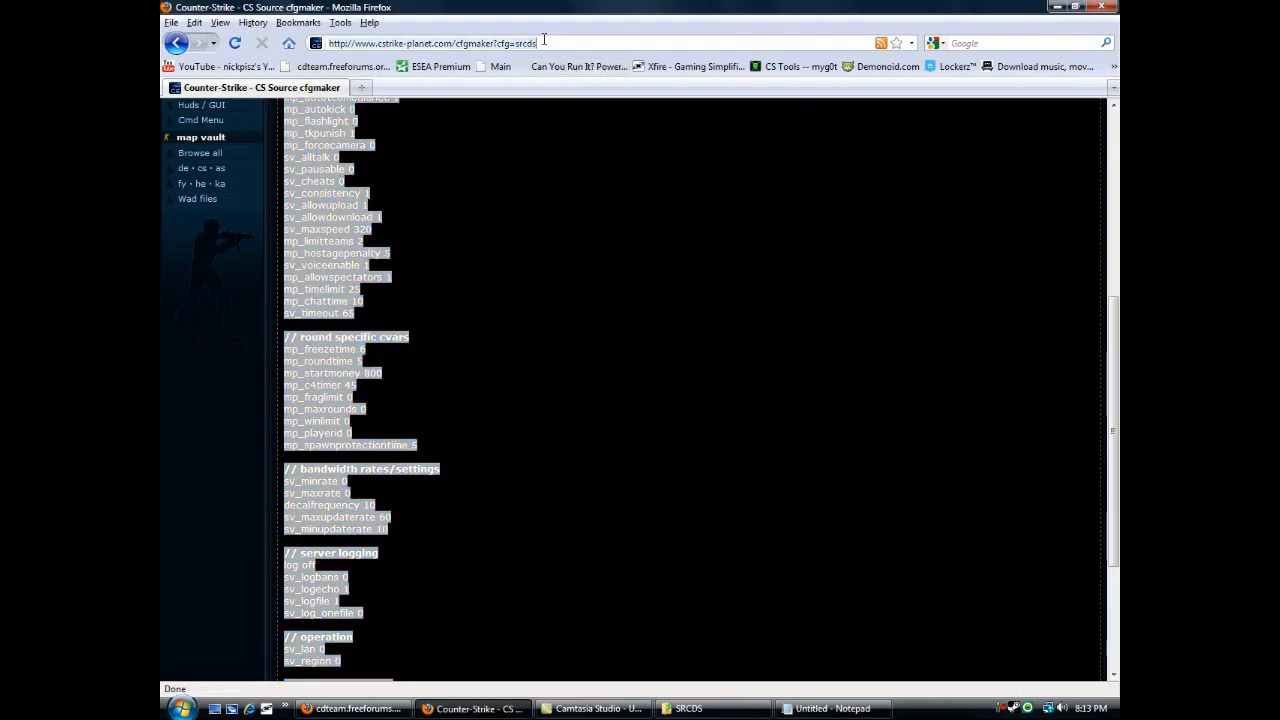
type("www.portforward.com/")
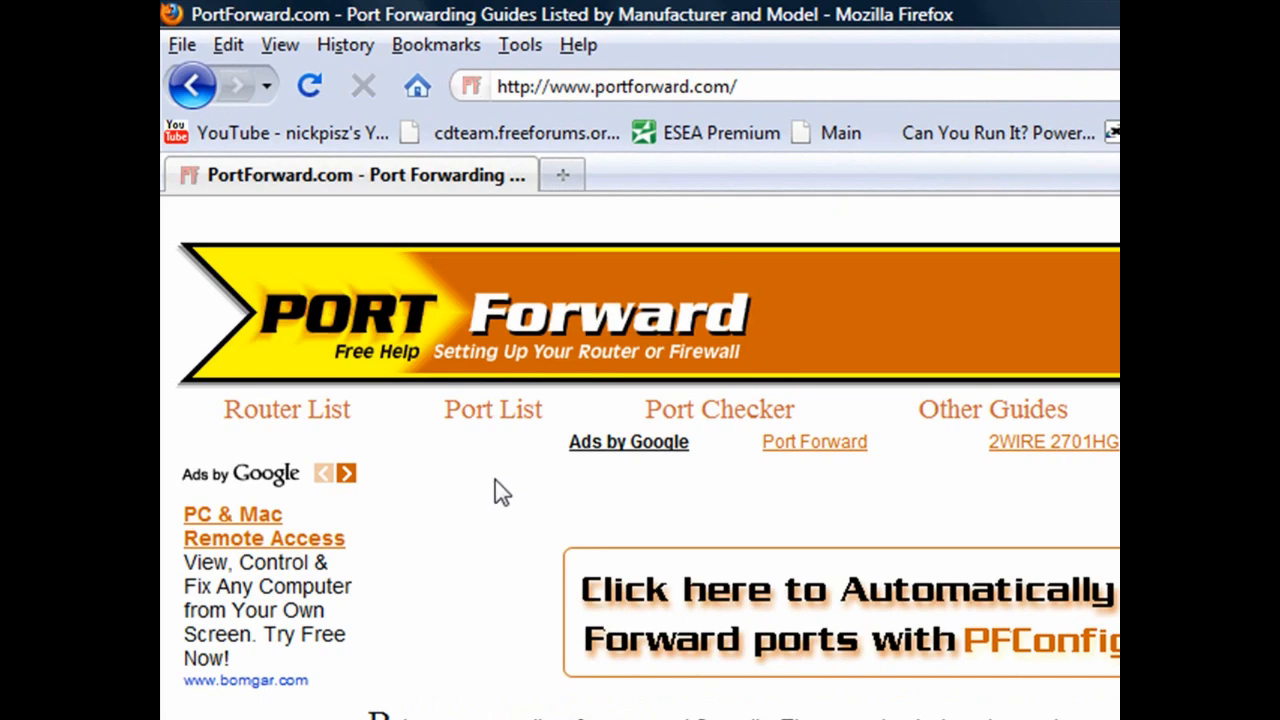
scroll("down", 3)
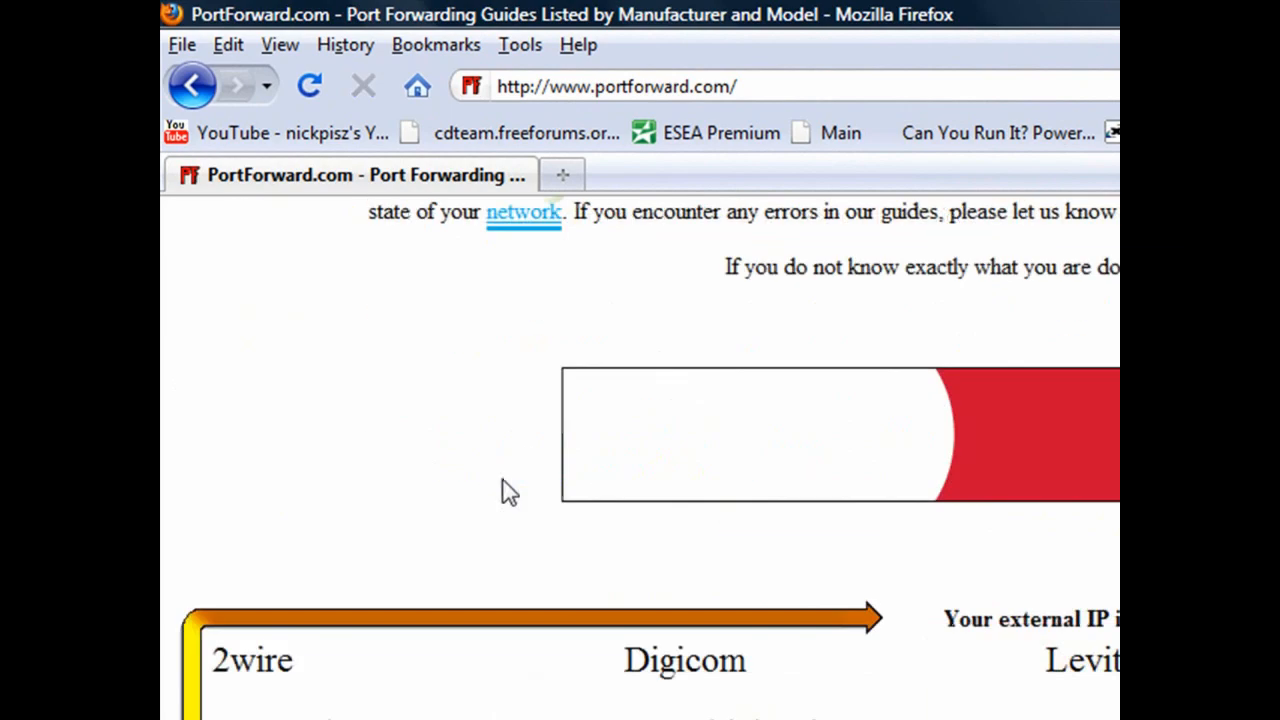
scroll("down", 3)
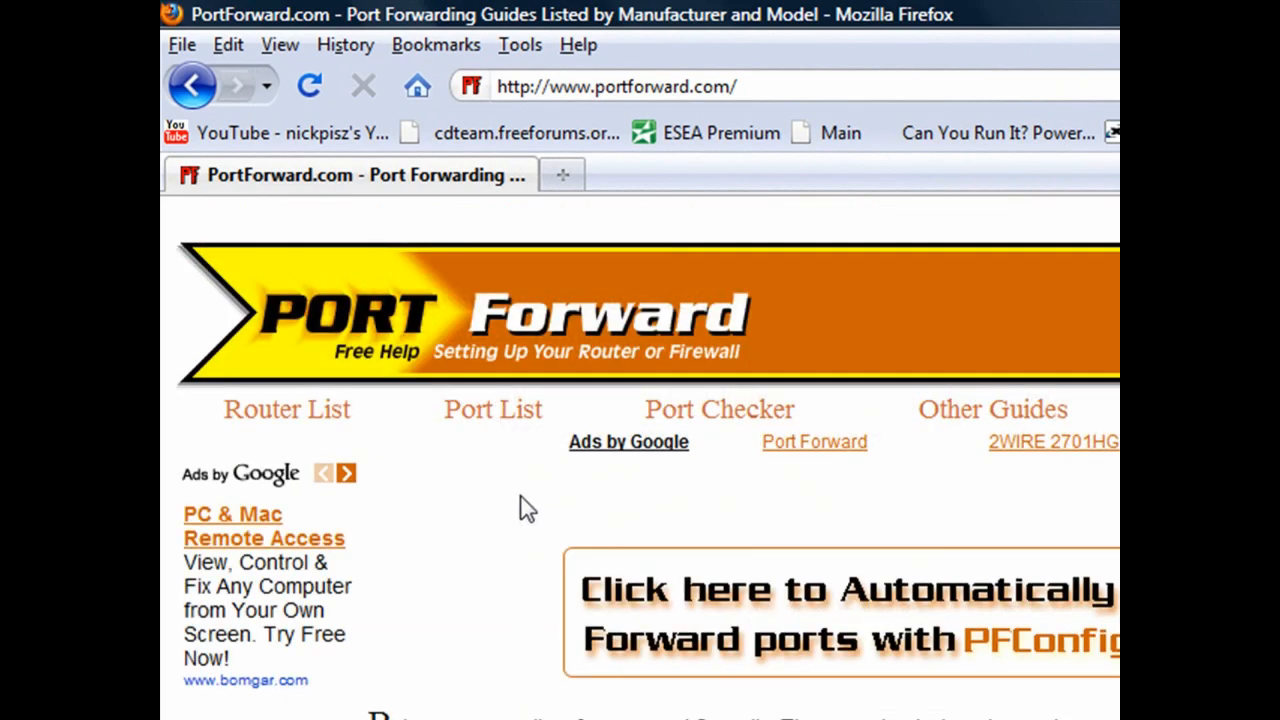
mouse_move(597, 437)
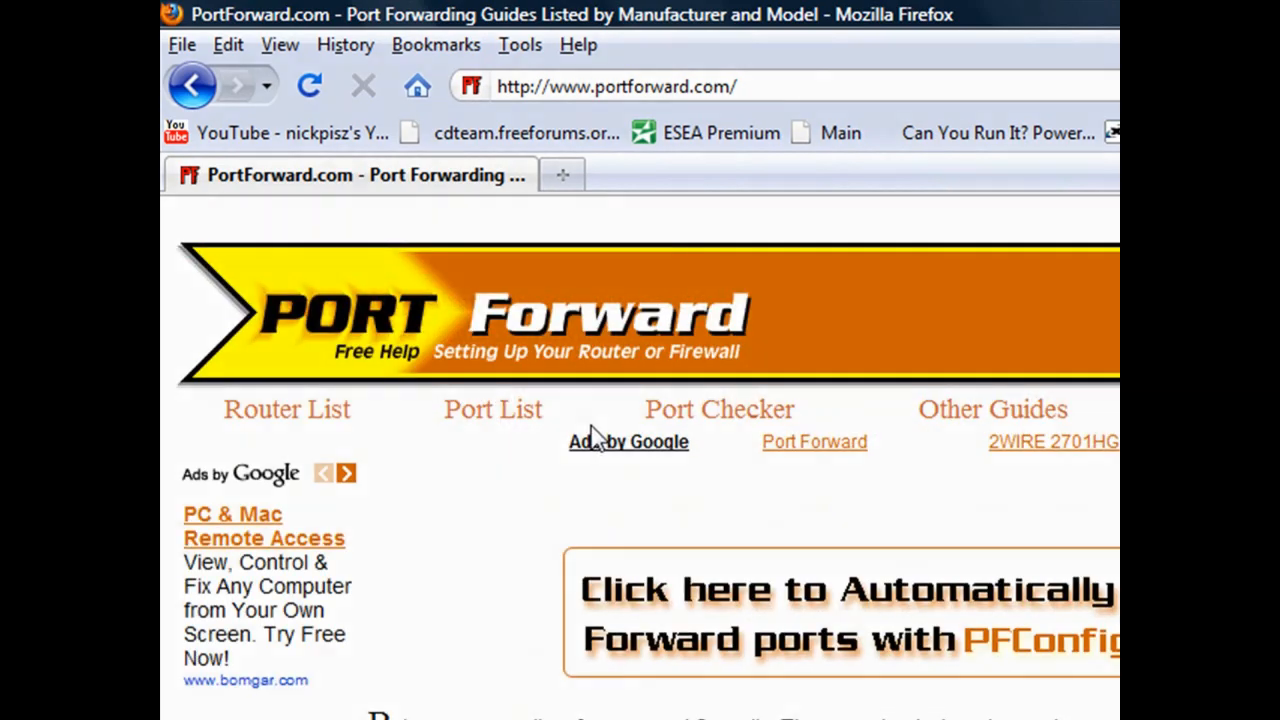